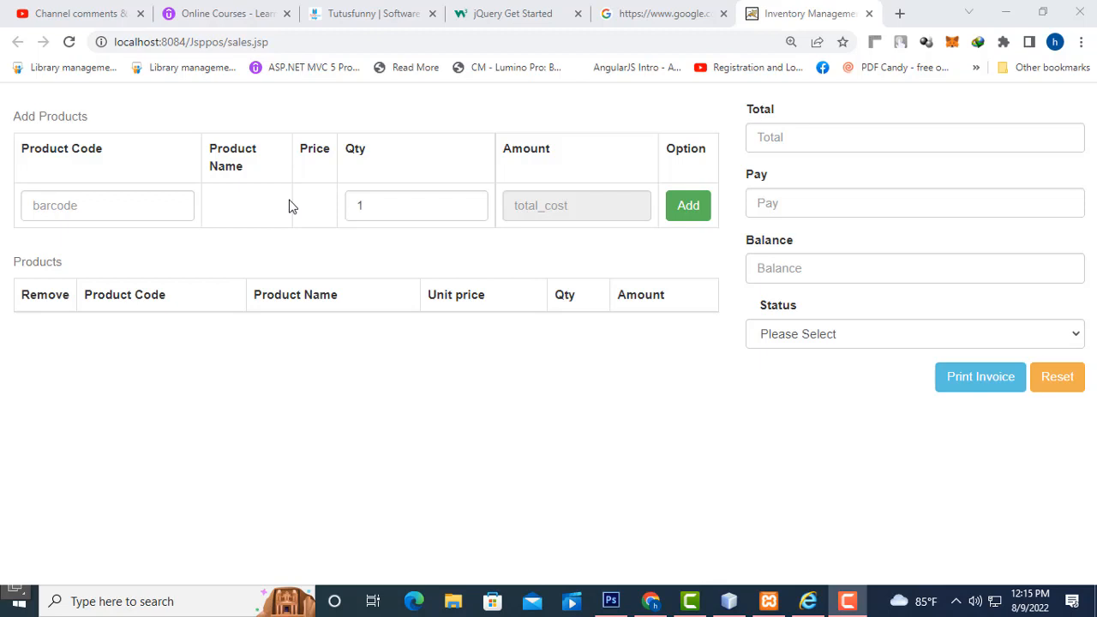
{"action": "mouse_move", "coordinate": [309, 170]}
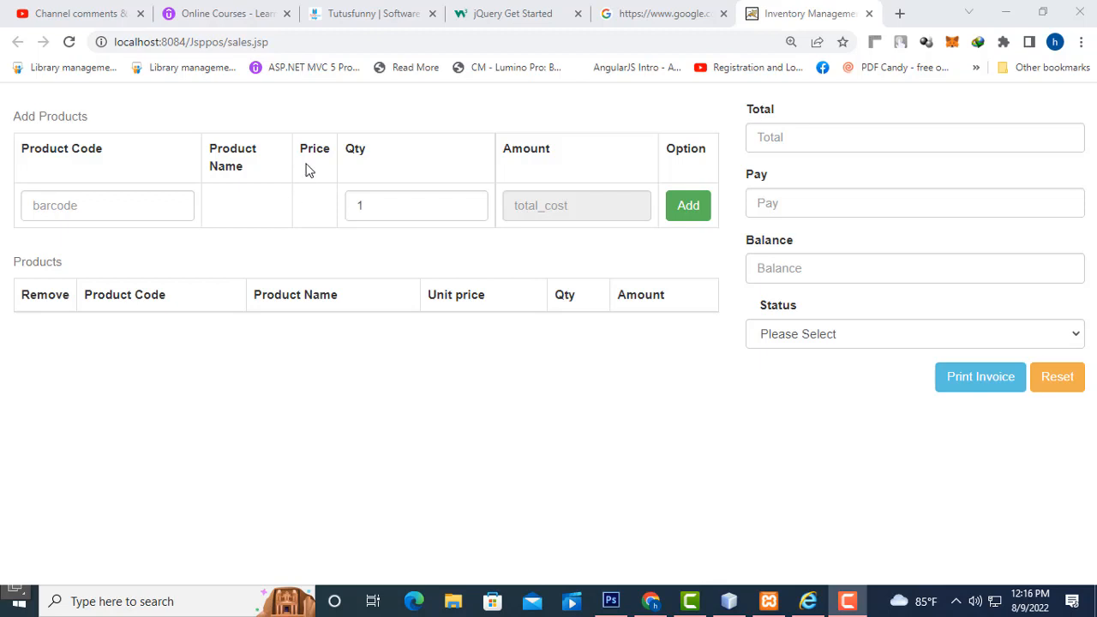
{"action": "mouse_move", "coordinate": [137, 234]}
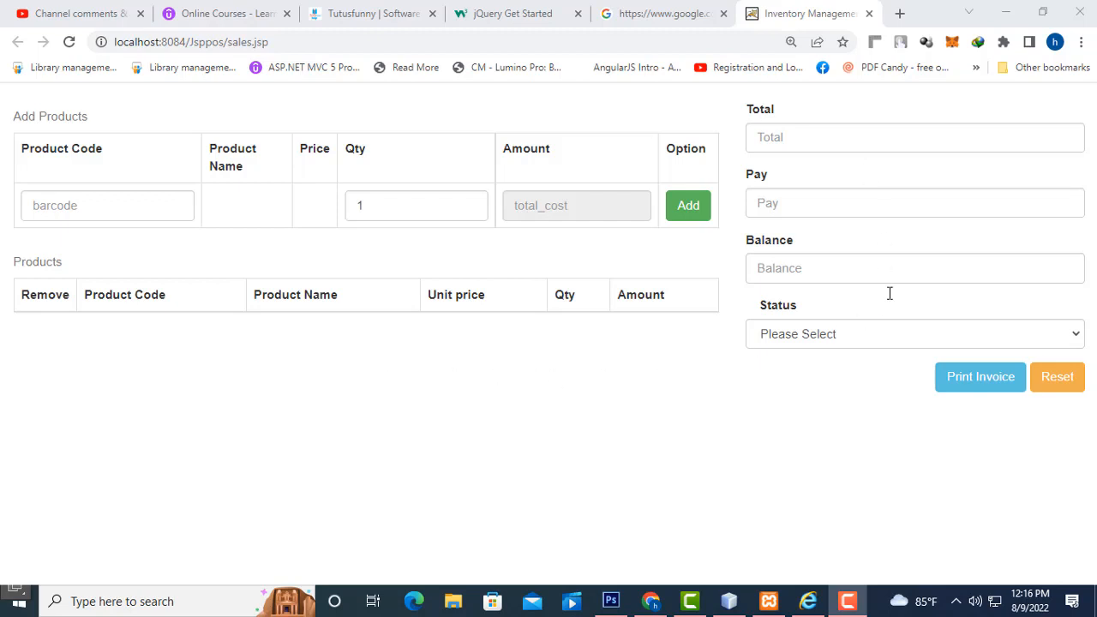
{"action": "mouse_move", "coordinate": [521, 433]}
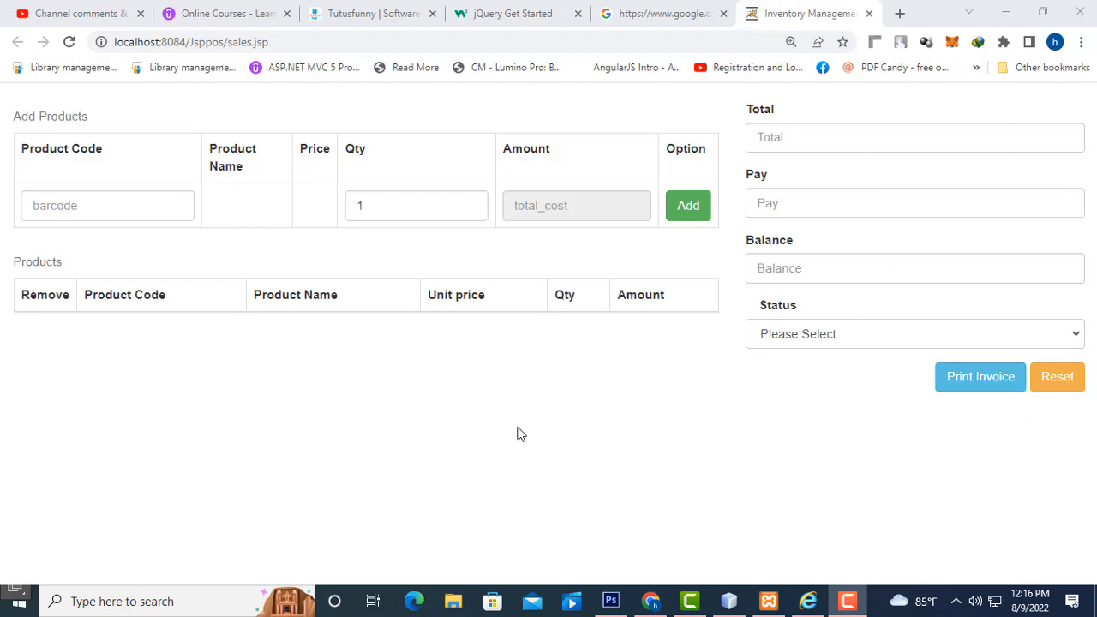
{"action": "mouse_move", "coordinate": [21, 398]}
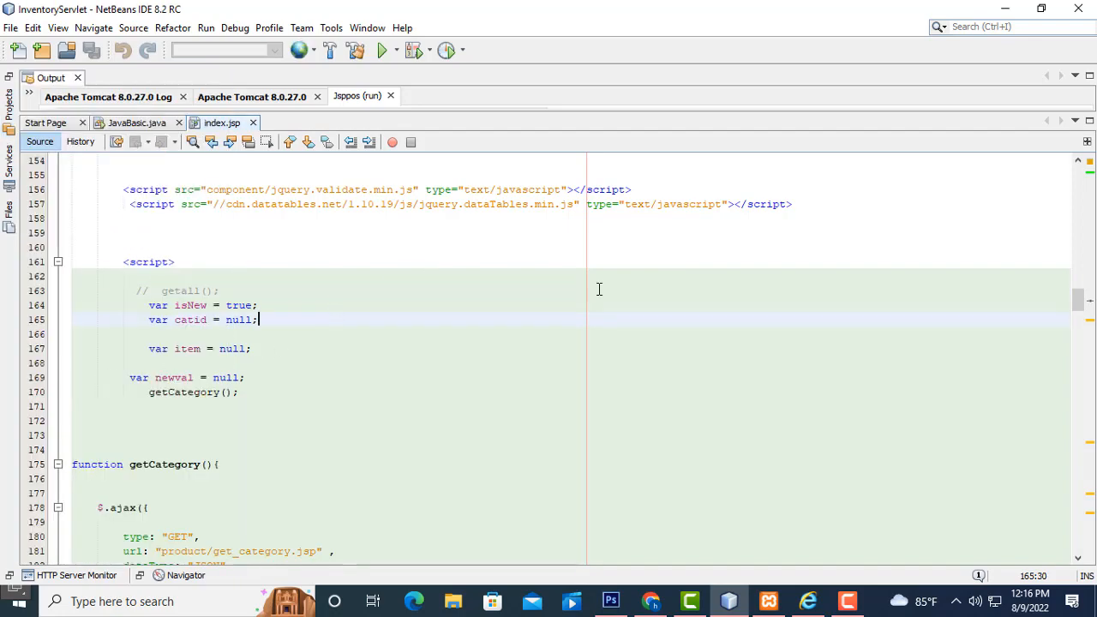
{"action": "mouse_move", "coordinate": [358, 175]}
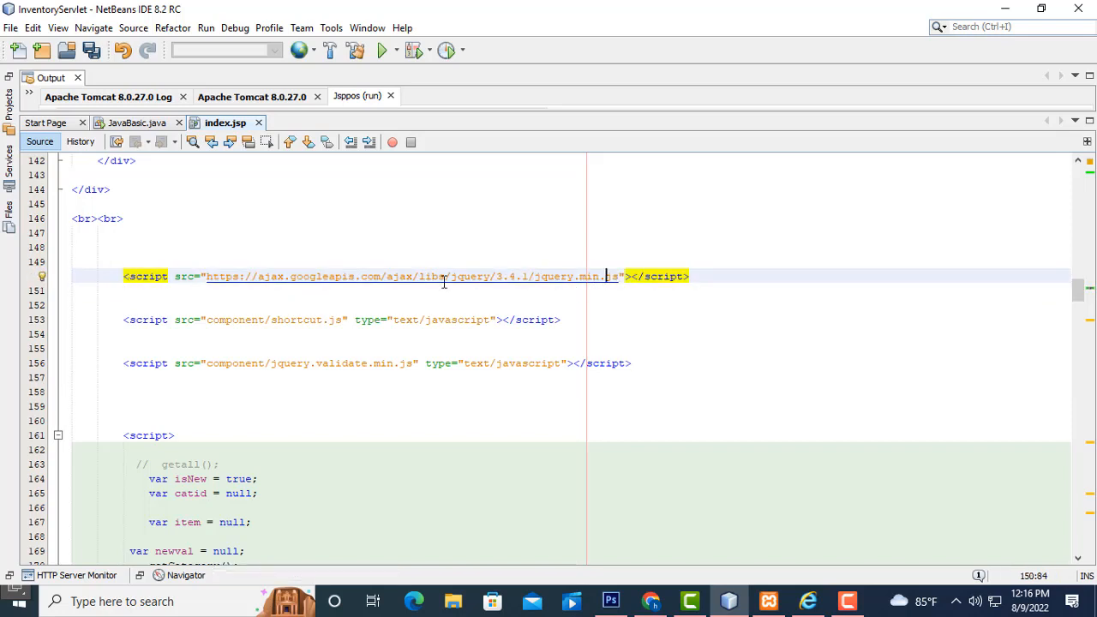
Step: Start a new line under the jQuery include and write <script src="" with an empty source
{"action": "key", "text": "enter"}
{"action": "type", "text": "<"}
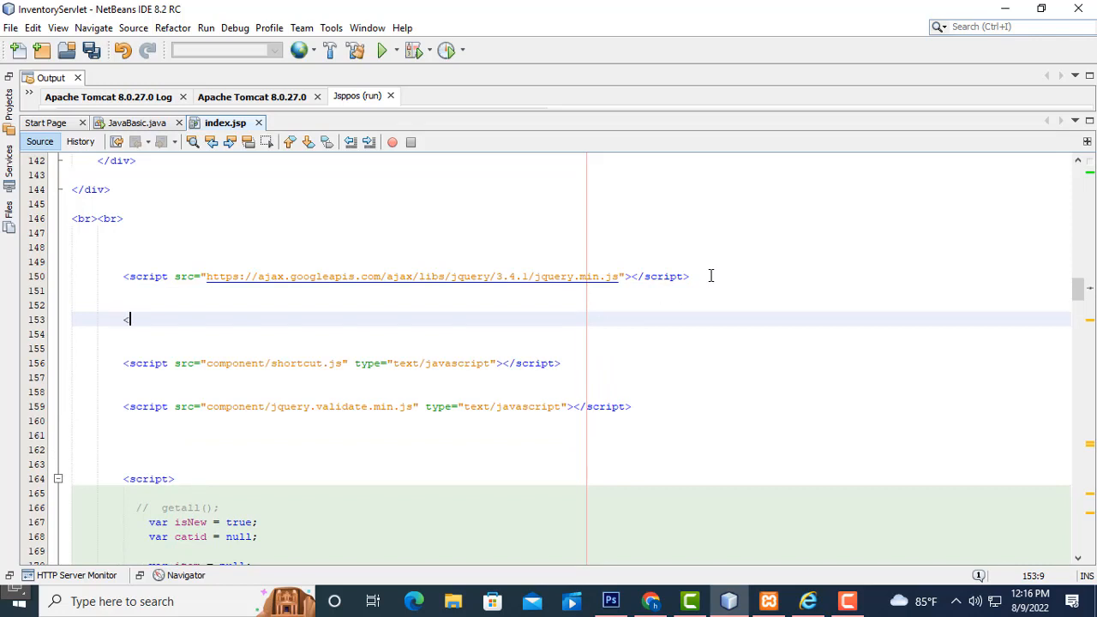
{"action": "type", "text": "sc"}
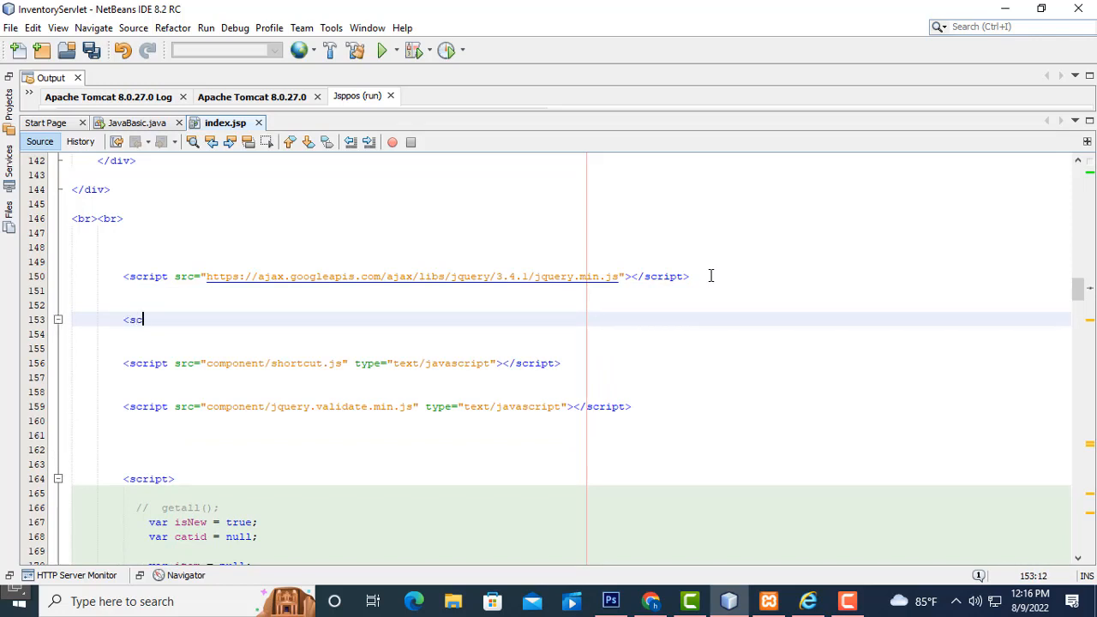
{"action": "type", "text": "ript sr"}
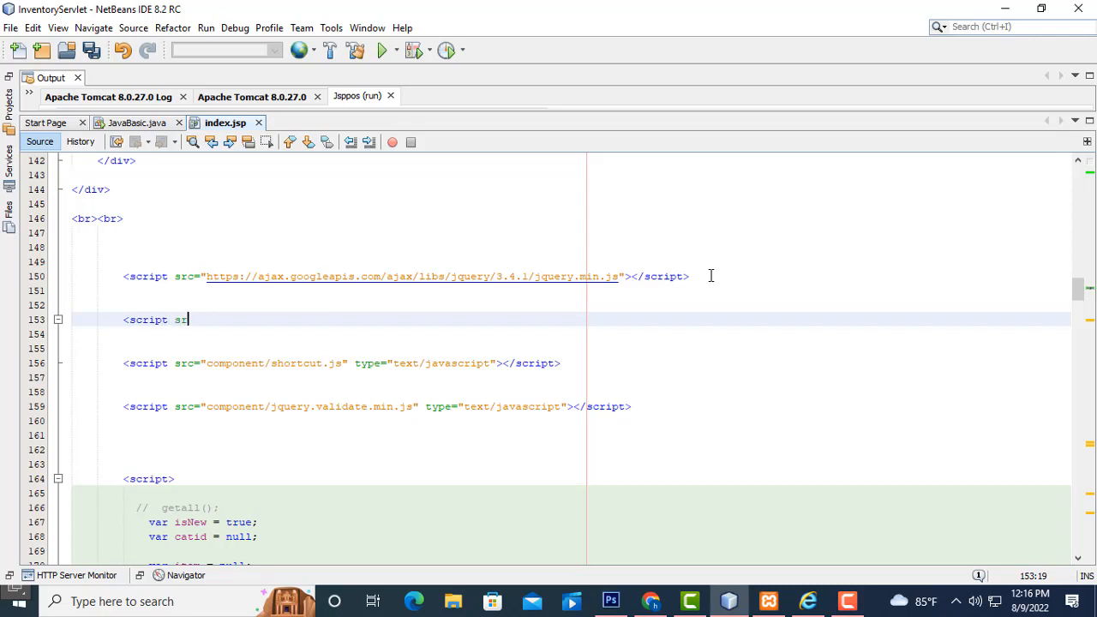
{"action": "type", "text": "c=\""}
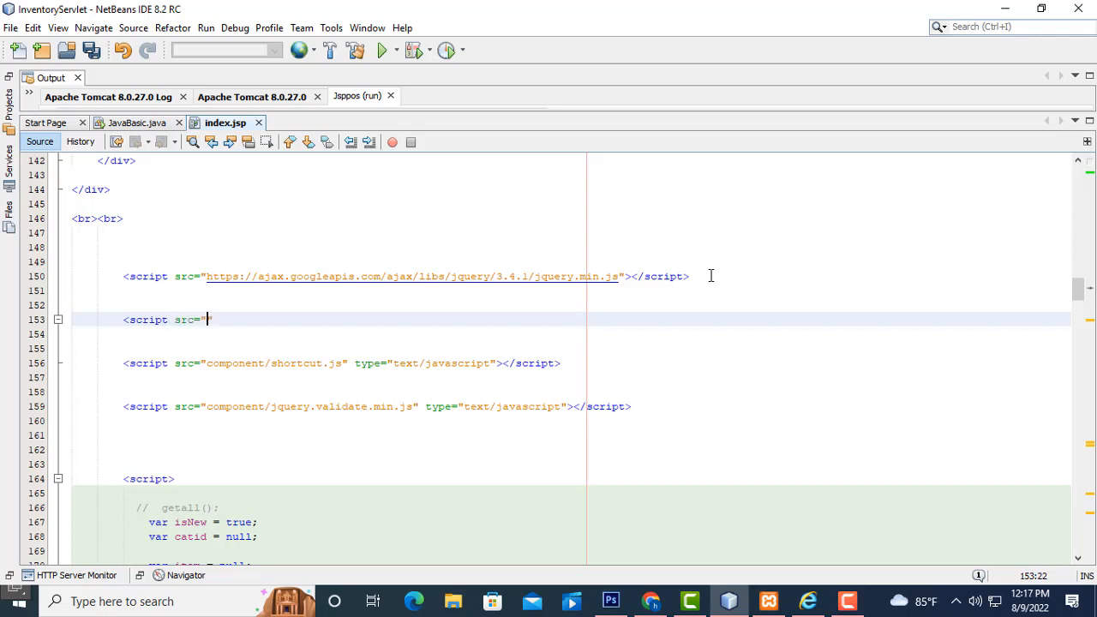
{"action": "type", "text": "\""}
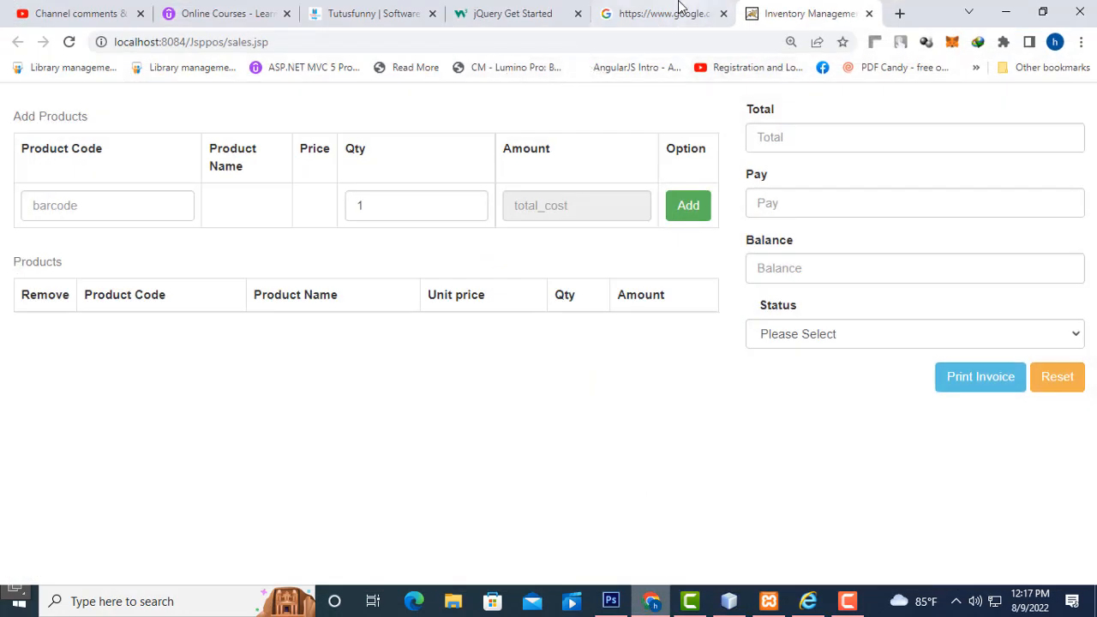
Step: Search Google for jquery.min.js using the file name taken from index.jsp
{"action": "left_click", "coordinate": [660, 13]}
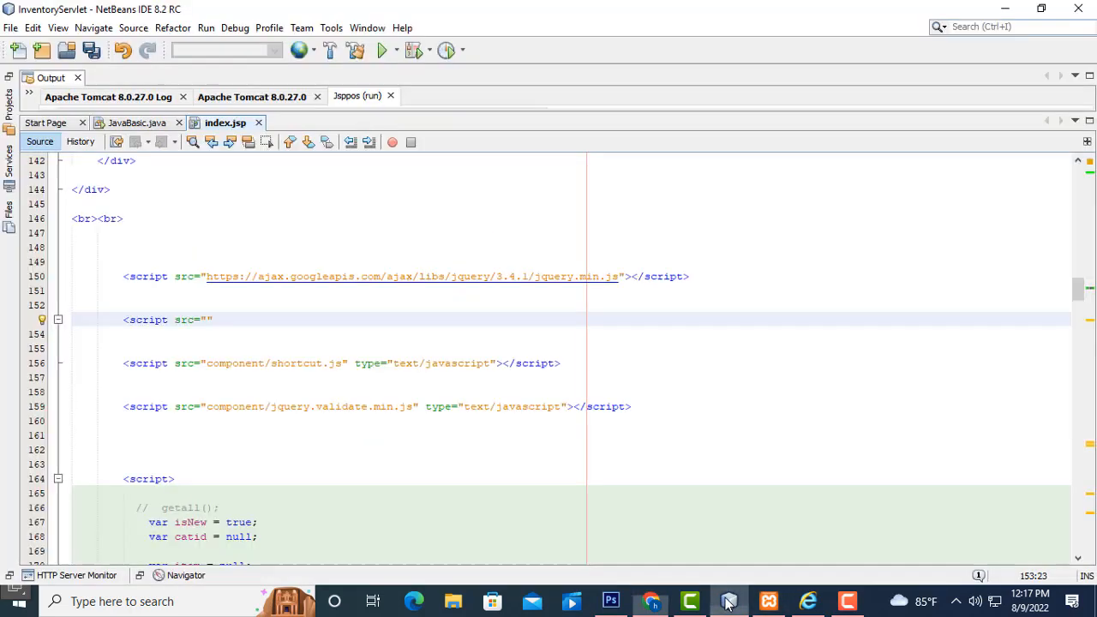
{"action": "double_click", "coordinate": [568, 276]}
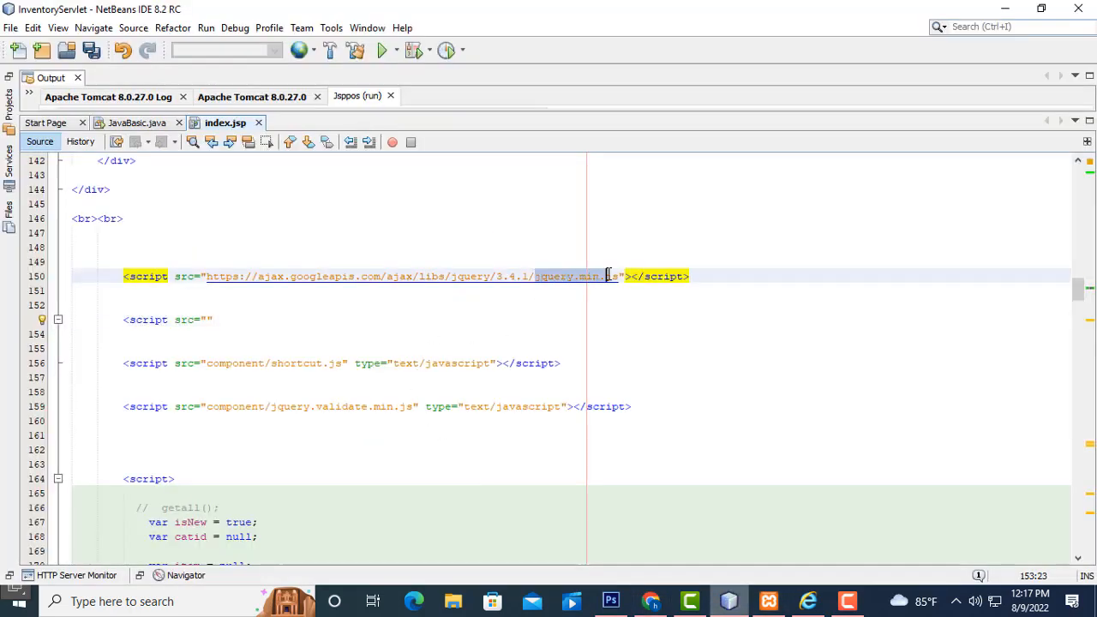
{"action": "left_click", "coordinate": [659, 14]}
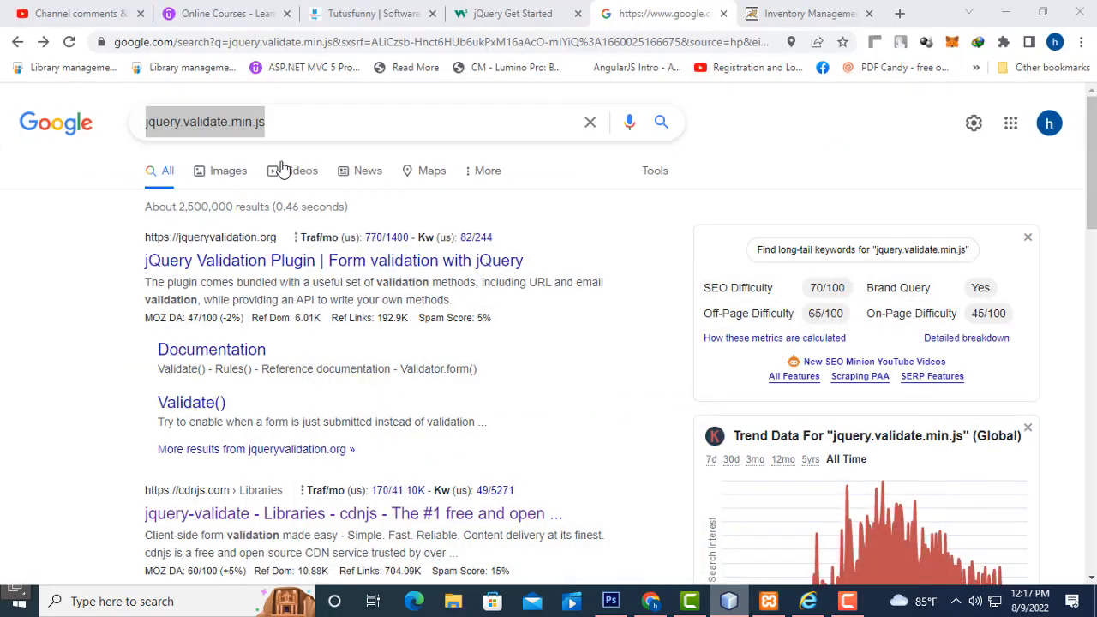
{"action": "type", "text": "jquery.min.js\\"}
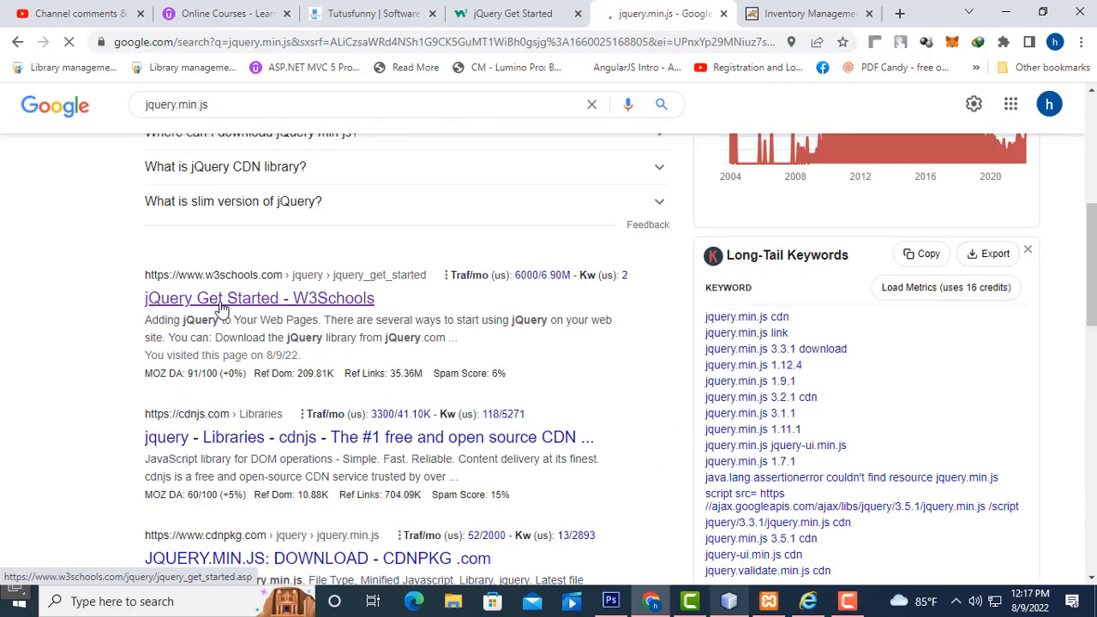
Step: On the W3Schools jQuery Get Started page, select the Google-hosted CDN script tag
{"action": "left_click", "coordinate": [259, 298]}
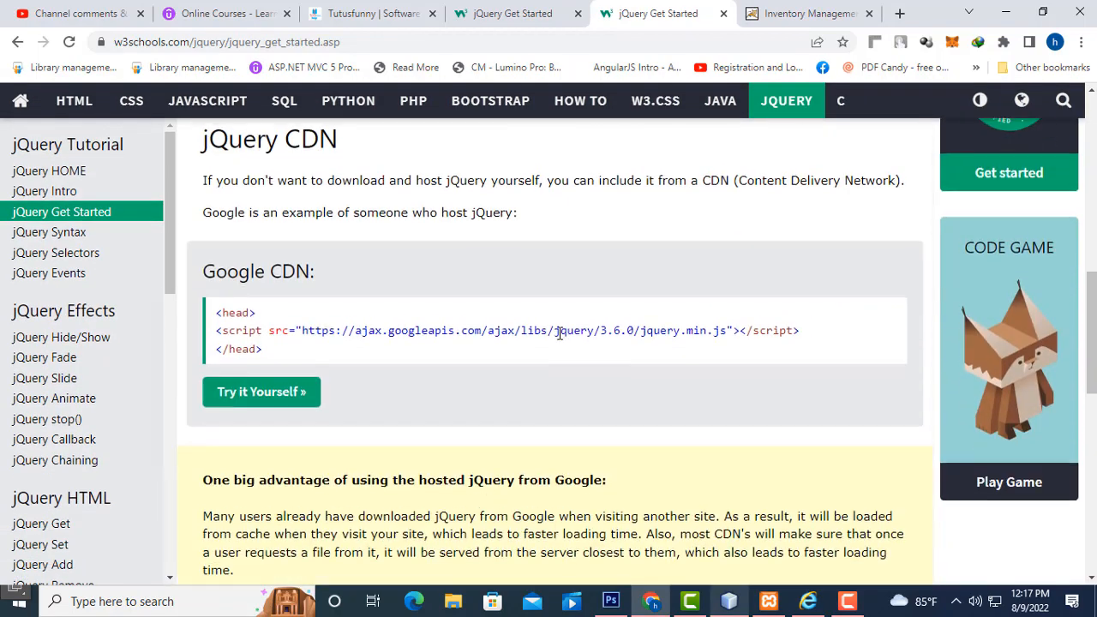
{"action": "scroll", "scroll_direction": "down", "scroll_amount": 3}
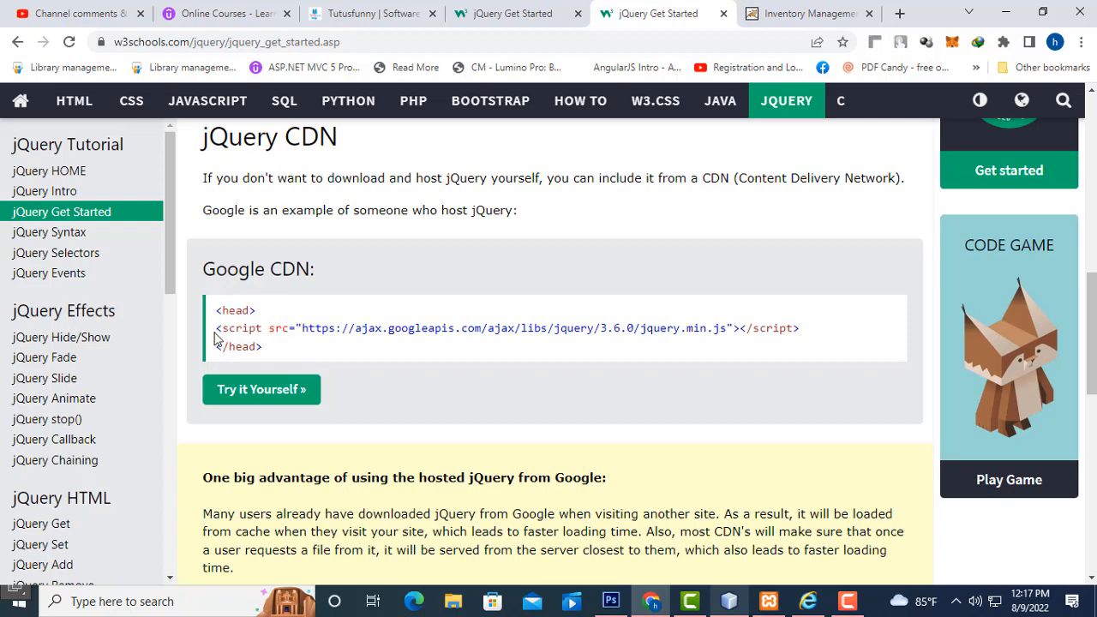
{"action": "left_click_drag", "start_coordinate": [216, 328], "coordinate": [788, 327]}
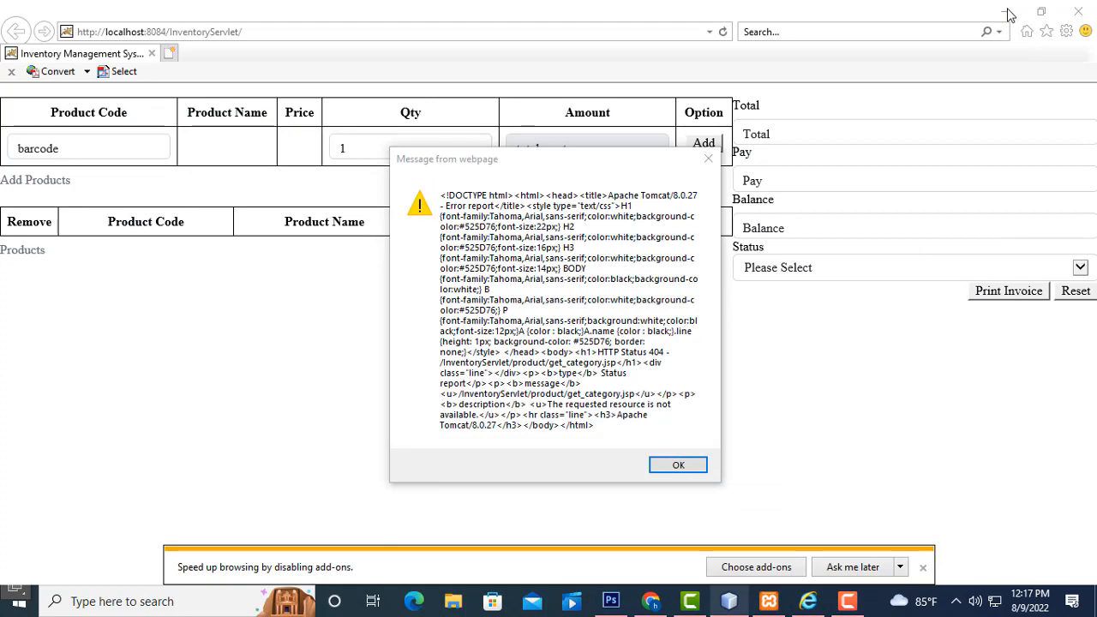
{"action": "left_click", "coordinate": [677, 464]}
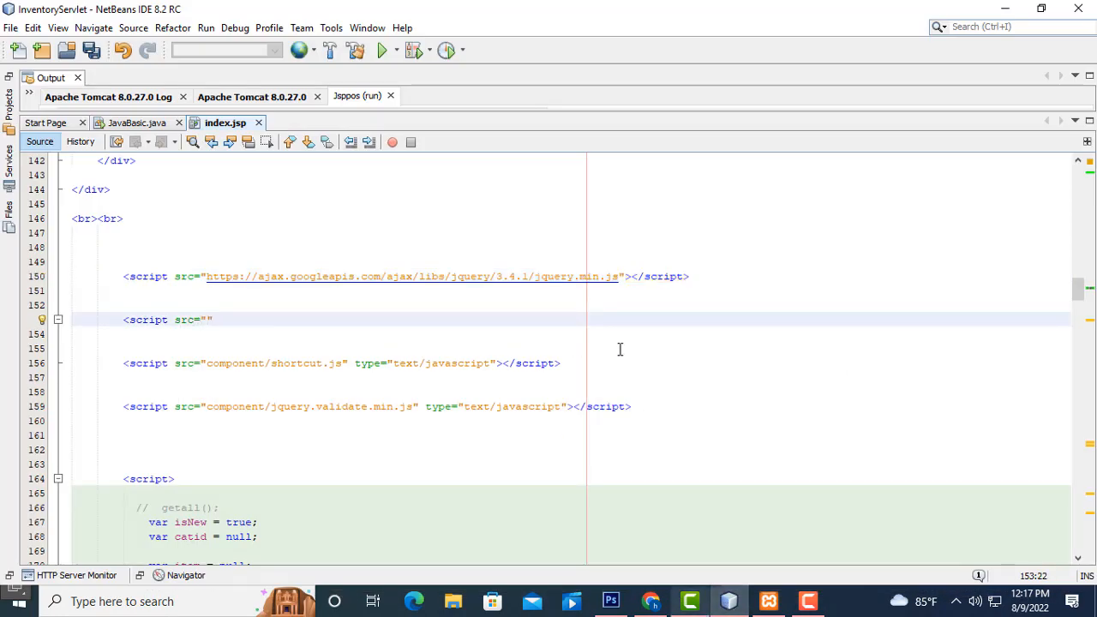
{"action": "type", "text": "<script src=\"https://ajax.googleapis.com/ajax/libs/jquery/3.6.0/jquery.min.js\"></script>"}
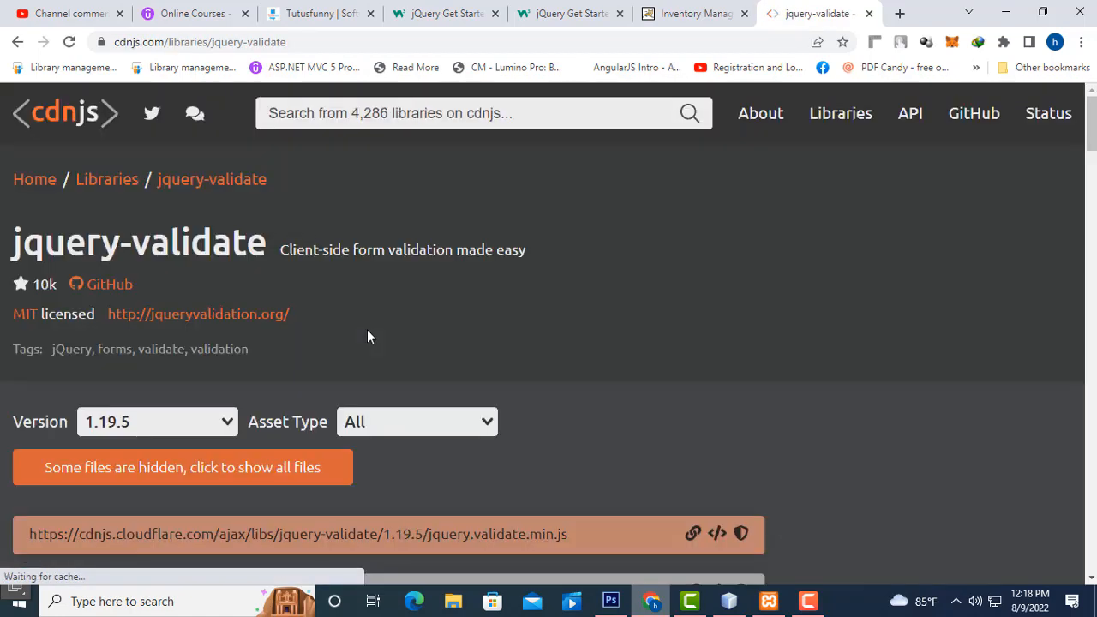
Step: Scroll the cdnjs jquery-validate page to the jquery.validate.min.js address
{"action": "scroll", "scroll_direction": "down", "scroll_amount": 3}
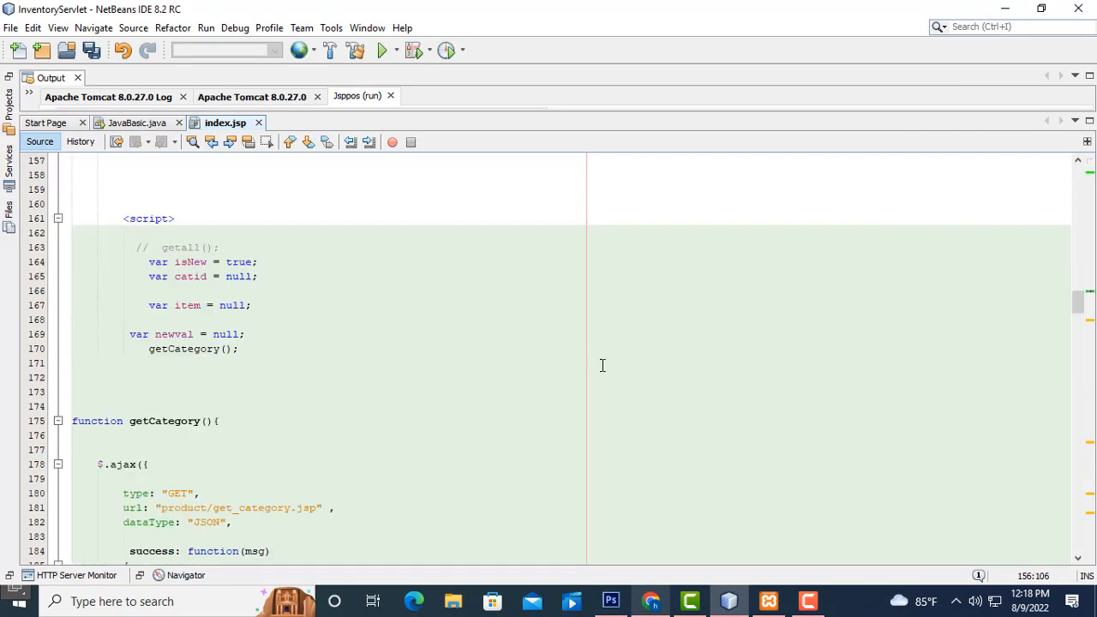
Step: Scroll through index.jsp's script and select the startup variable declarations
{"action": "scroll", "scroll_direction": "up", "scroll_amount": 3}
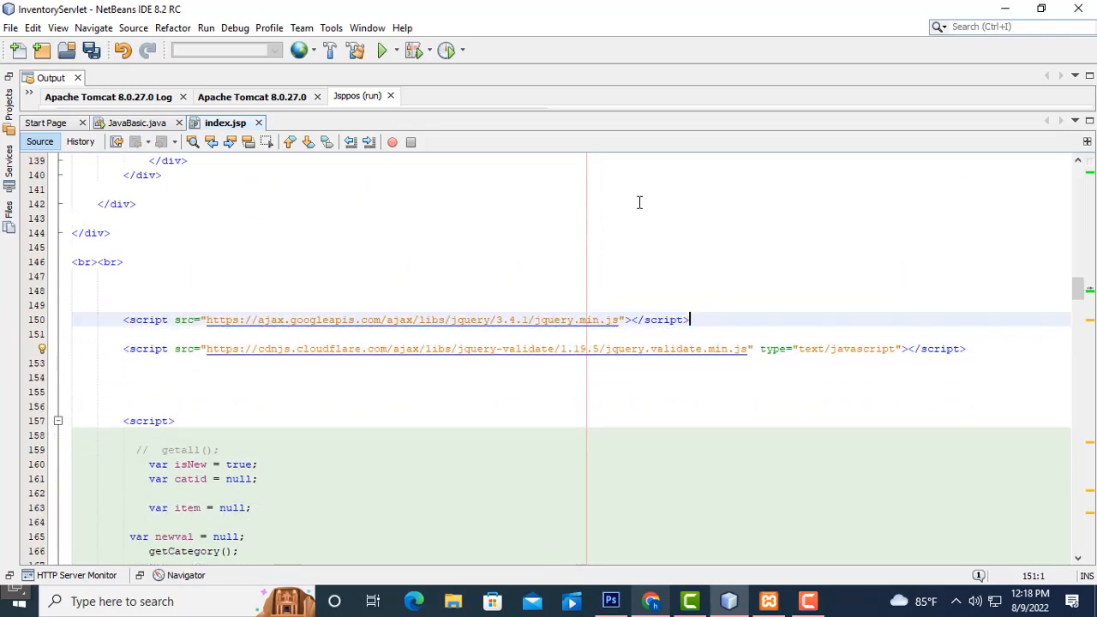
{"action": "scroll", "scroll_direction": "down", "scroll_amount": 3}
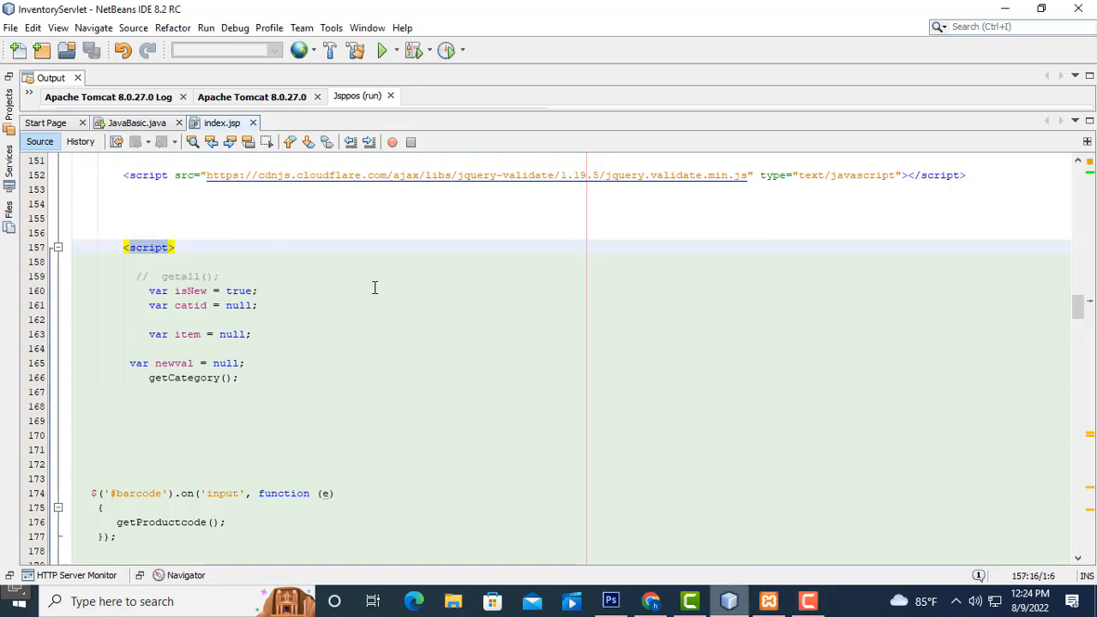
{"action": "scroll", "scroll_direction": "down", "scroll_amount": 3}
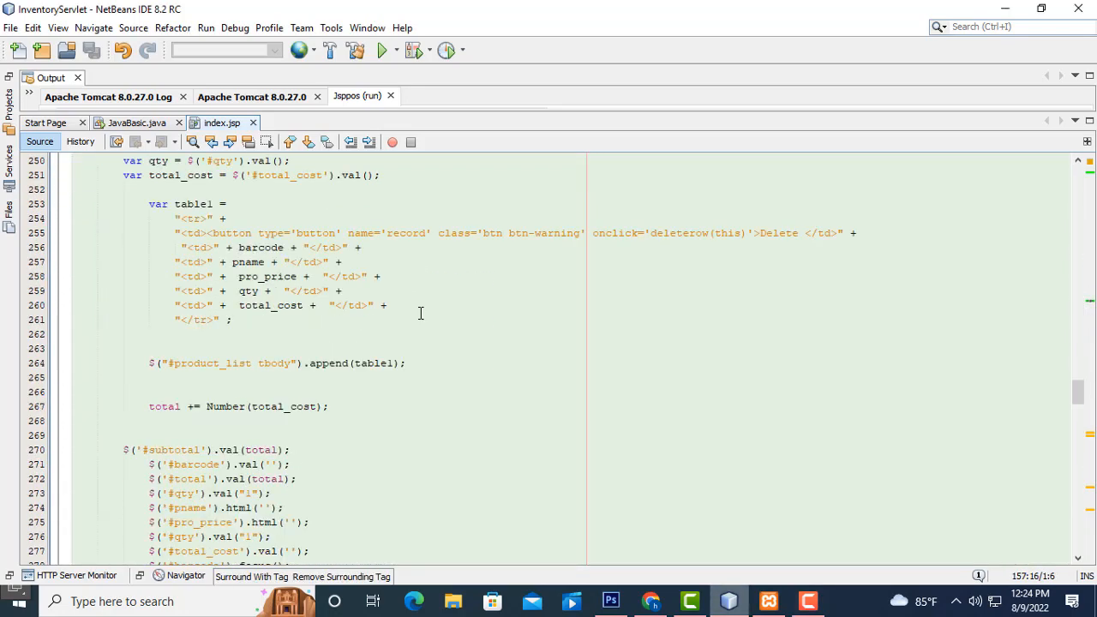
{"action": "scroll", "scroll_direction": "down", "scroll_amount": 3}
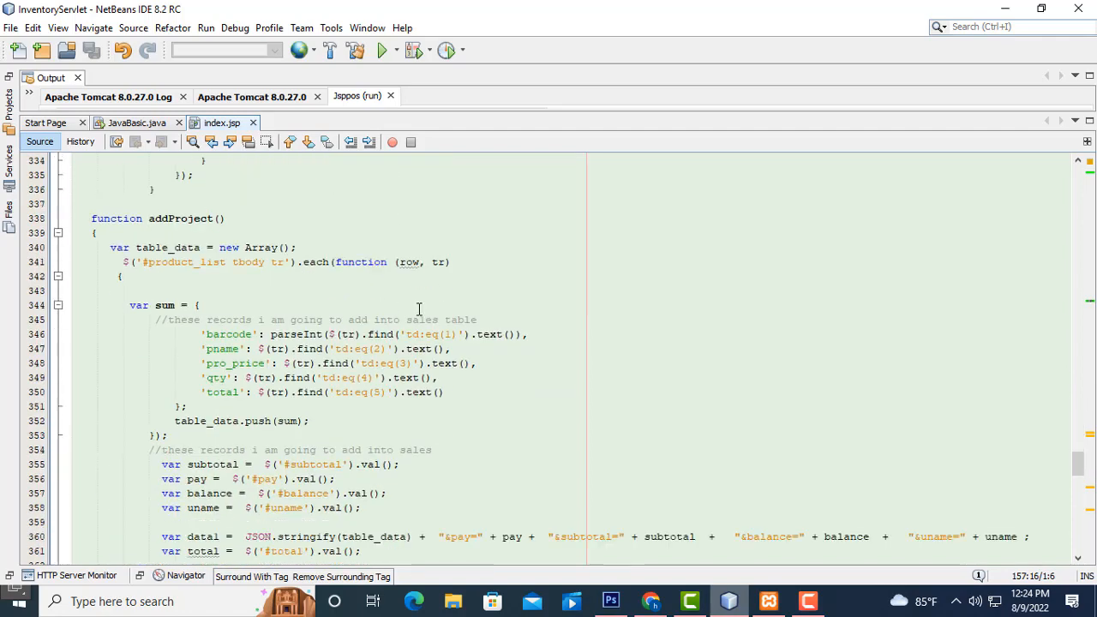
{"action": "scroll", "scroll_direction": "down", "scroll_amount": 3}
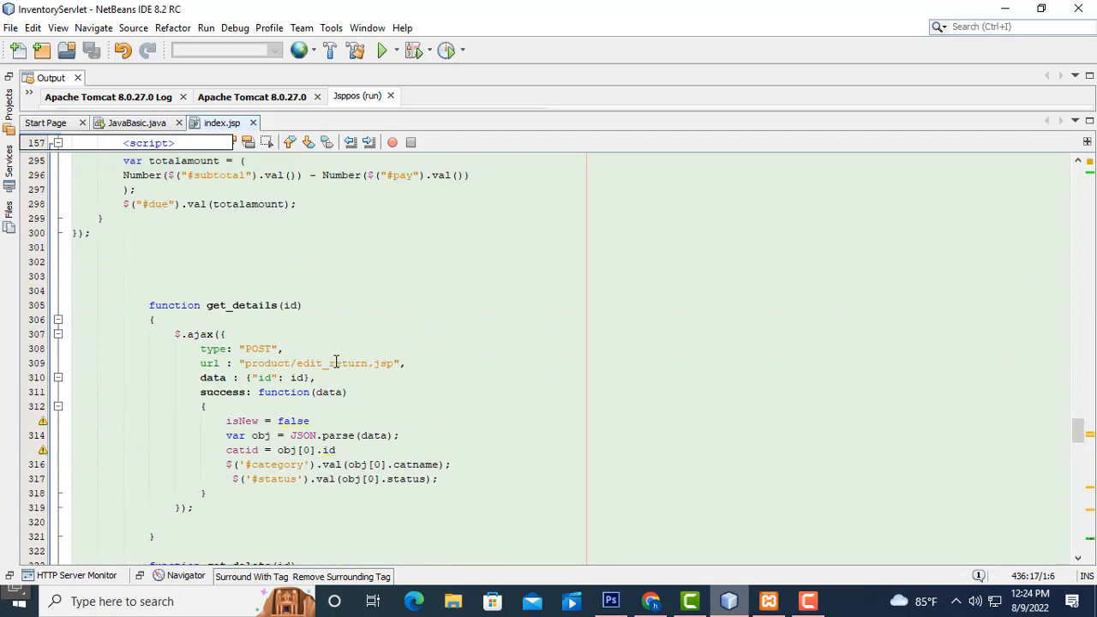
{"action": "scroll", "scroll_direction": "up", "scroll_amount": 3}
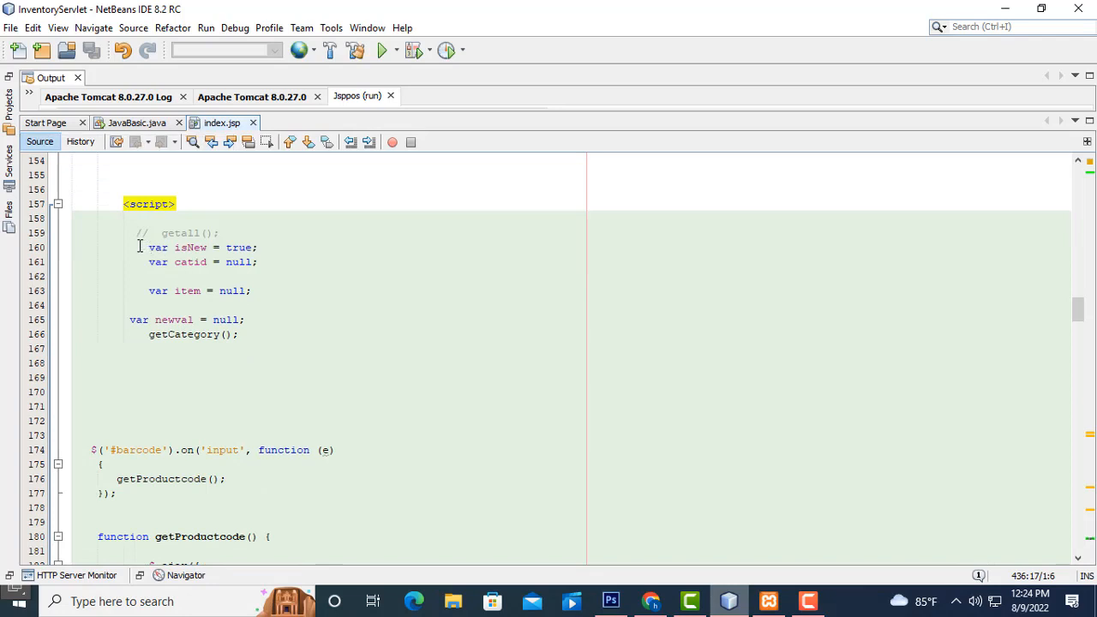
{"action": "left_click_drag", "start_coordinate": [137, 247], "coordinate": [253, 291]}
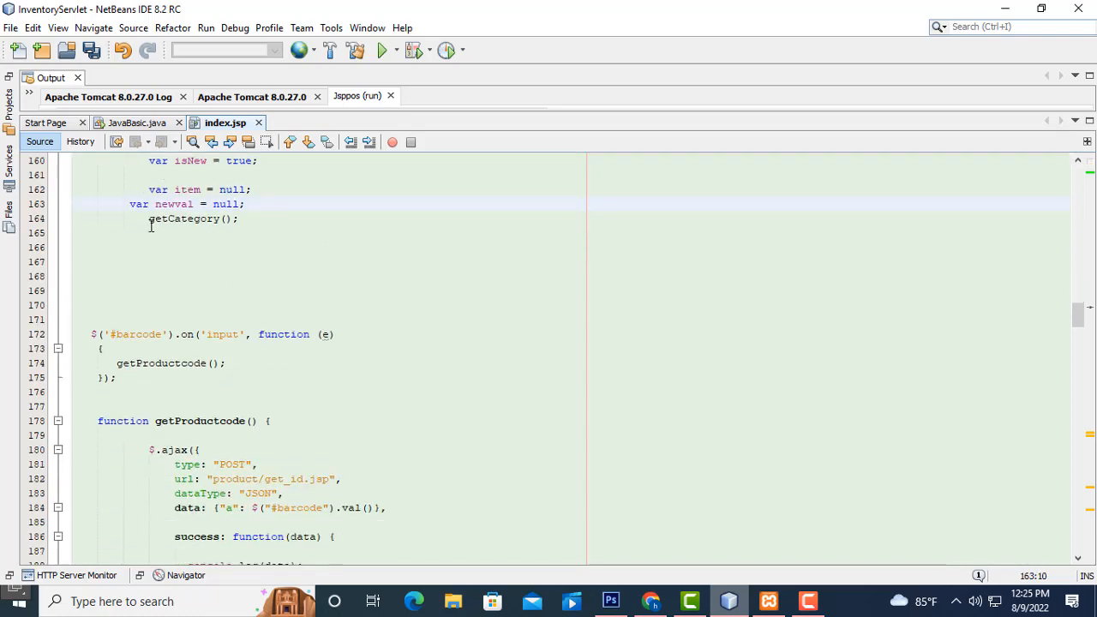
Step: Locate the getProductcode function that posts the barcode to get_id.jsp
{"action": "scroll", "scroll_direction": "down", "scroll_amount": 3}
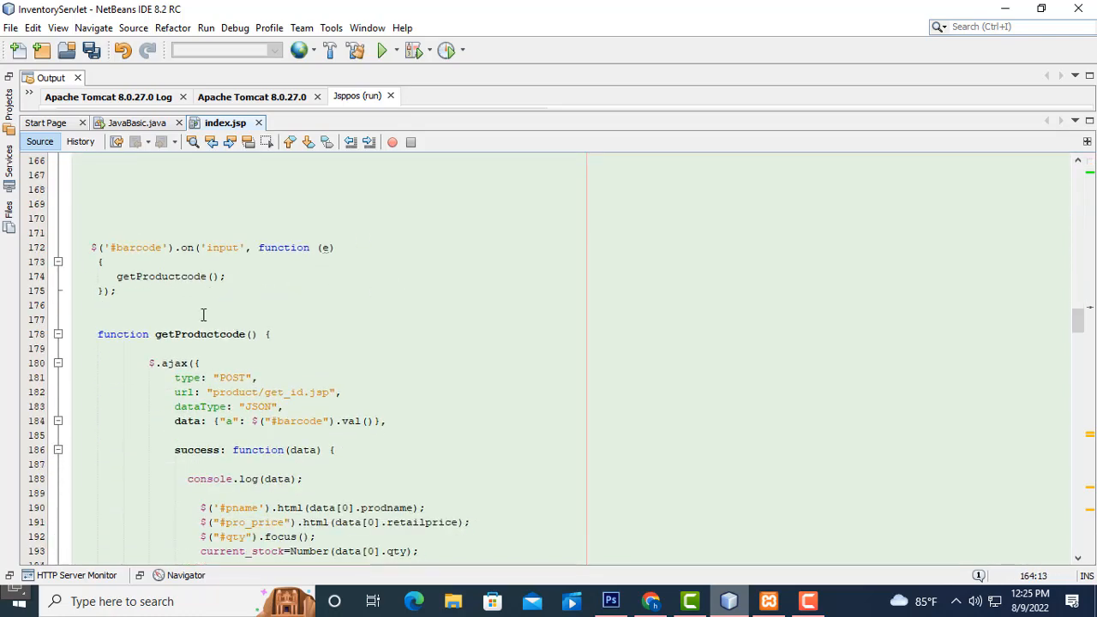
{"action": "double_click", "coordinate": [201, 334]}
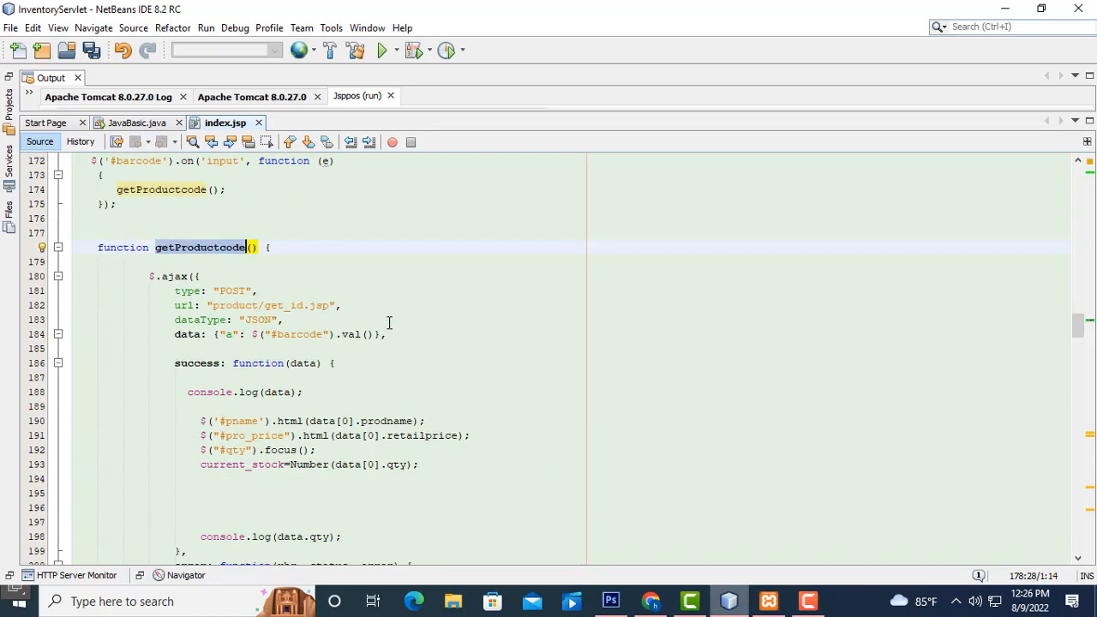
{"action": "scroll", "scroll_direction": "down", "scroll_amount": 3}
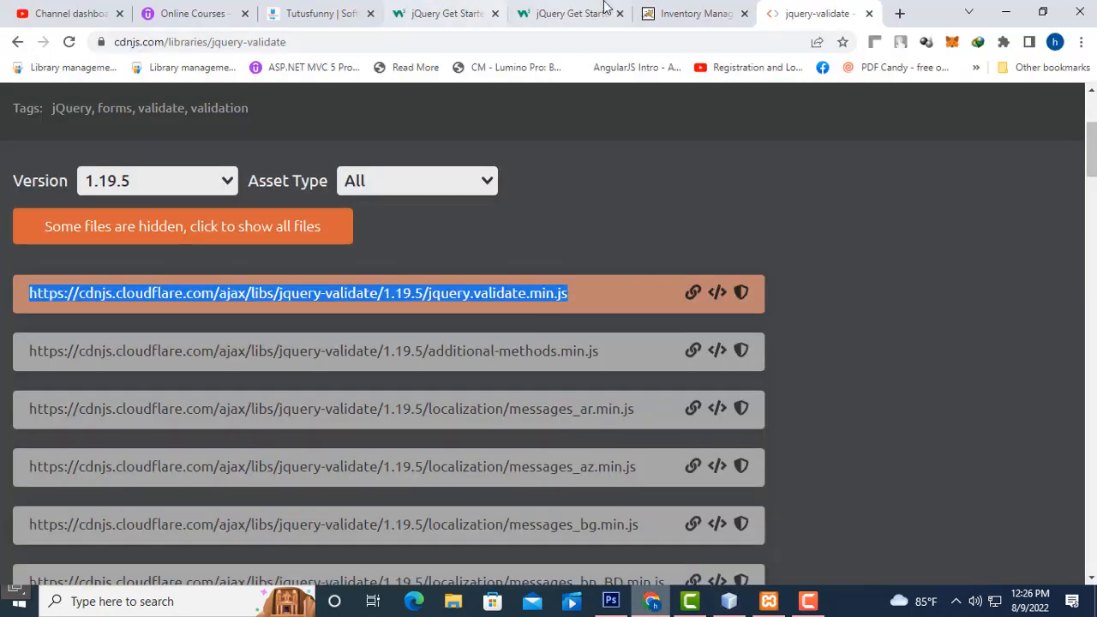
Step: Switch Chrome back to the local Inventory Management sales page
{"action": "left_click", "coordinate": [694, 14]}
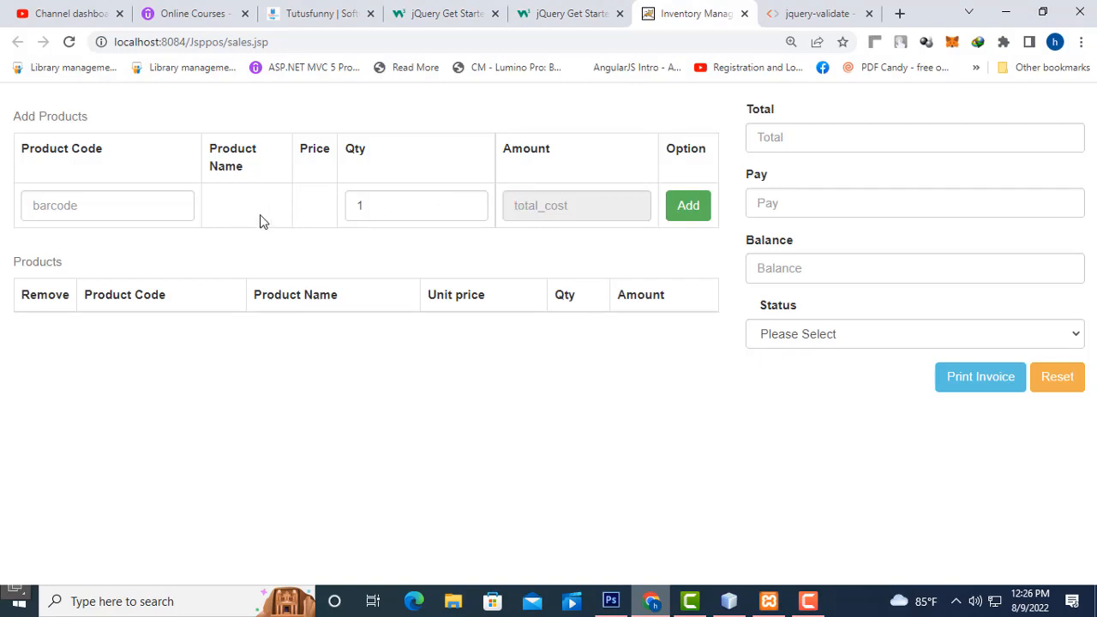
{"action": "mouse_move", "coordinate": [1018, 62]}
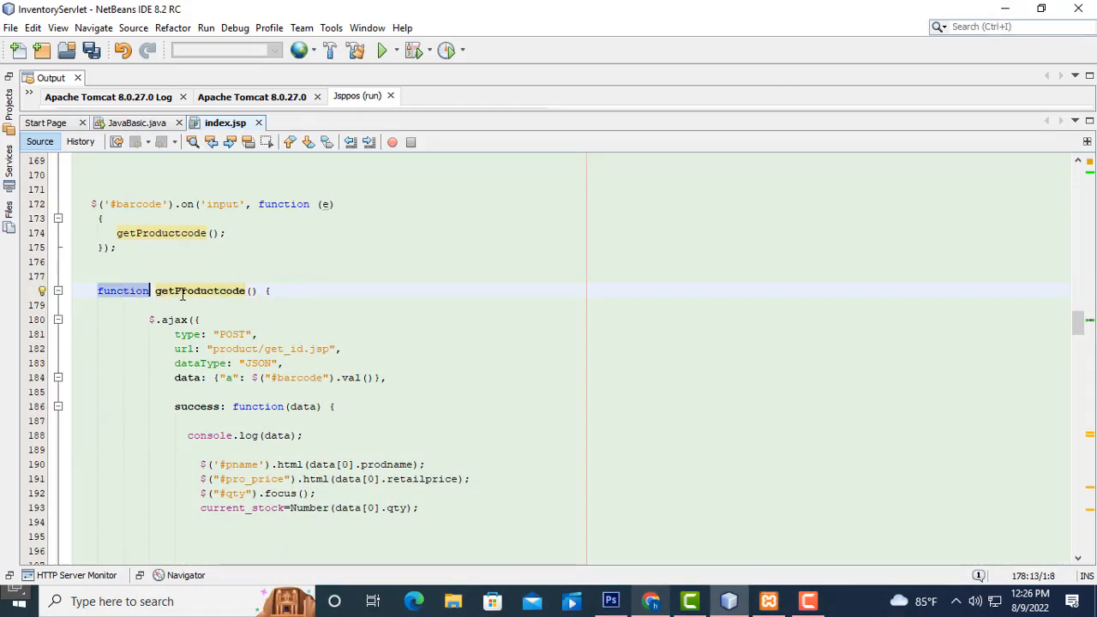
Step: Review getProductcode, picking out the get_id.jsp address and the data sent with the request
{"action": "left_click", "coordinate": [269, 292]}
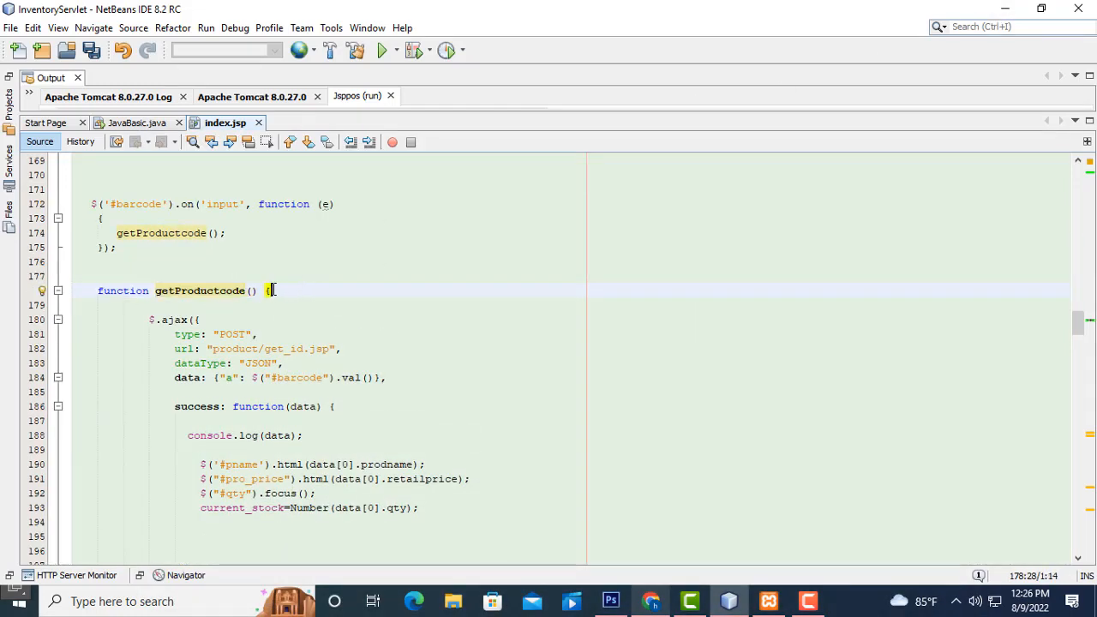
{"action": "scroll", "scroll_direction": "down", "scroll_amount": 3}
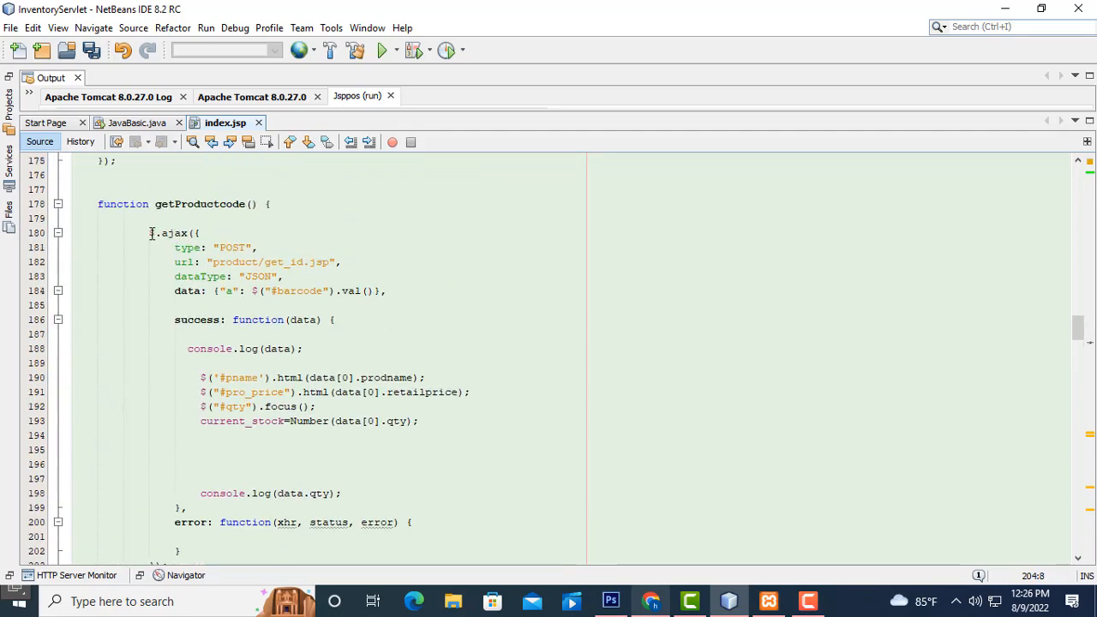
{"action": "scroll", "scroll_direction": "down", "scroll_amount": 3}
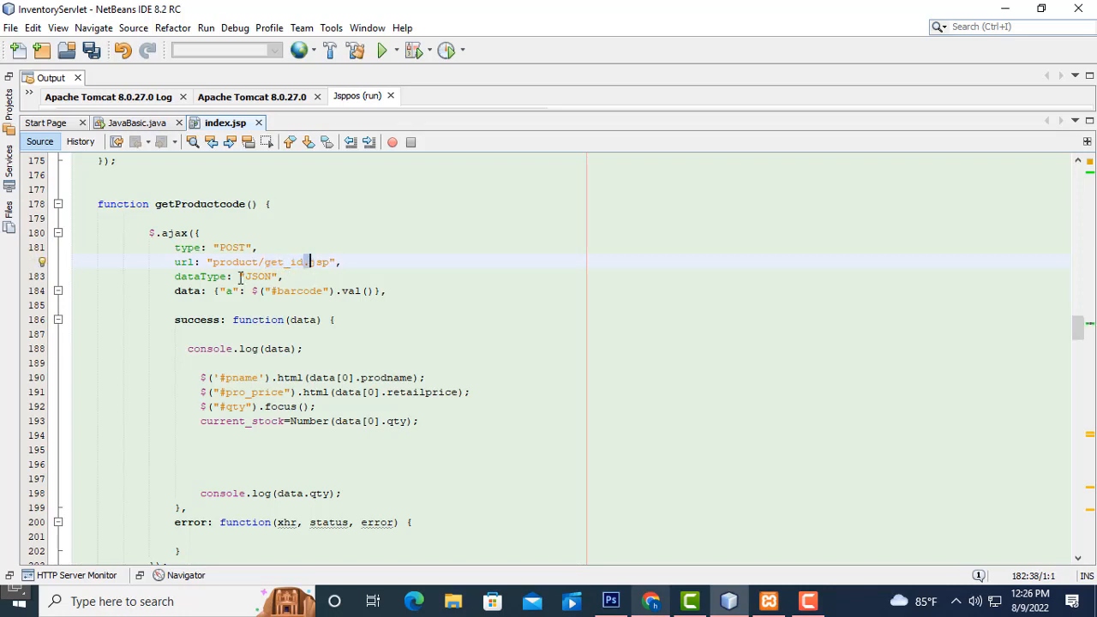
{"action": "double_click", "coordinate": [198, 276]}
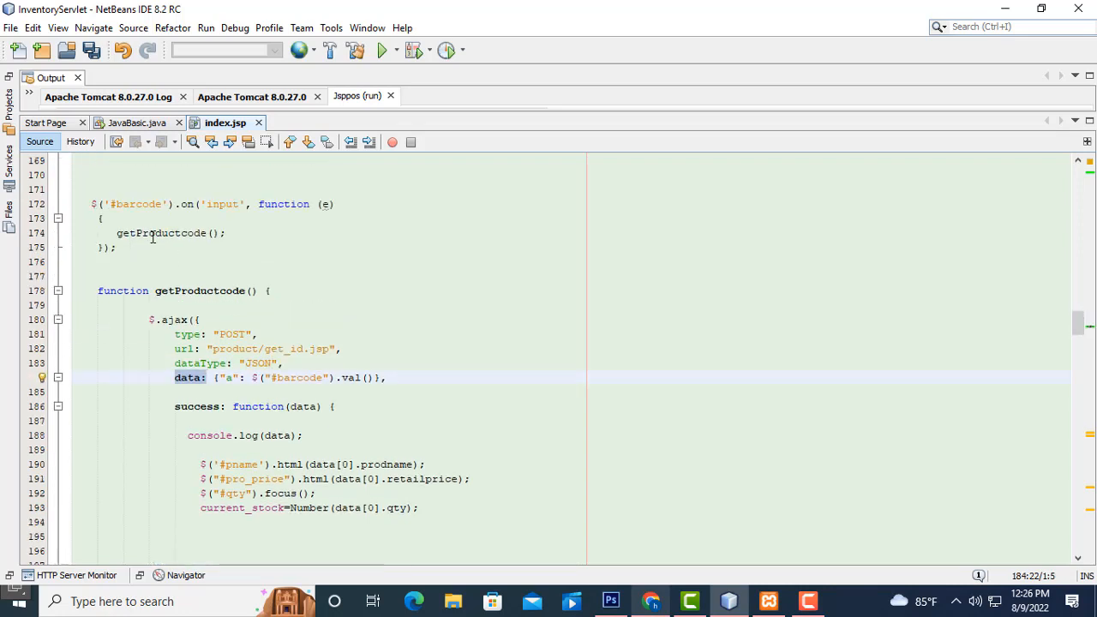
{"action": "double_click", "coordinate": [137, 204]}
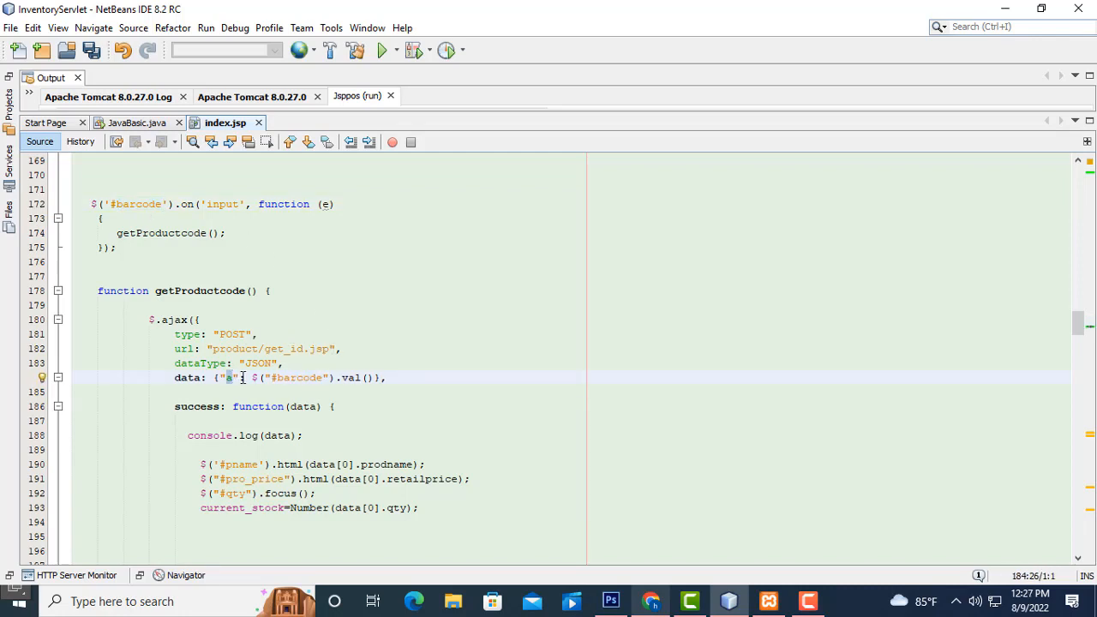
Step: Put the success handler's opening brace on its own line and mark the name-and-price fill lines
{"action": "scroll", "scroll_direction": "down", "scroll_amount": 3}
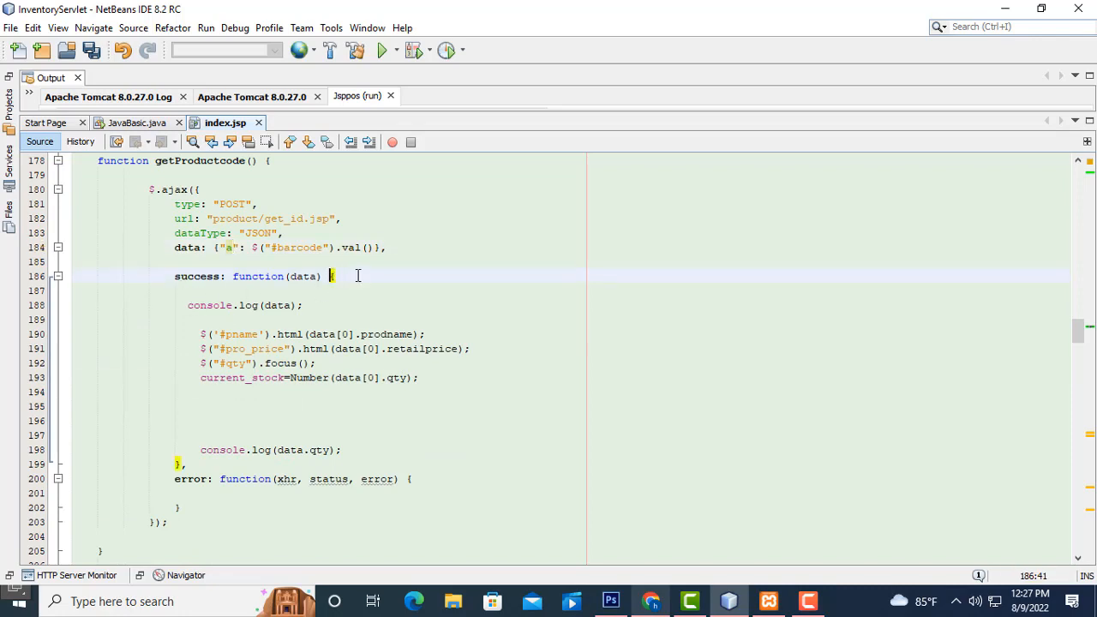
{"action": "key", "text": "Enter"}
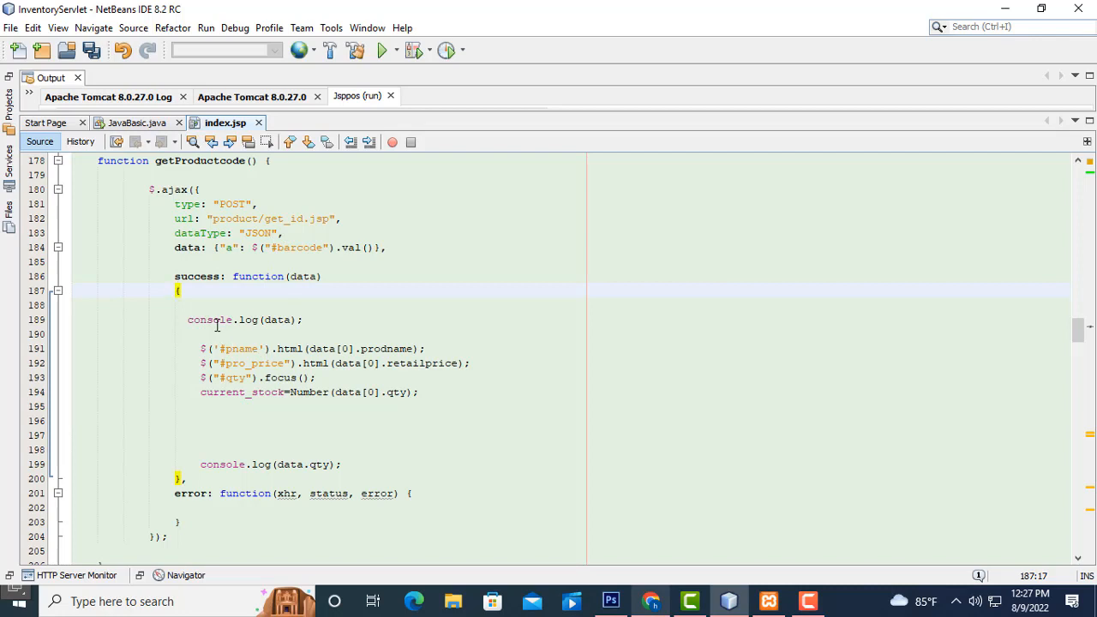
{"action": "left_click_drag", "start_coordinate": [201, 350], "coordinate": [422, 406]}
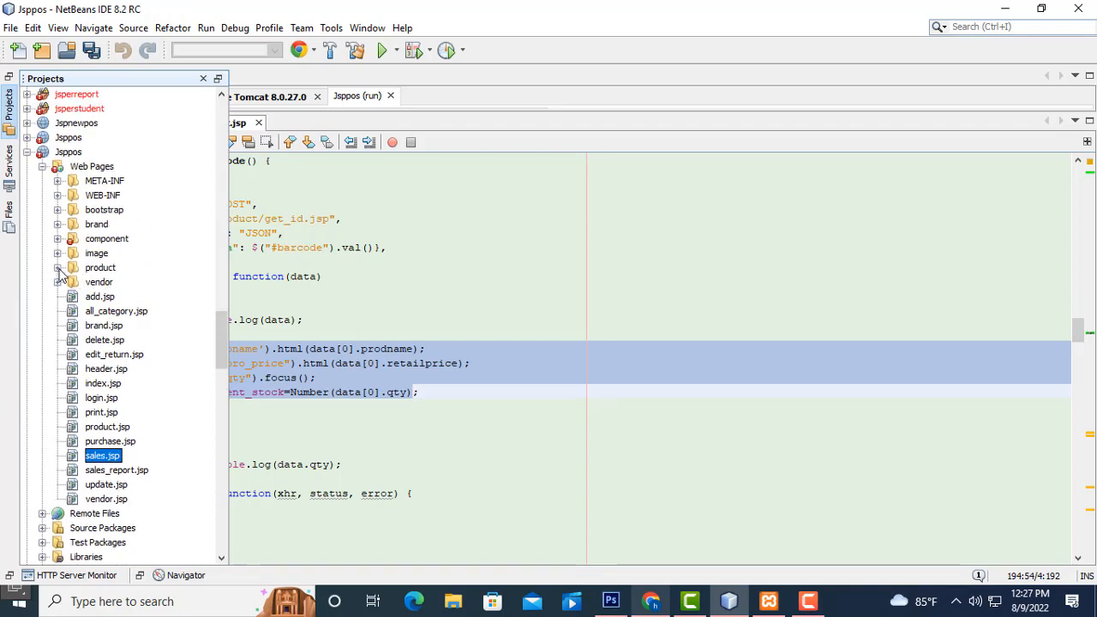
Step: Expand the product folder under Web Pages and open get_id.jsp
{"action": "left_click", "coordinate": [58, 268]}
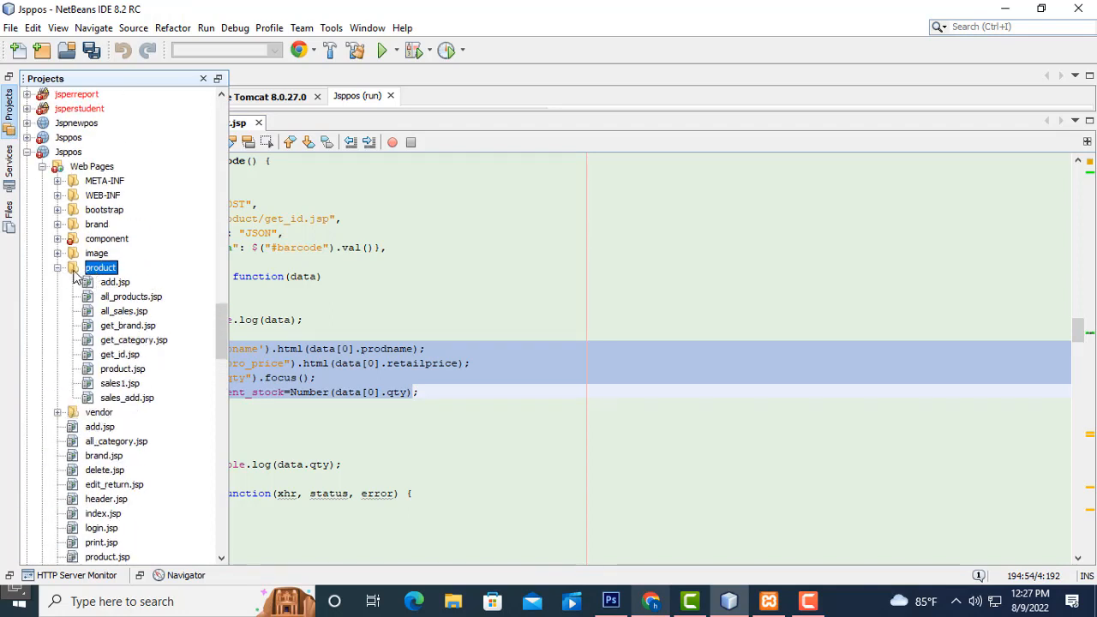
{"action": "mouse_move", "coordinate": [93, 288]}
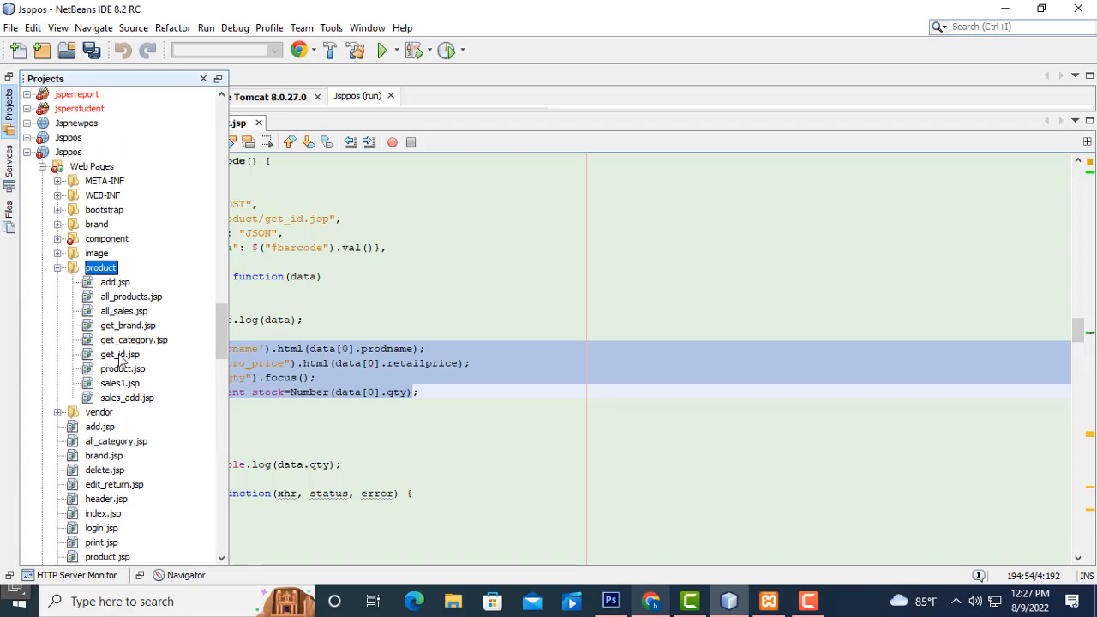
{"action": "left_click", "coordinate": [120, 353]}
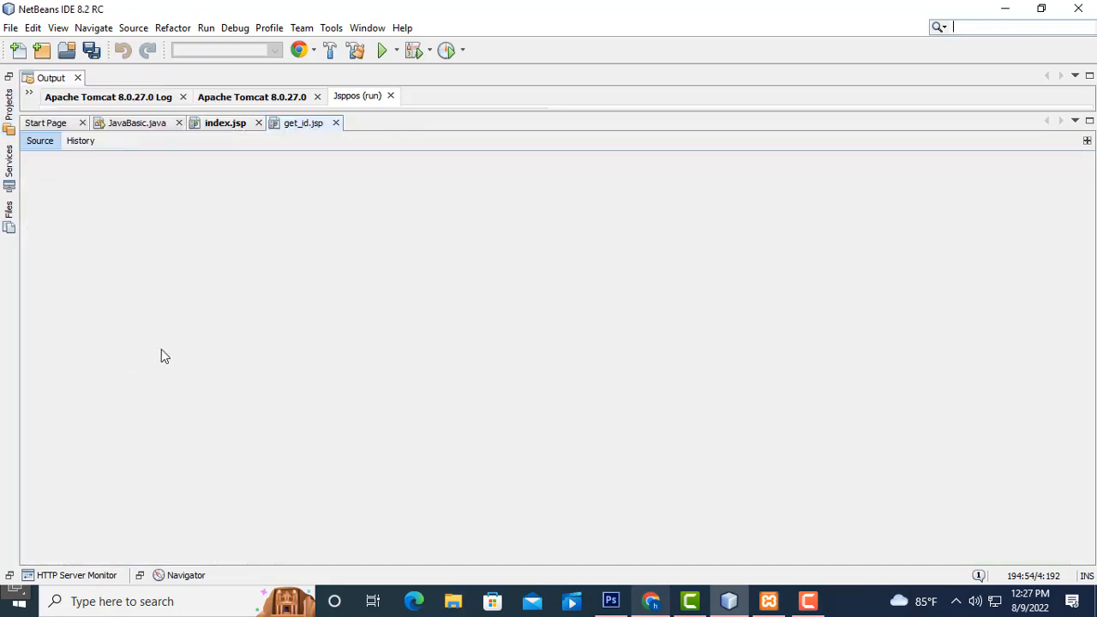
Step: Display get_id.jsp's barcode query returning product name and retail price as JSON
{"action": "left_click", "coordinate": [302, 123]}
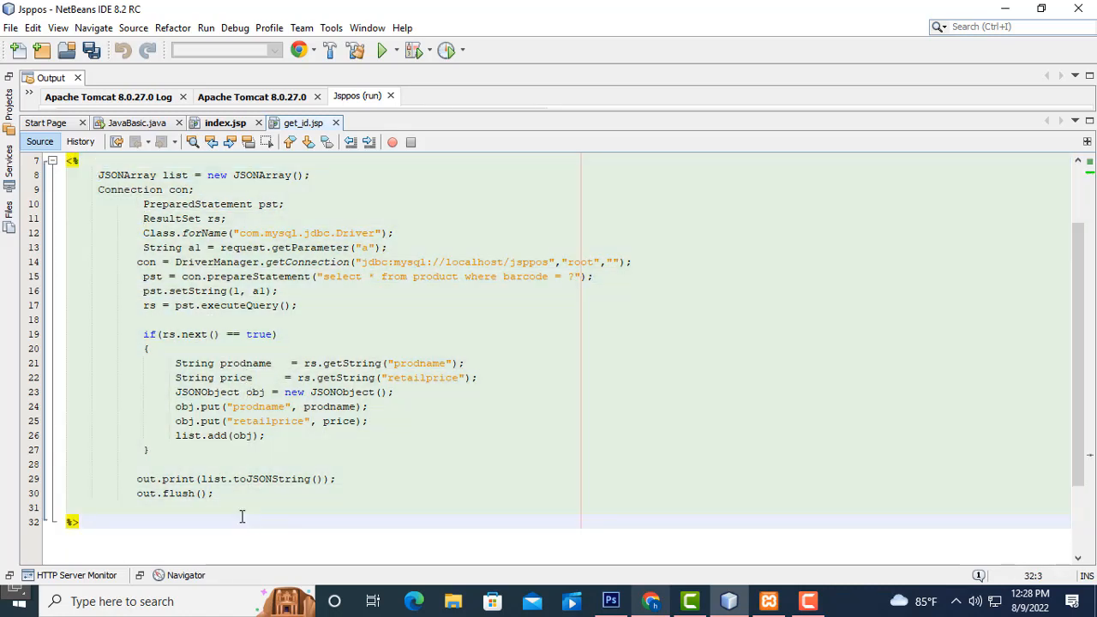
Step: Show the project's Libraries node with the MySQL connector, gson-2.2.2 and json-simple-1.1 jars
{"action": "left_click", "coordinate": [358, 175]}
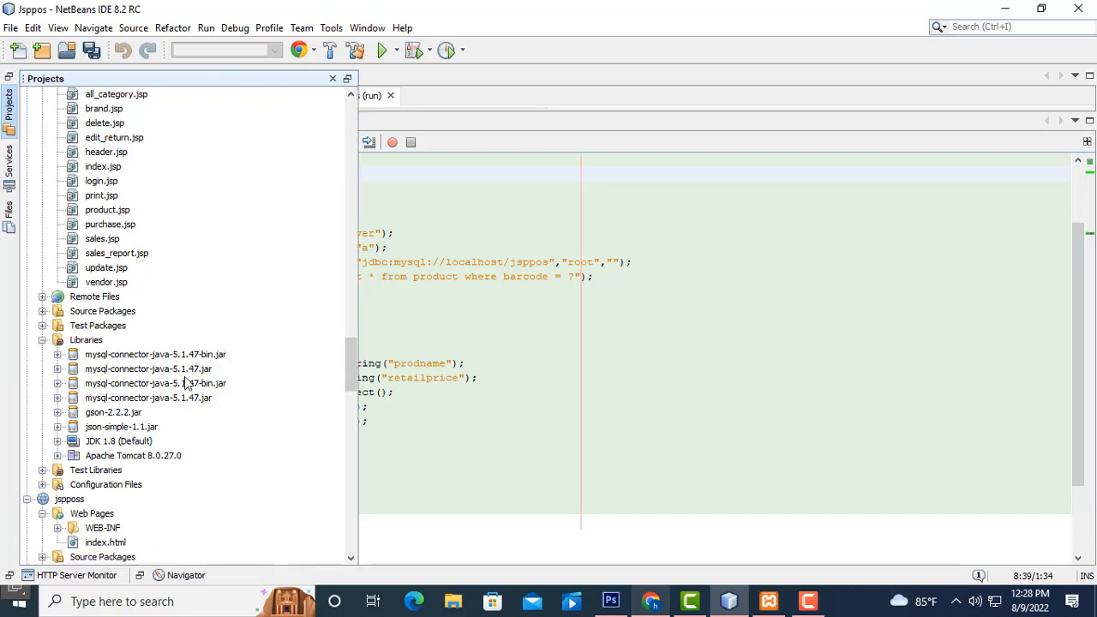
{"action": "mouse_move", "coordinate": [143, 436]}
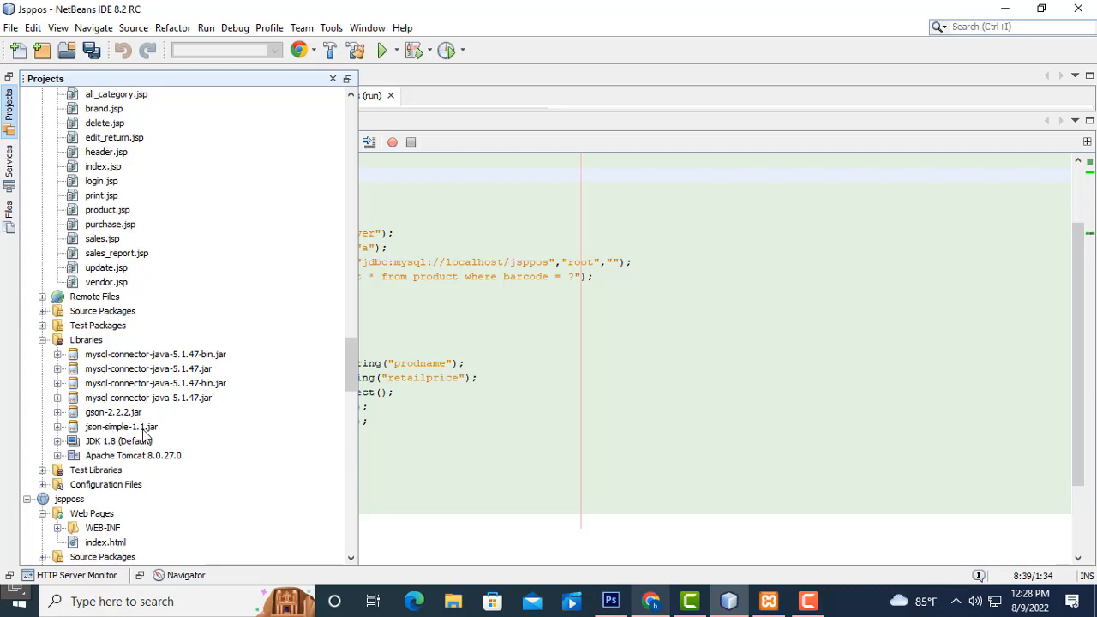
{"action": "mouse_move", "coordinate": [127, 437]}
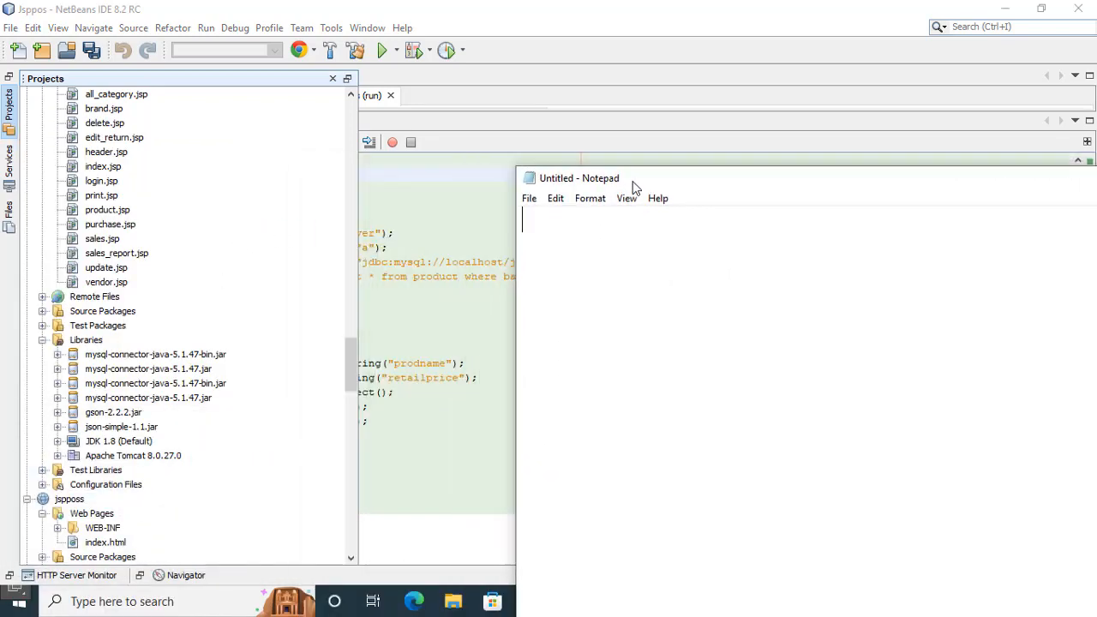
Step: Note the required libraries Mysqlconnector and gson-2.2.2.jar on separate lines
{"action": "type", "text": "Mysq"}
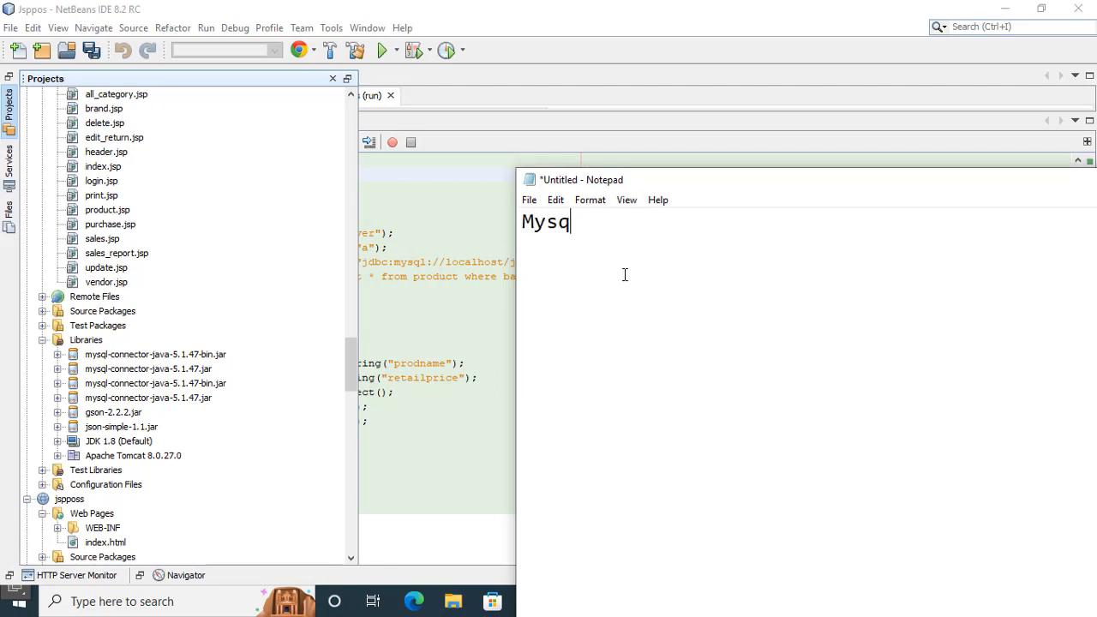
{"action": "type", "text": "l"}
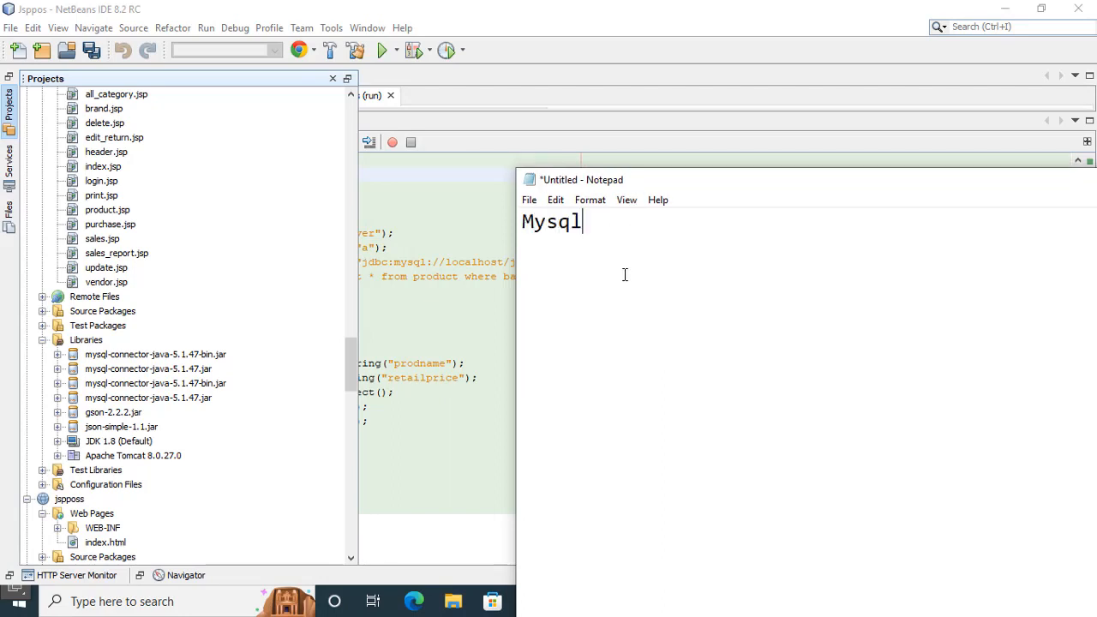
{"action": "type", "text": "connector"}
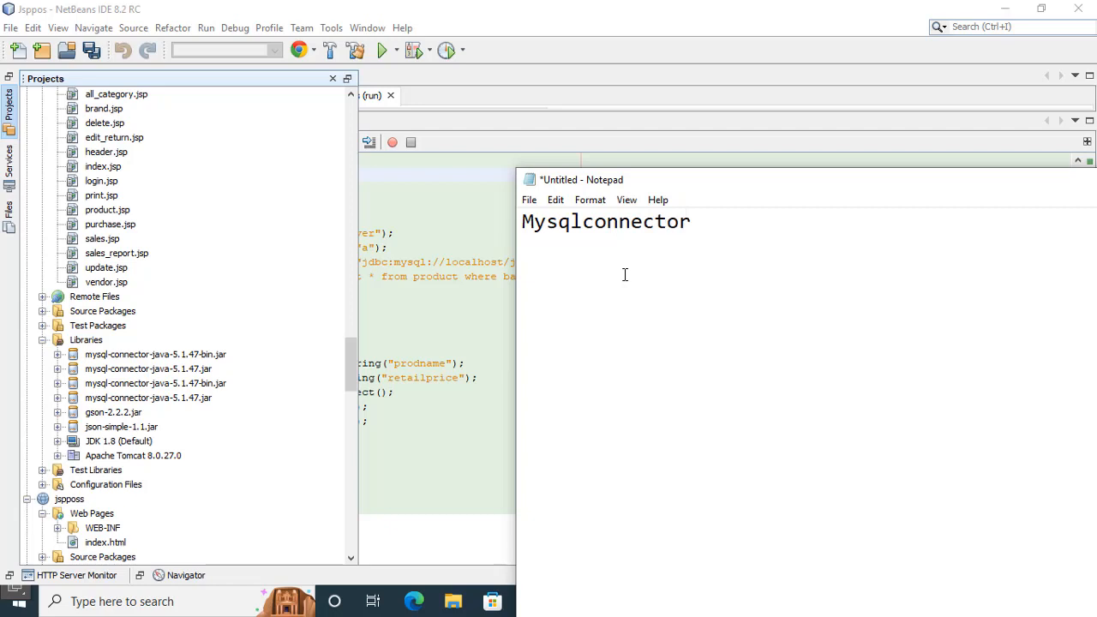
{"action": "type", "text": "g"}
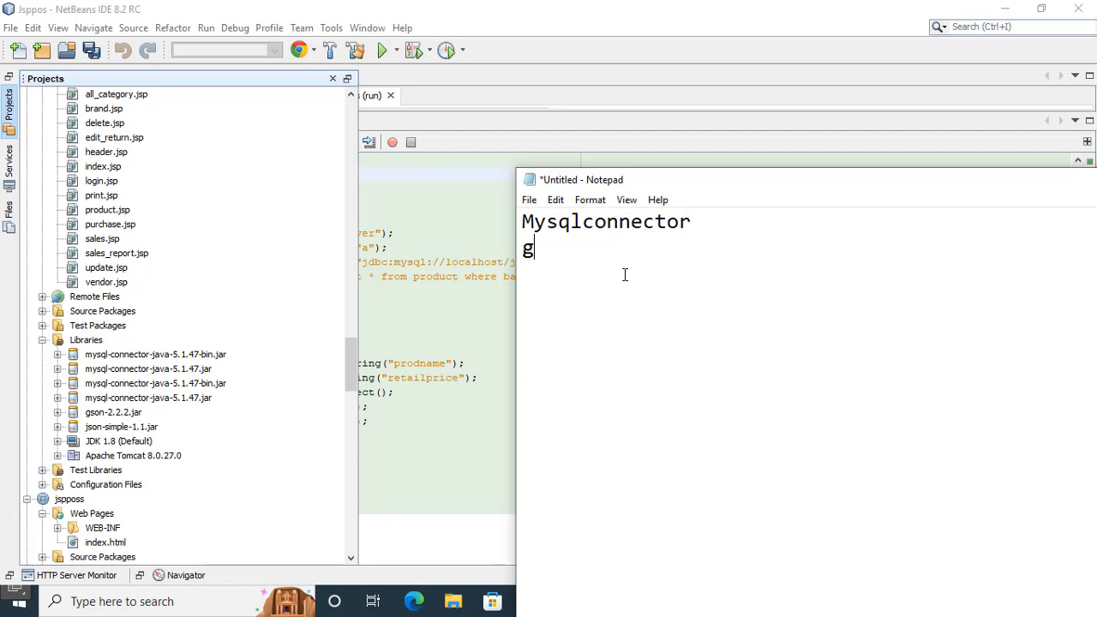
{"action": "type", "text": "son"}
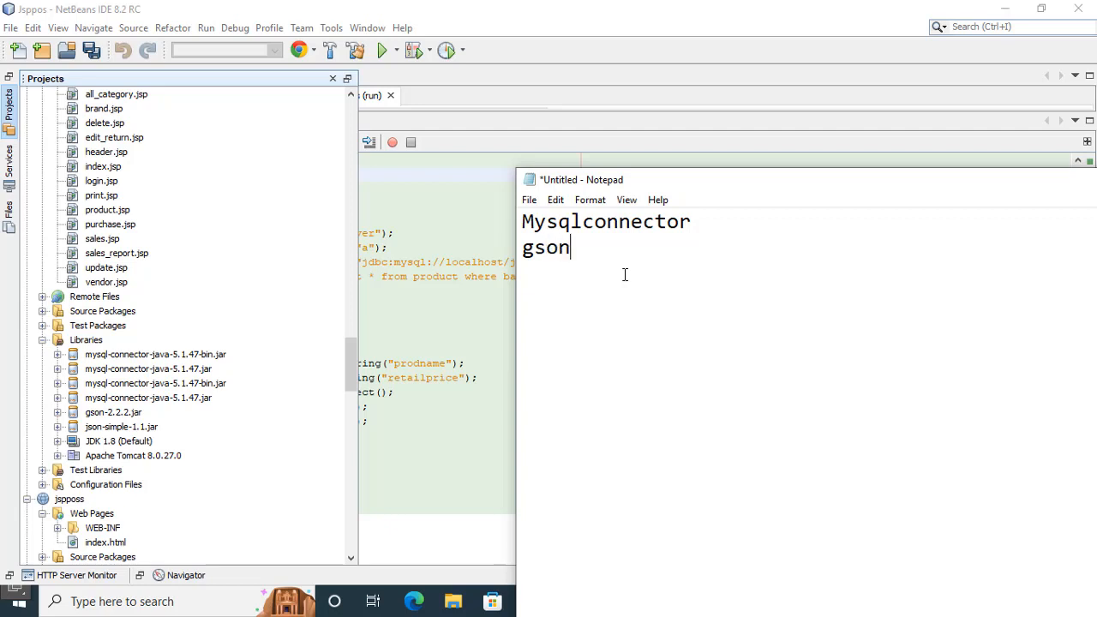
{"action": "type", "text": "-2"}
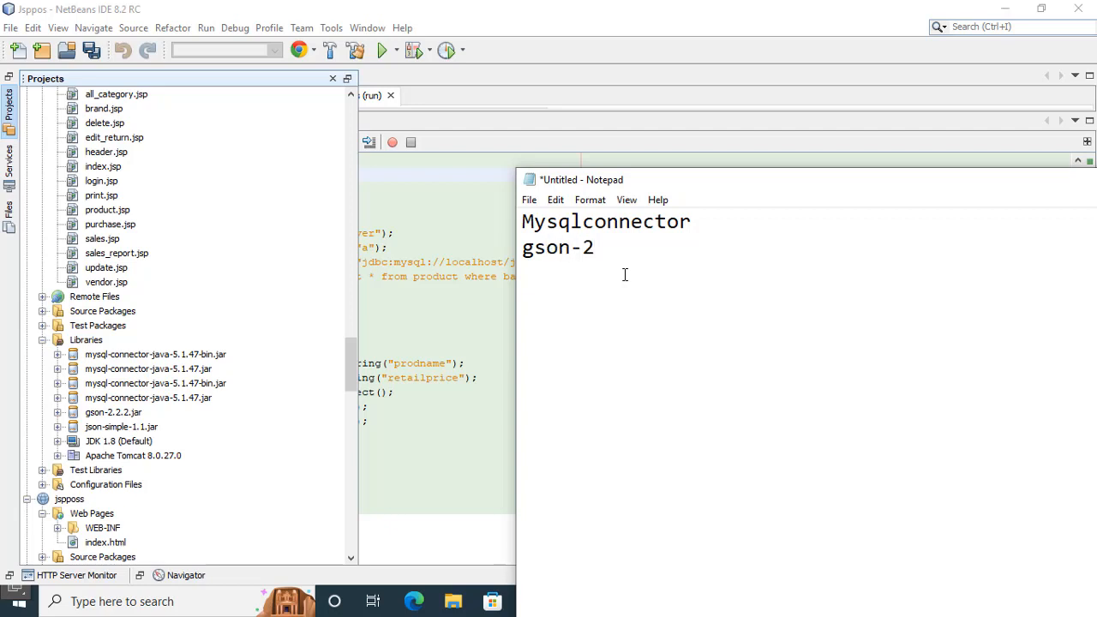
{"action": "type", "text": ".2.2."}
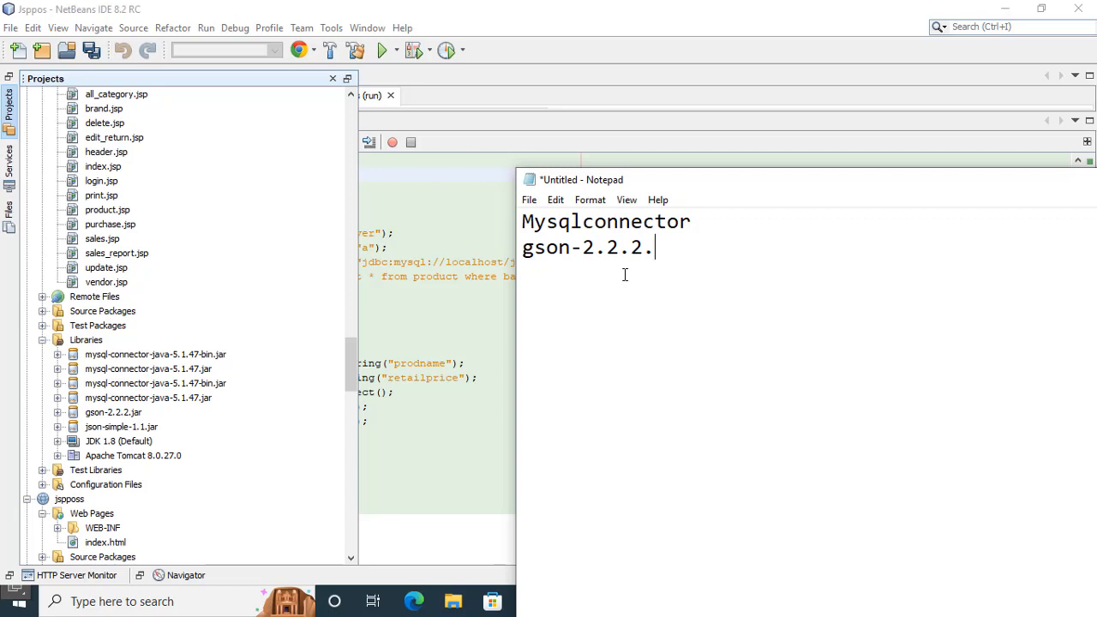
{"action": "type", "text": "ja"}
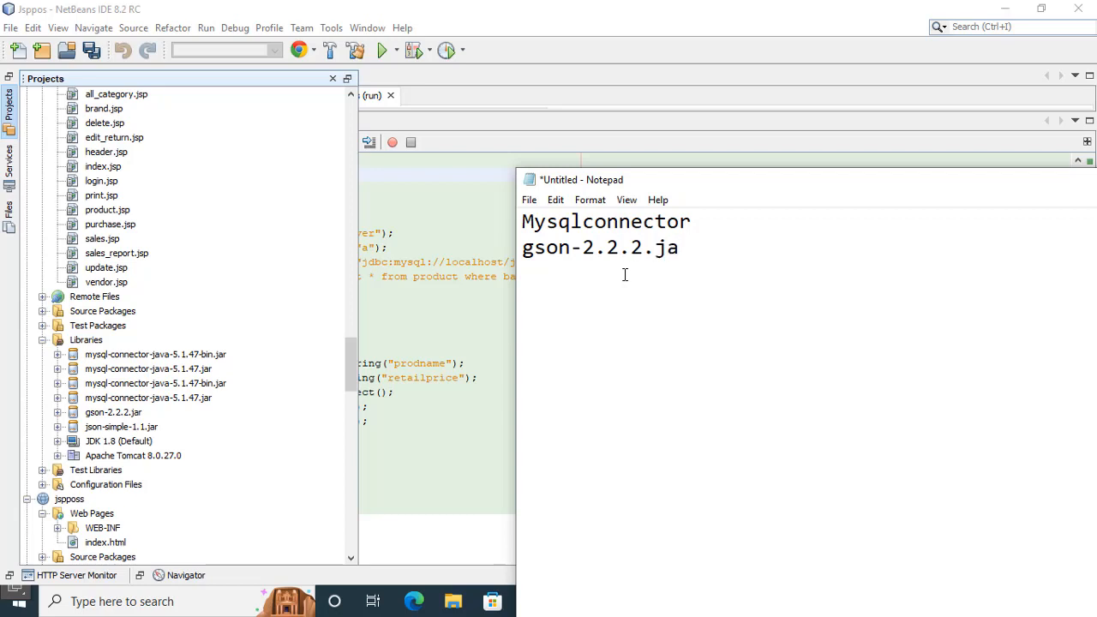
{"action": "type", "text": "r"}
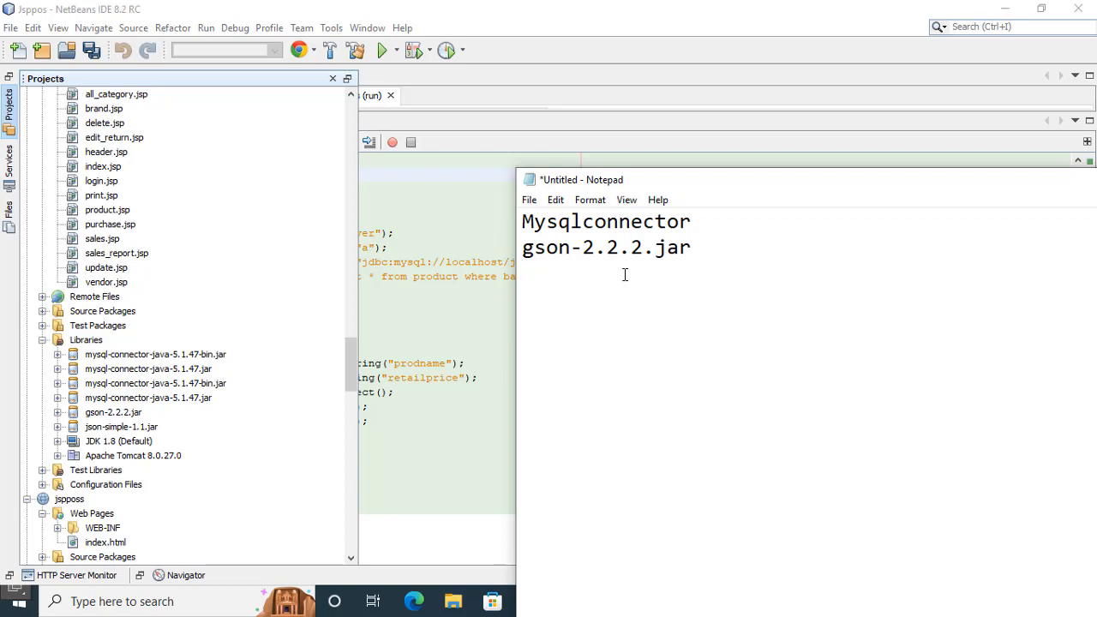
Step: Add json-simple1.1.jar as the third library in the note
{"action": "type", "text": "json"}
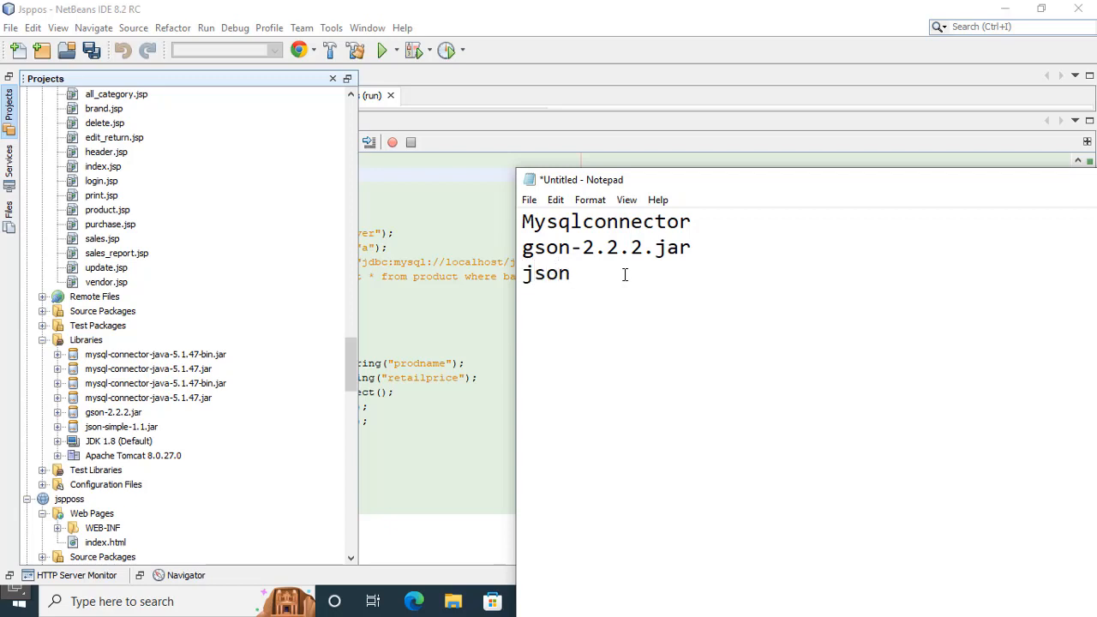
{"action": "type", "text": "-s"}
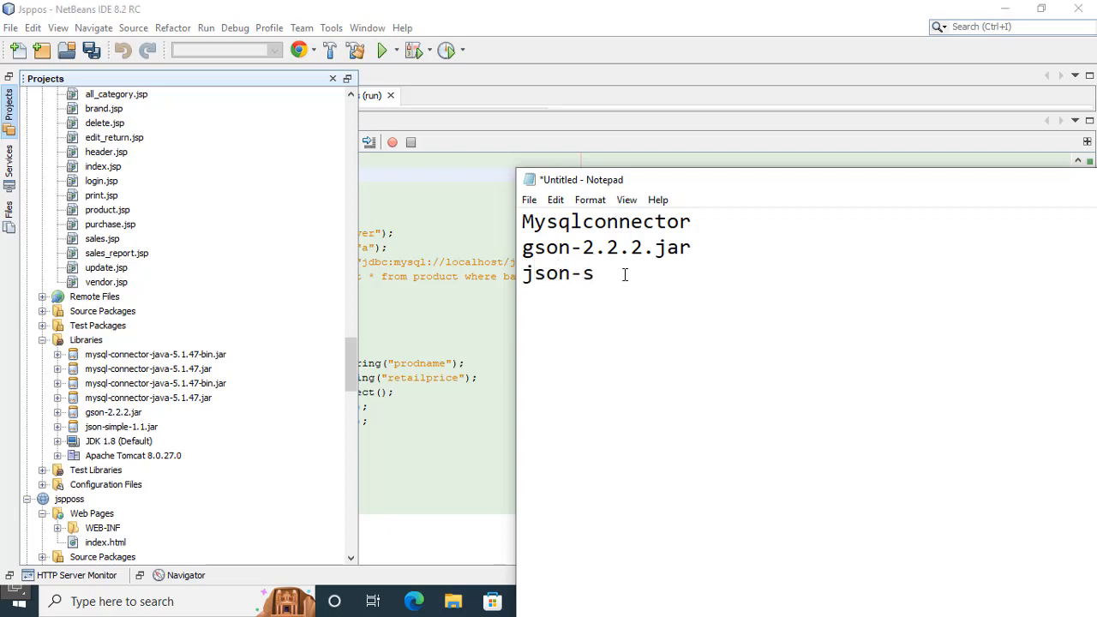
{"action": "type", "text": "imple"}
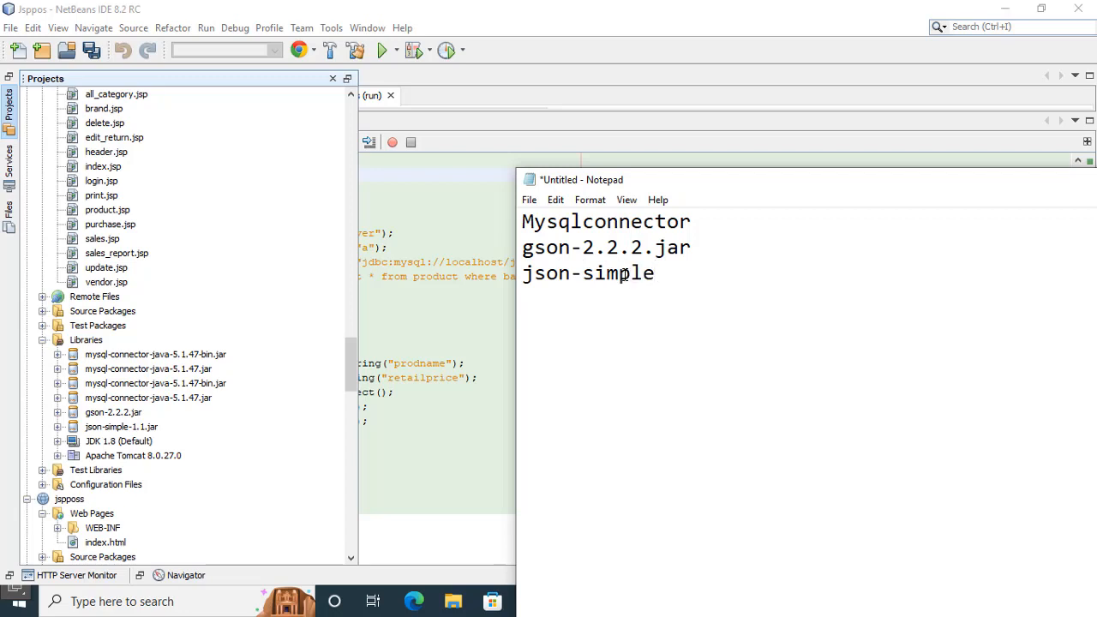
{"action": "type", "text": "."}
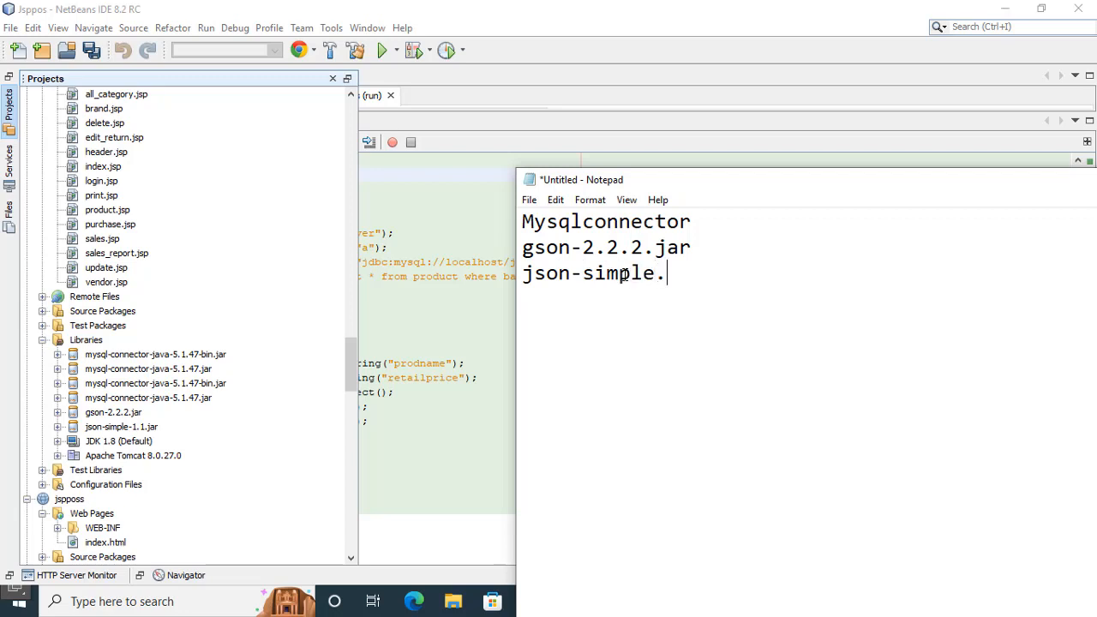
{"action": "type", "text": "jar"}
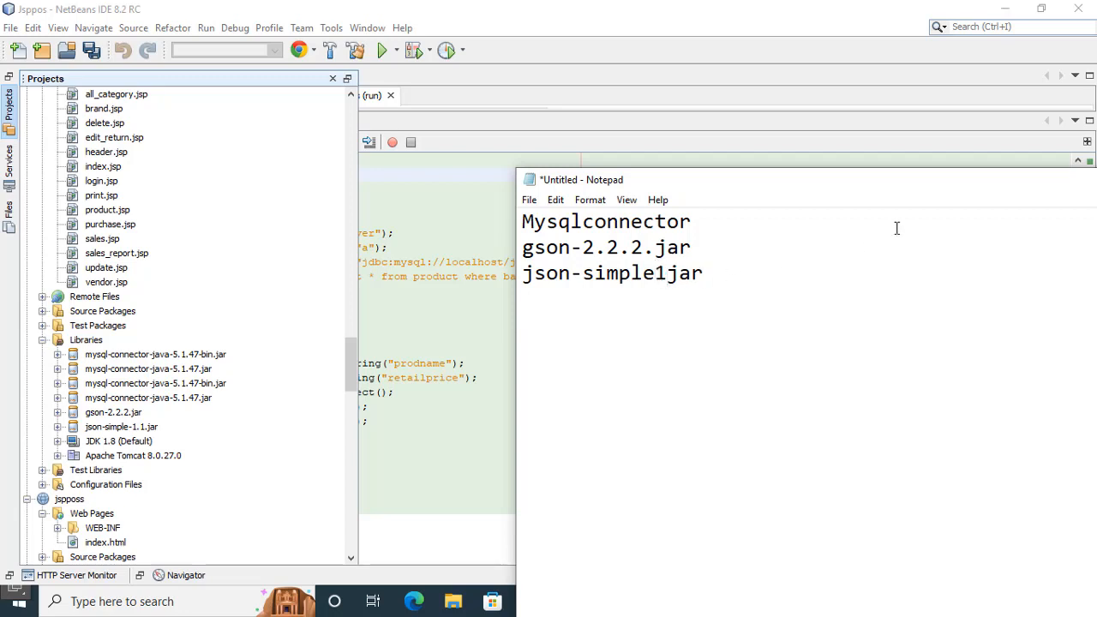
{"action": "type", "text": ".1."}
{"action": "type", "text": " for"}
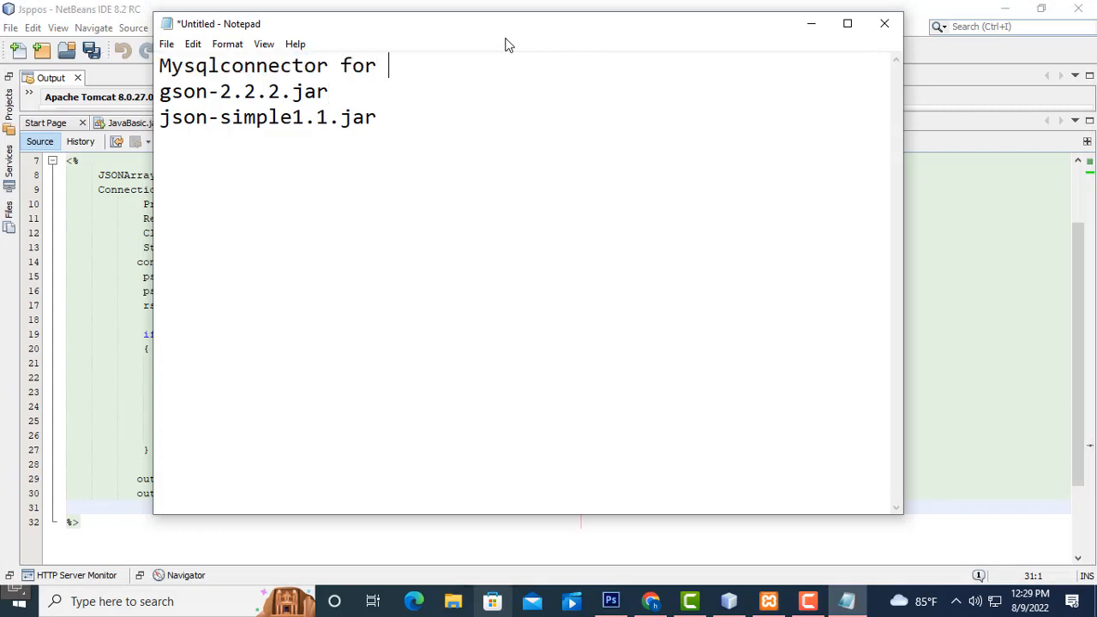
{"action": "type", "text": "ja"}
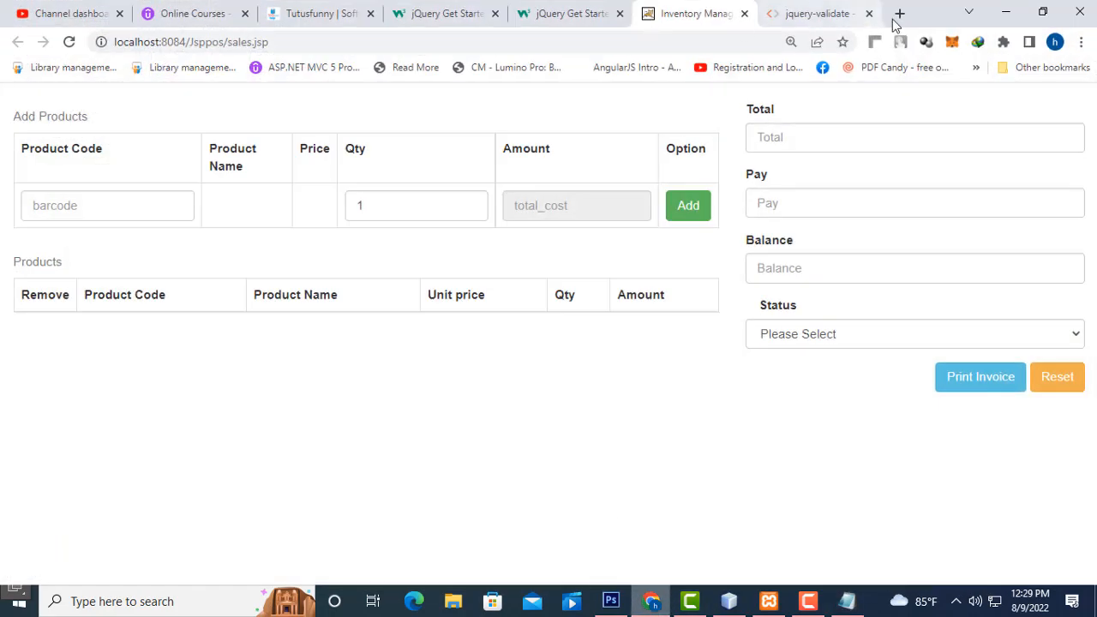
Step: Take the json-simple1.1.jar entry from the Notepad library list for lookup
{"action": "left_click", "coordinate": [898, 13]}
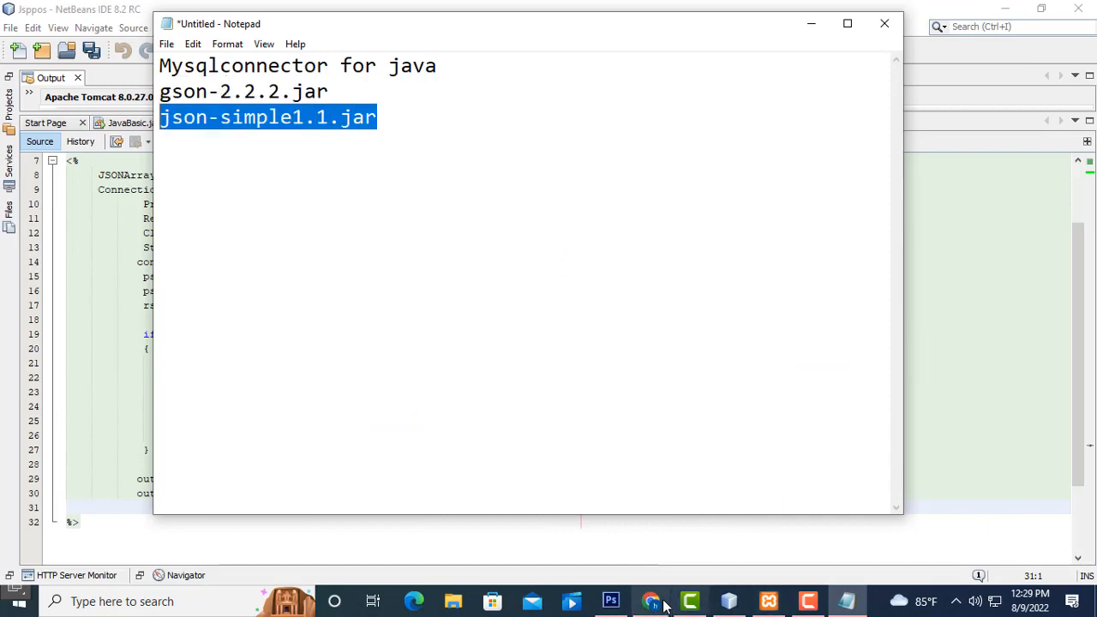
Step: In Chrome, find and open the java2s download page for json-simple-1.1.jar
{"action": "left_click", "coordinate": [651, 600]}
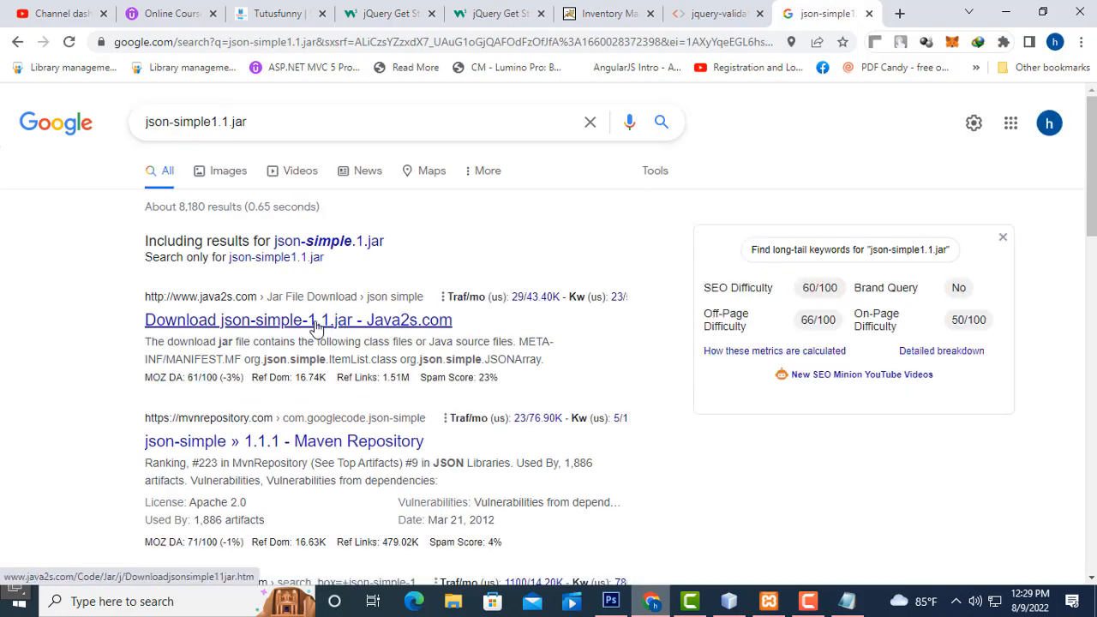
{"action": "left_click", "coordinate": [298, 321]}
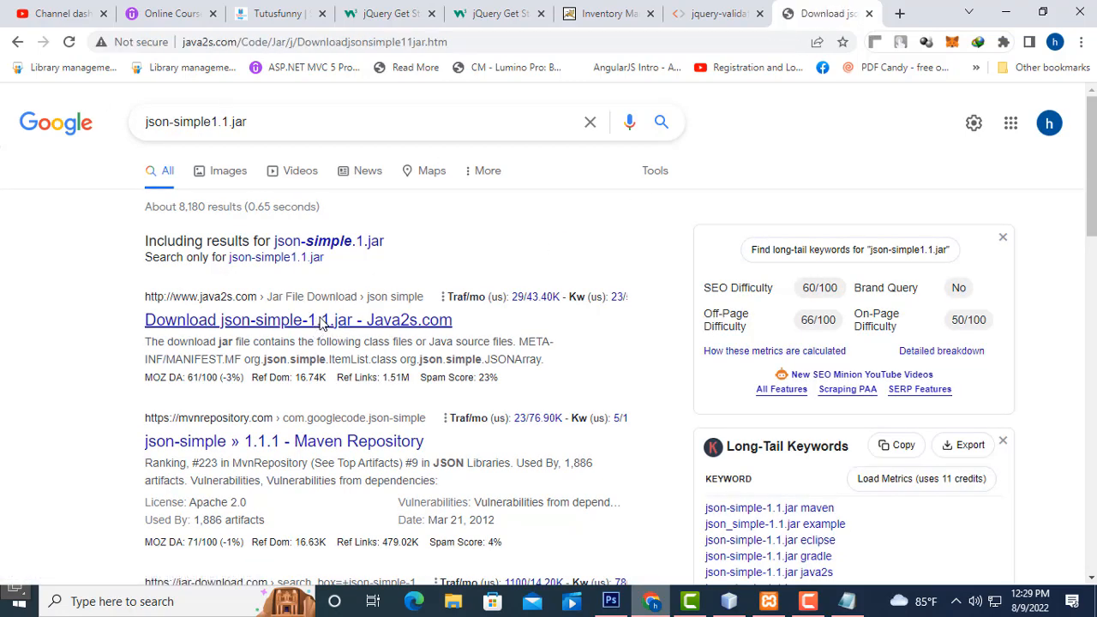
{"action": "left_click", "coordinate": [298, 320]}
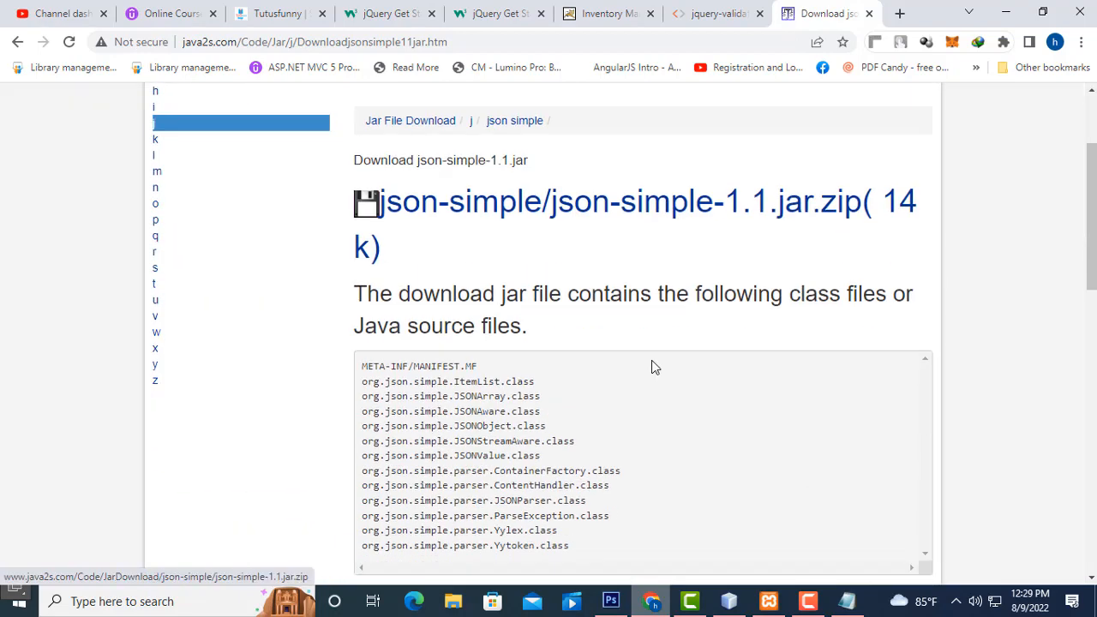
{"action": "mouse_move", "coordinate": [504, 202]}
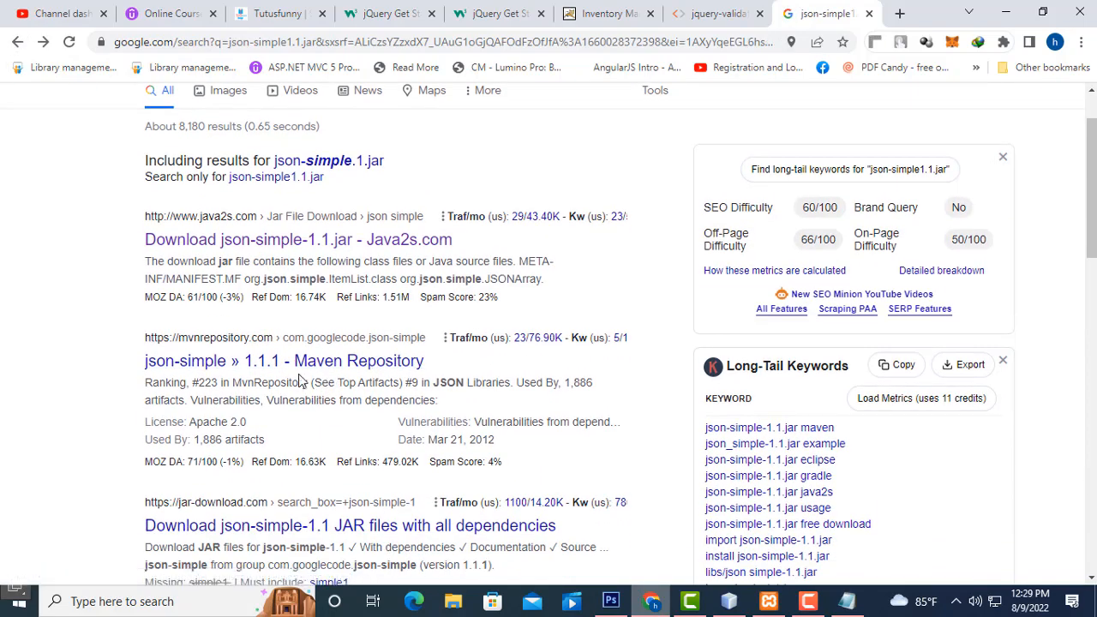
{"action": "mouse_move", "coordinate": [285, 360]}
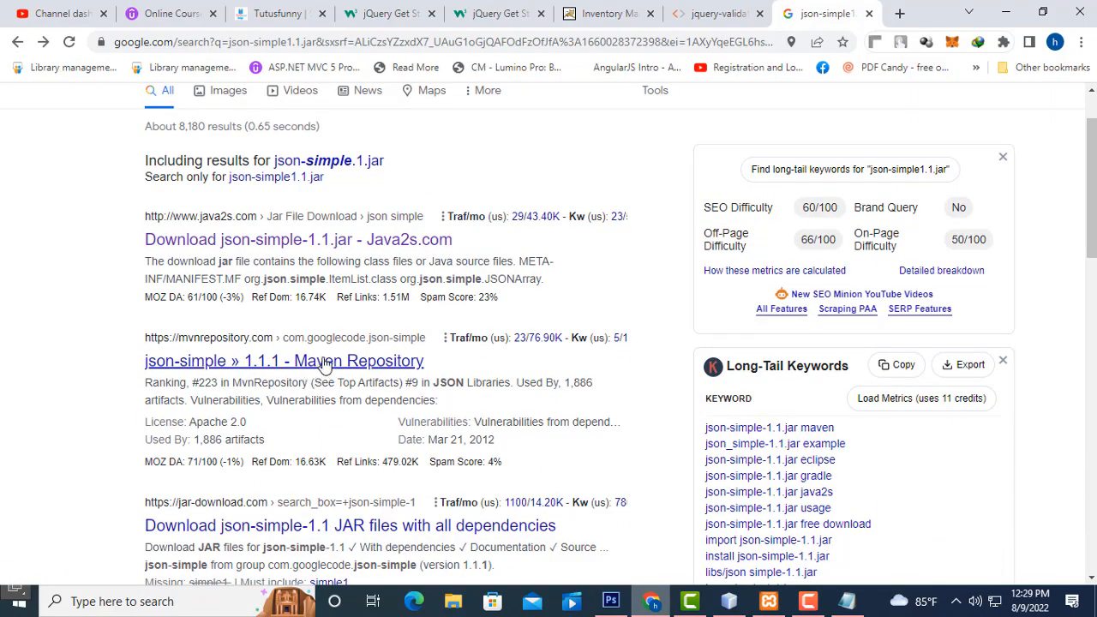
{"action": "left_click", "coordinate": [298, 239]}
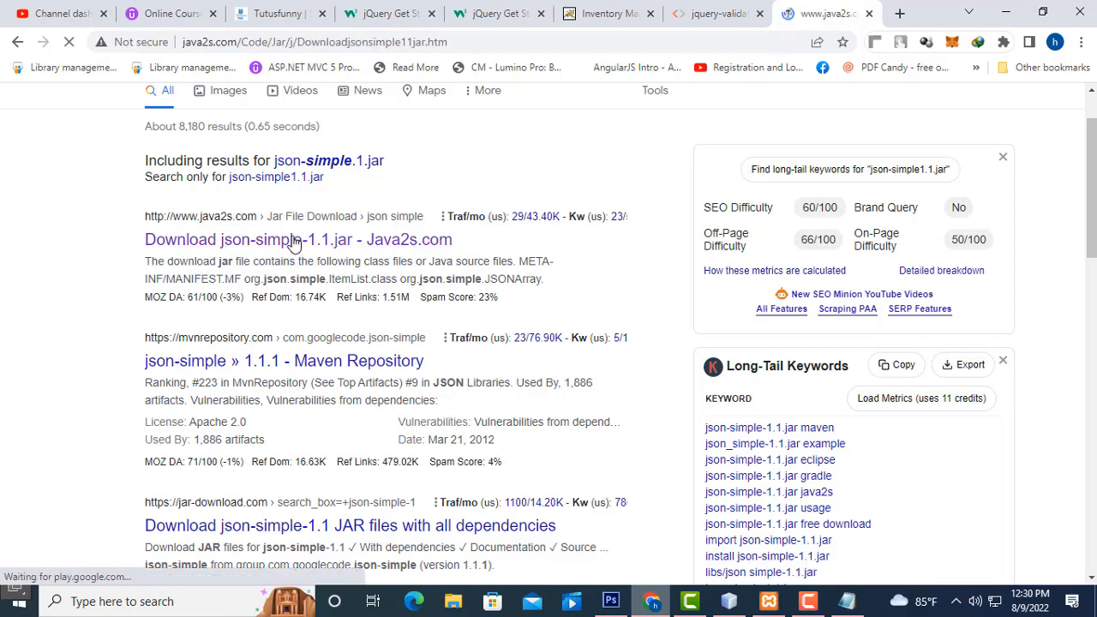
{"action": "left_click", "coordinate": [298, 240]}
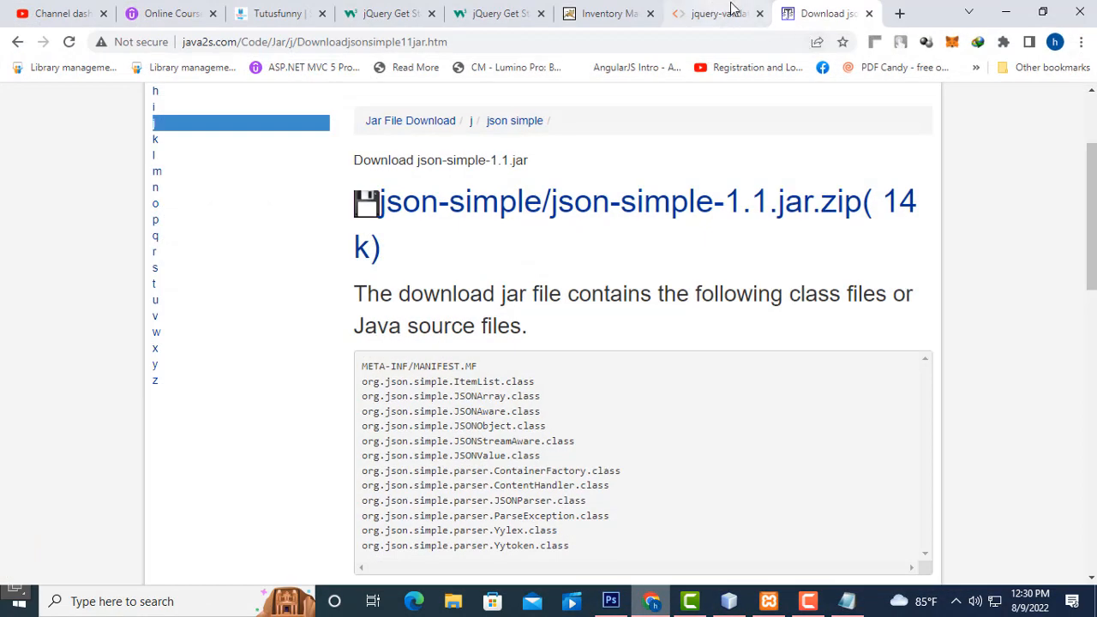
Step: In another tab, search gson-2.2.2.jar and open its java2s download page
{"action": "left_click", "coordinate": [898, 14]}
{"action": "type", "text": "gson-2.2.2.jar"}
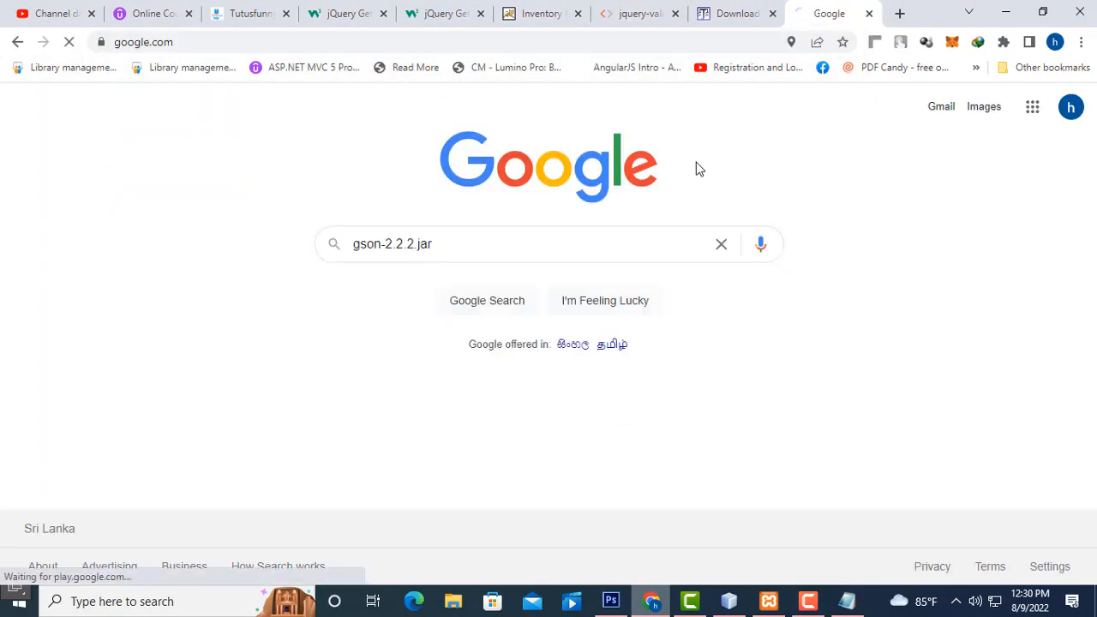
{"action": "left_click", "coordinate": [487, 300]}
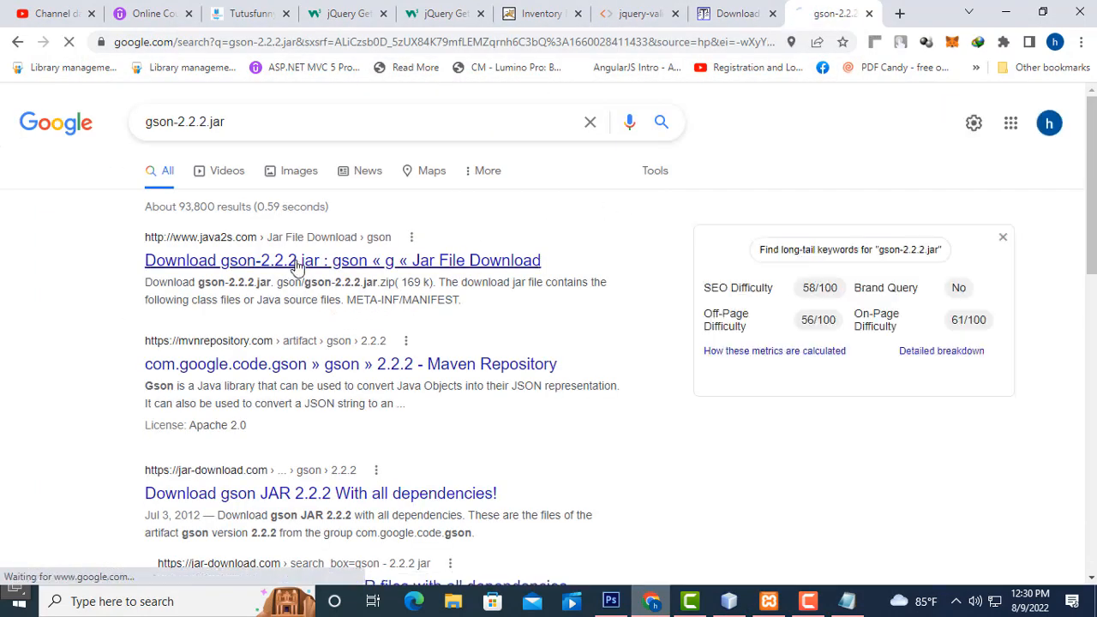
{"action": "left_click", "coordinate": [343, 260]}
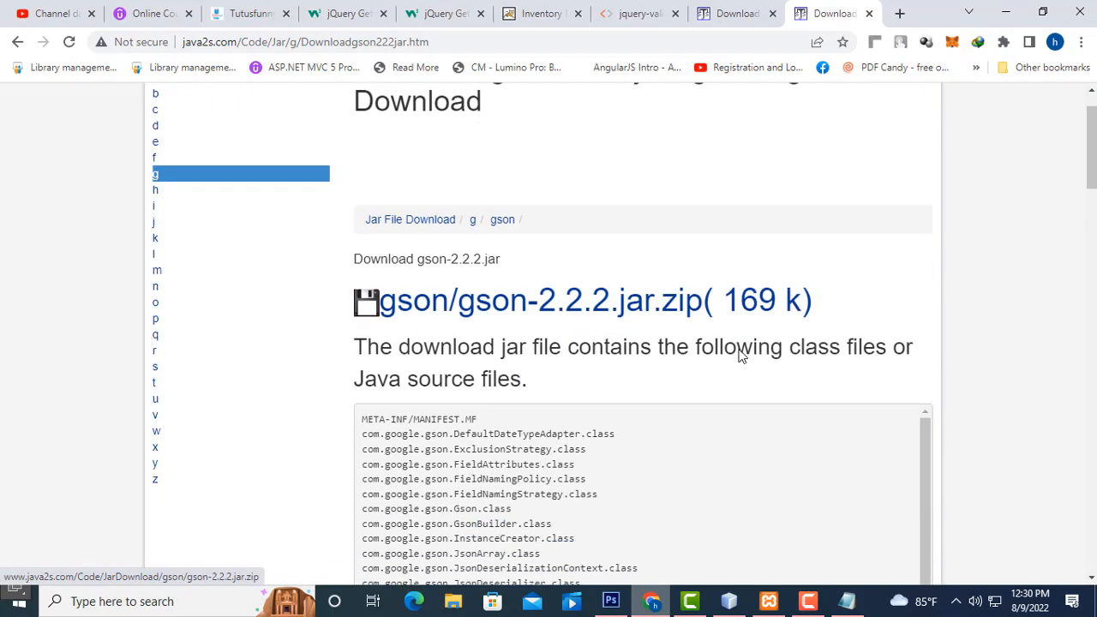
{"action": "scroll", "scroll_direction": "down", "scroll_amount": 3}
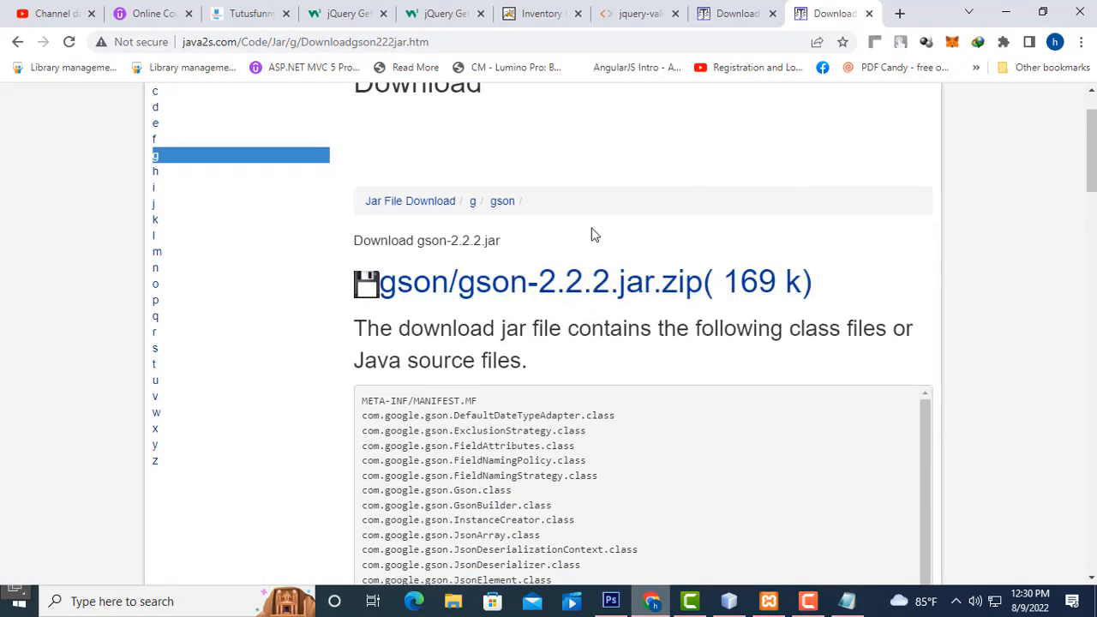
{"action": "left_click", "coordinate": [733, 13]}
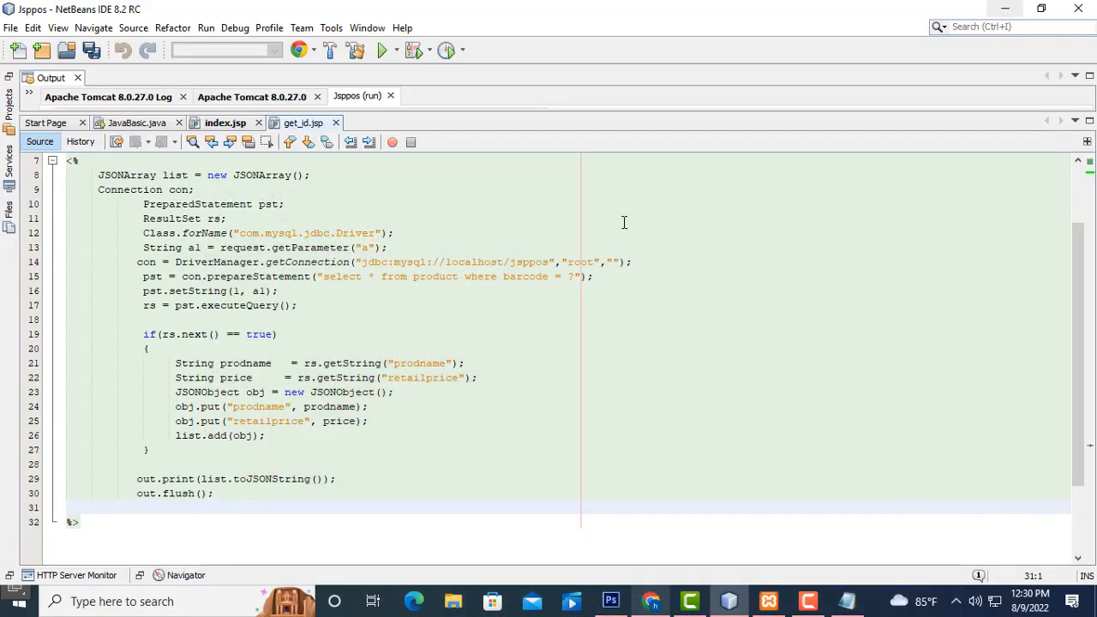
{"action": "mouse_move", "coordinate": [410, 334]}
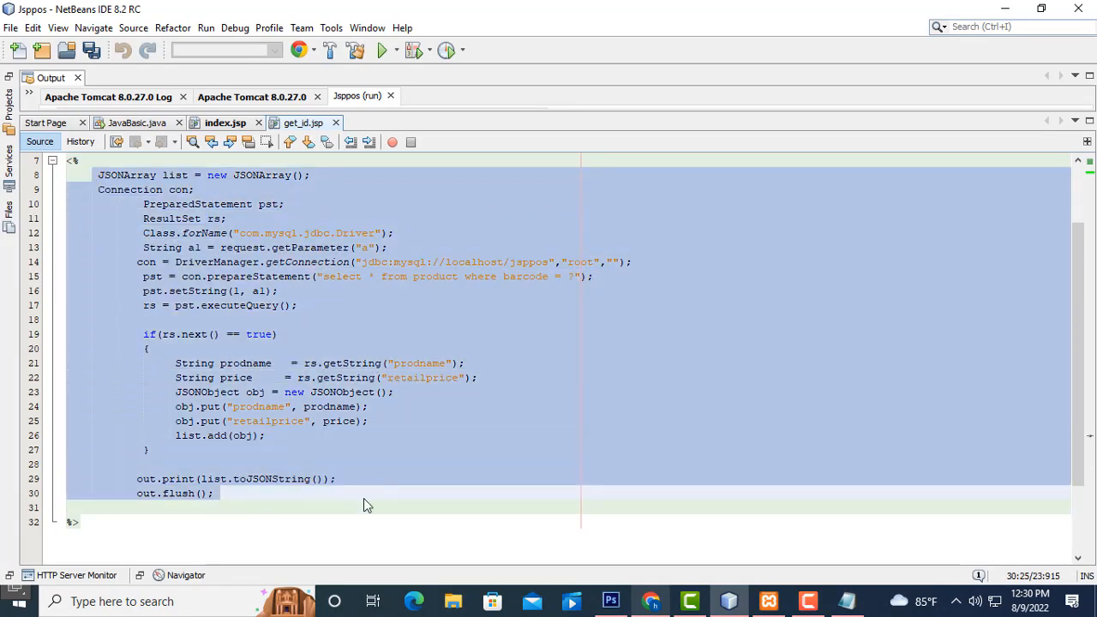
{"action": "left_click", "coordinate": [98, 175]}
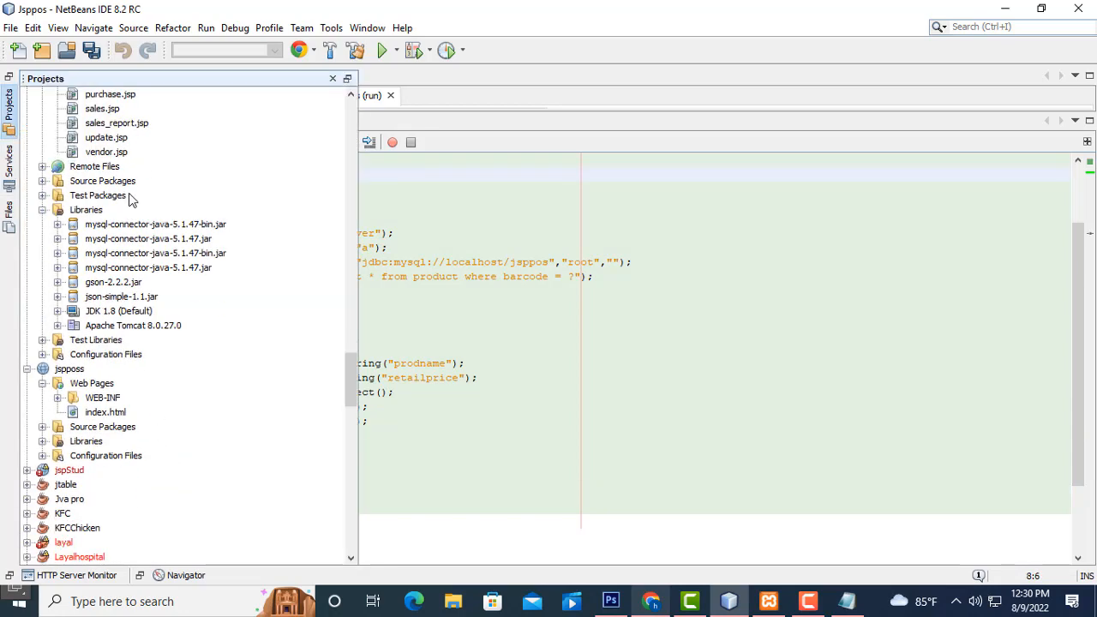
{"action": "right_click", "coordinate": [85, 209]}
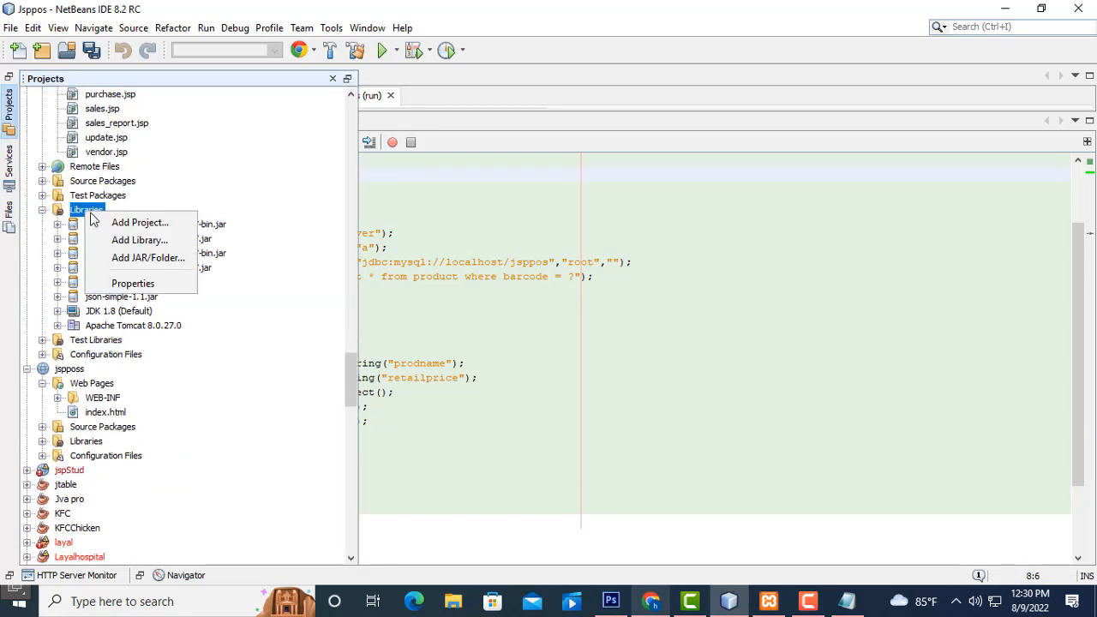
{"action": "mouse_move", "coordinate": [148, 257]}
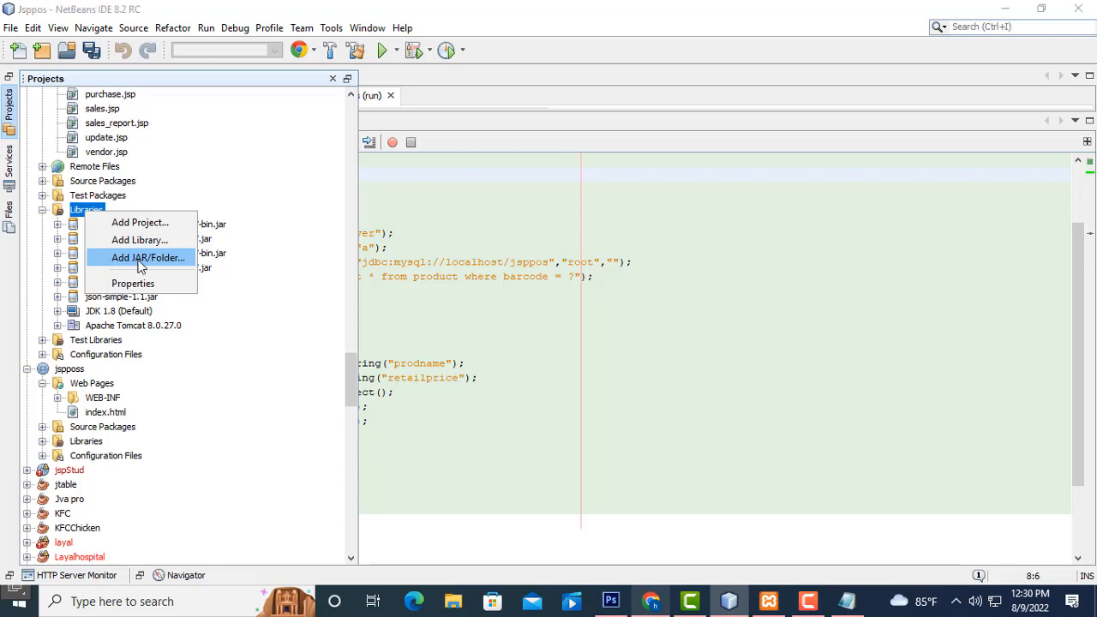
{"action": "left_click", "coordinate": [148, 257]}
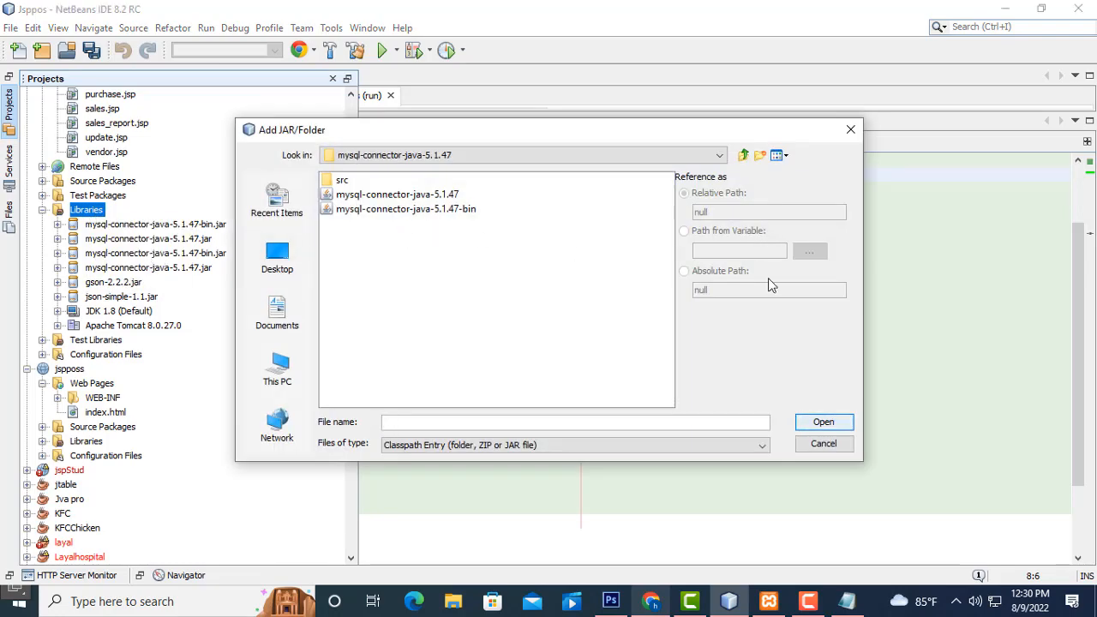
{"action": "left_click", "coordinate": [822, 442]}
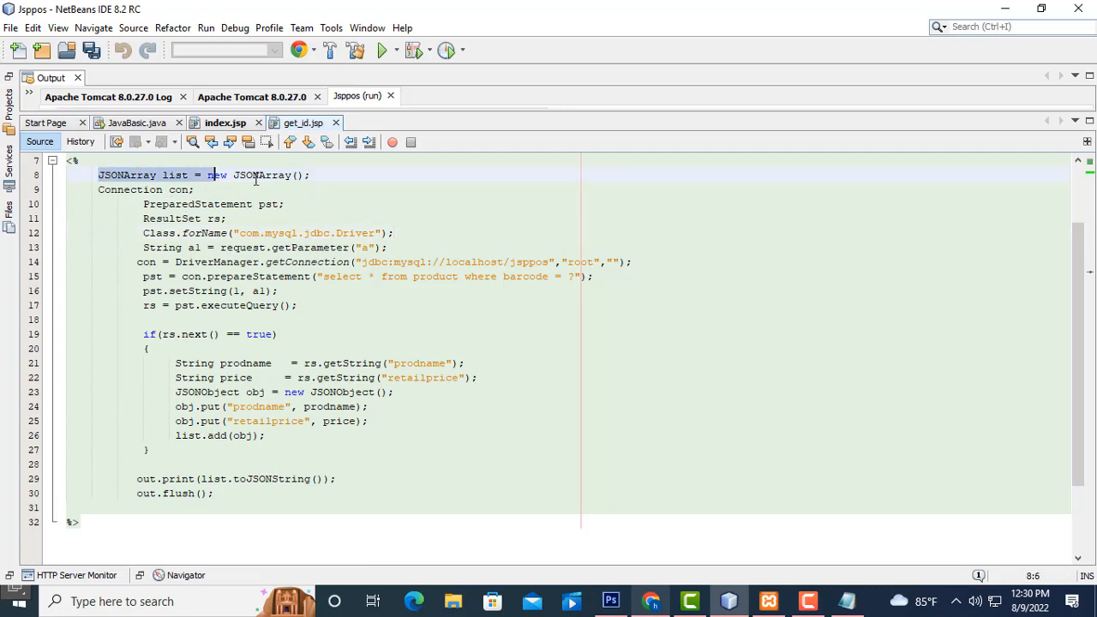
{"action": "scroll", "scroll_direction": "down", "scroll_amount": 3}
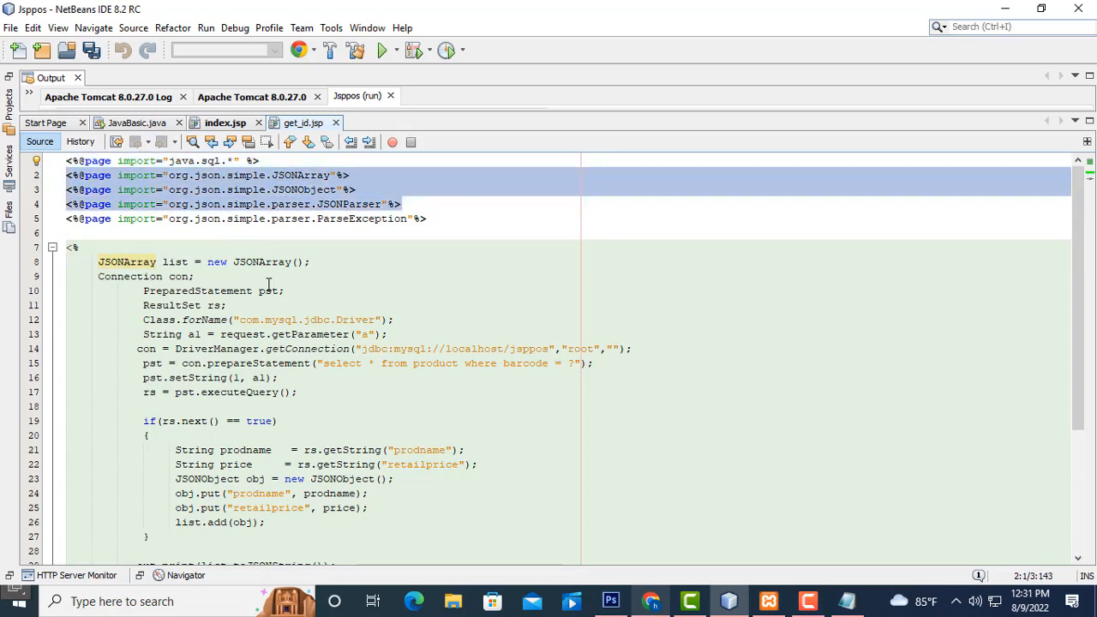
{"action": "left_click", "coordinate": [144, 291]}
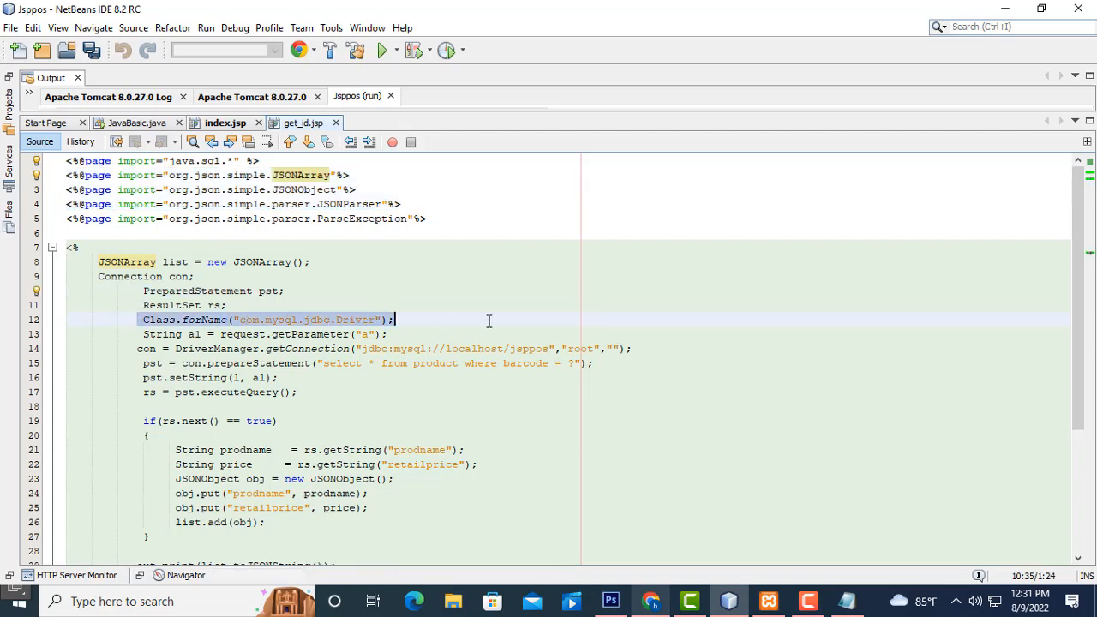
{"action": "scroll", "scroll_direction": "down", "scroll_amount": 3}
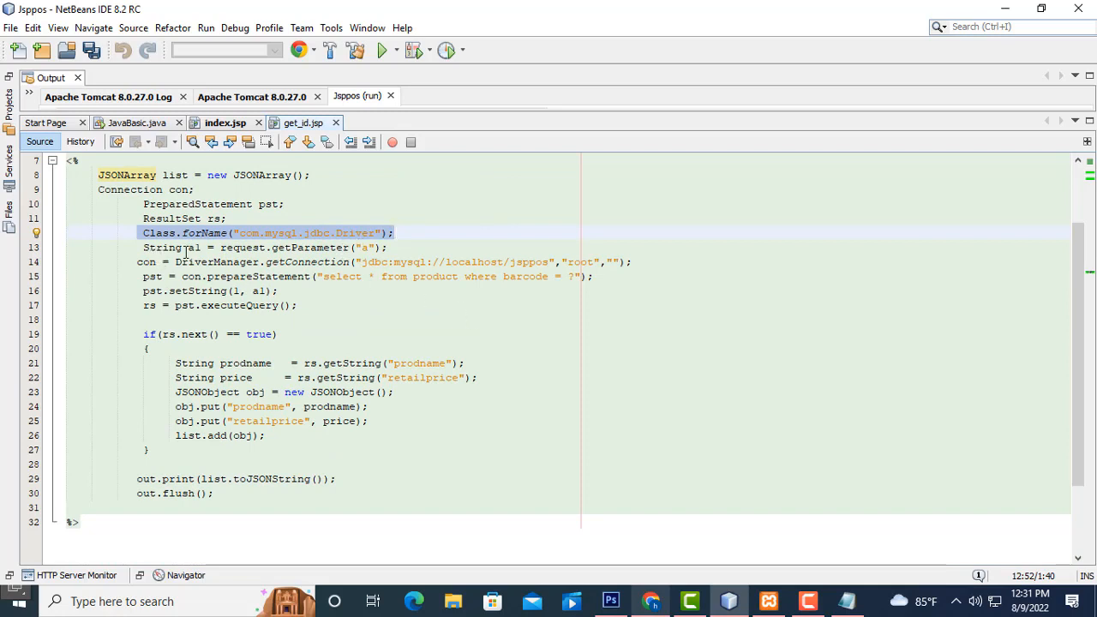
{"action": "left_click", "coordinate": [367, 246]}
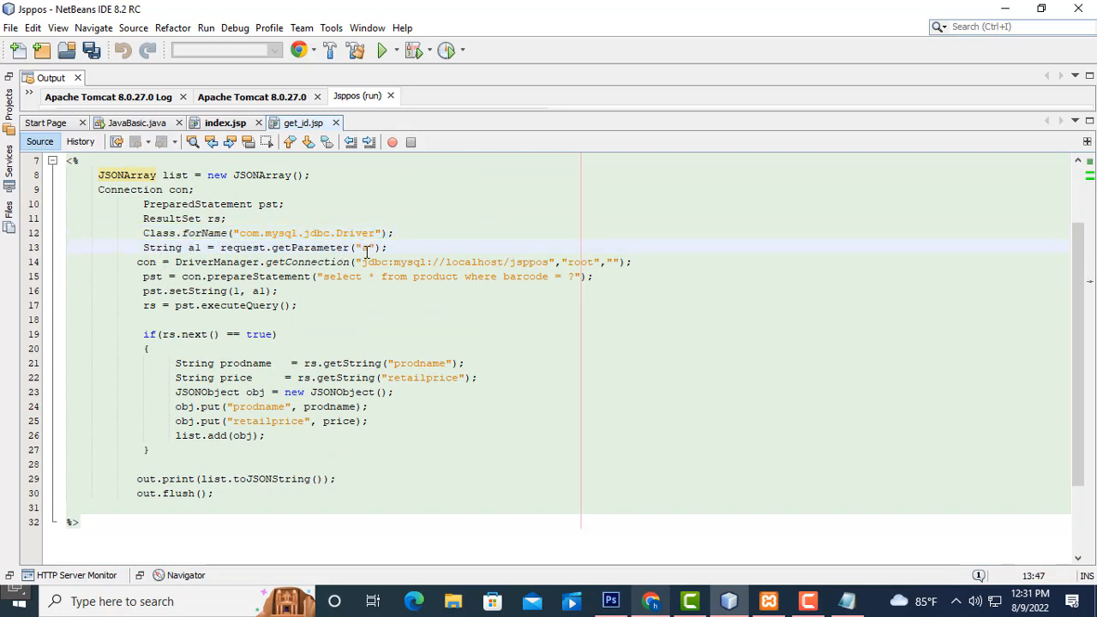
{"action": "left_click", "coordinate": [227, 123]}
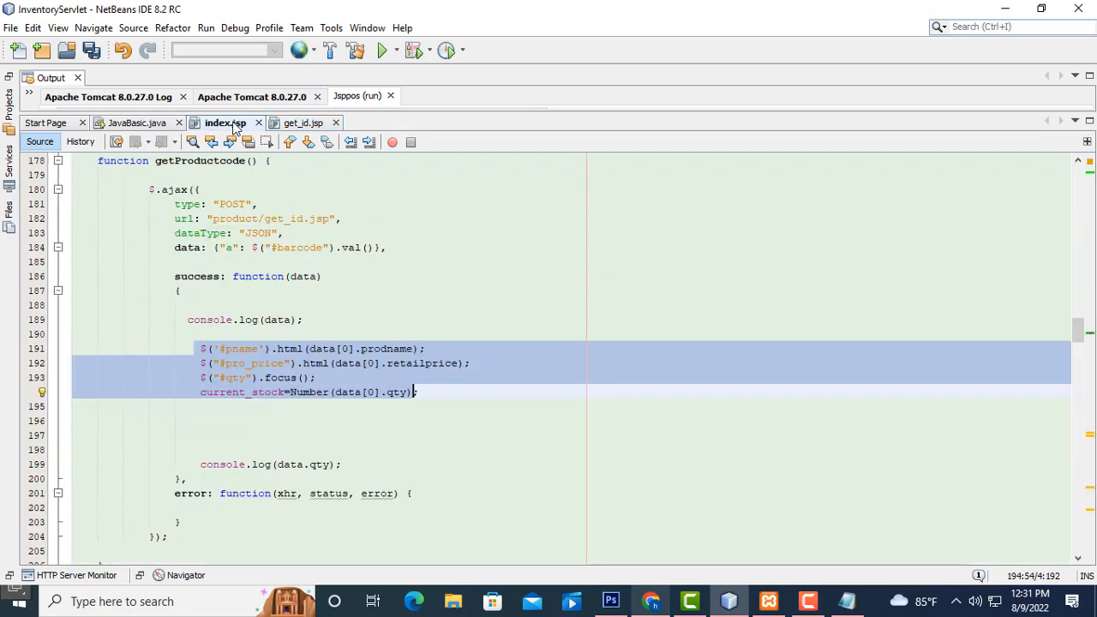
{"action": "left_click", "coordinate": [229, 246]}
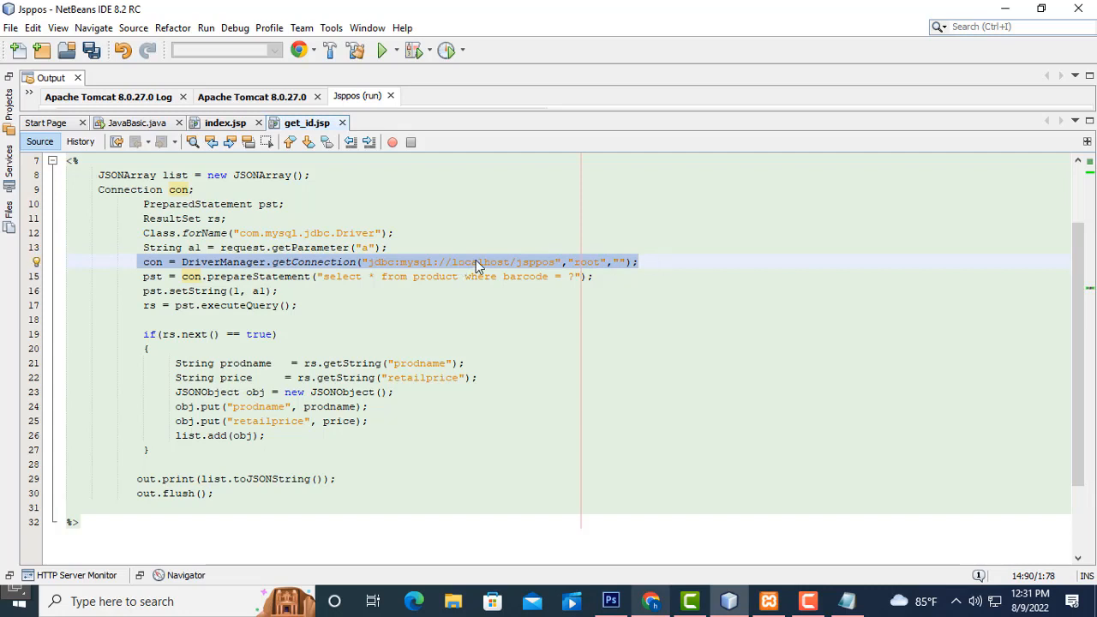
{"action": "double_click", "coordinate": [531, 261]}
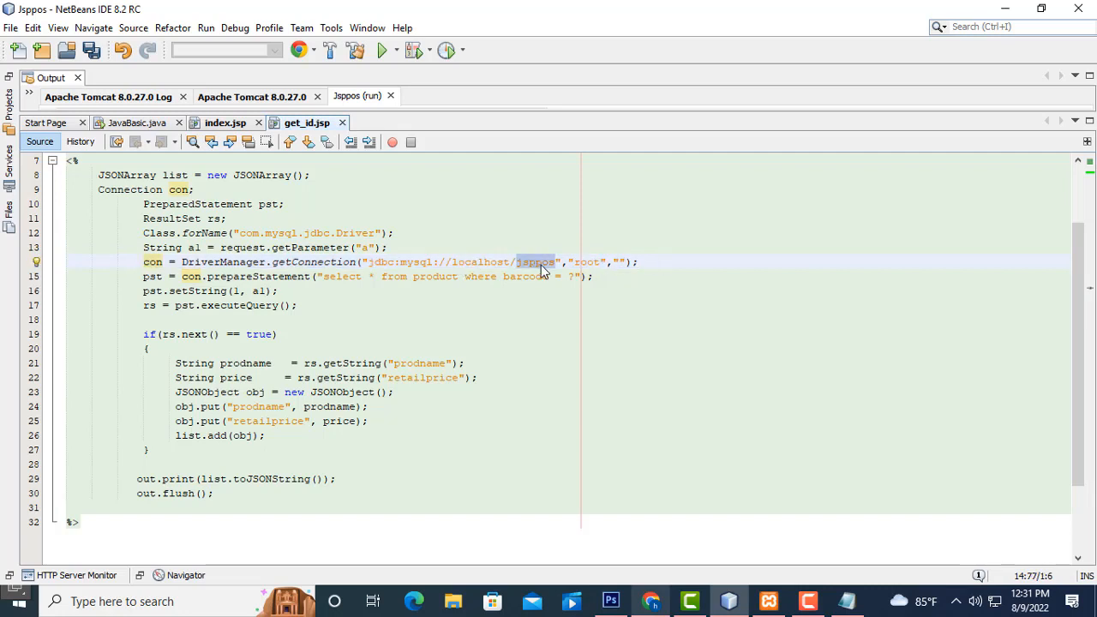
{"action": "left_click", "coordinate": [615, 261]}
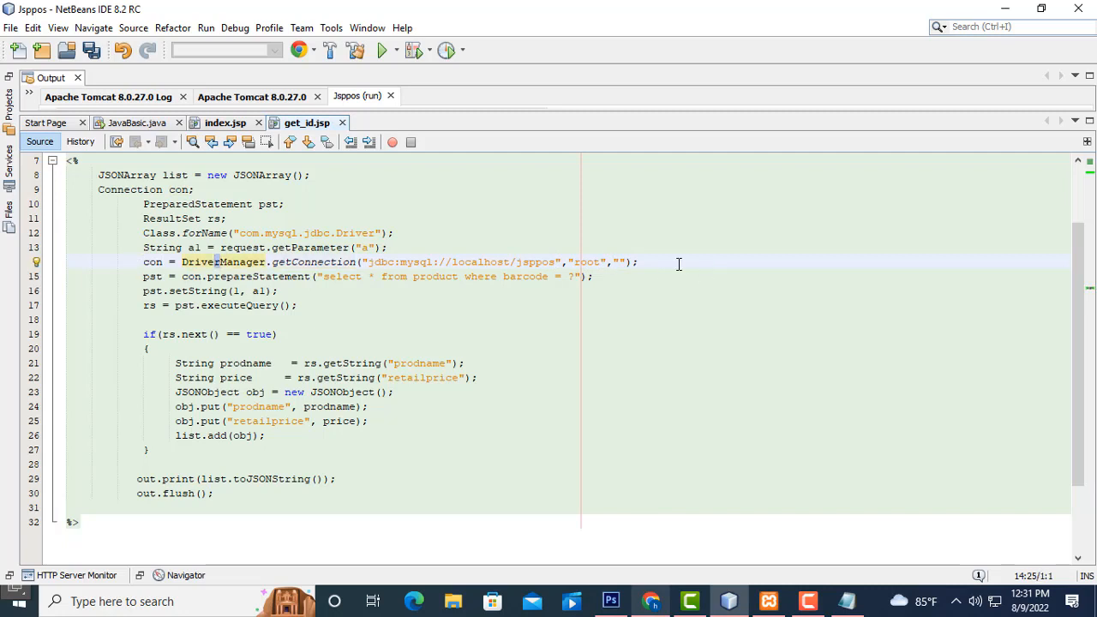
{"action": "triple_click", "coordinate": [343, 260]}
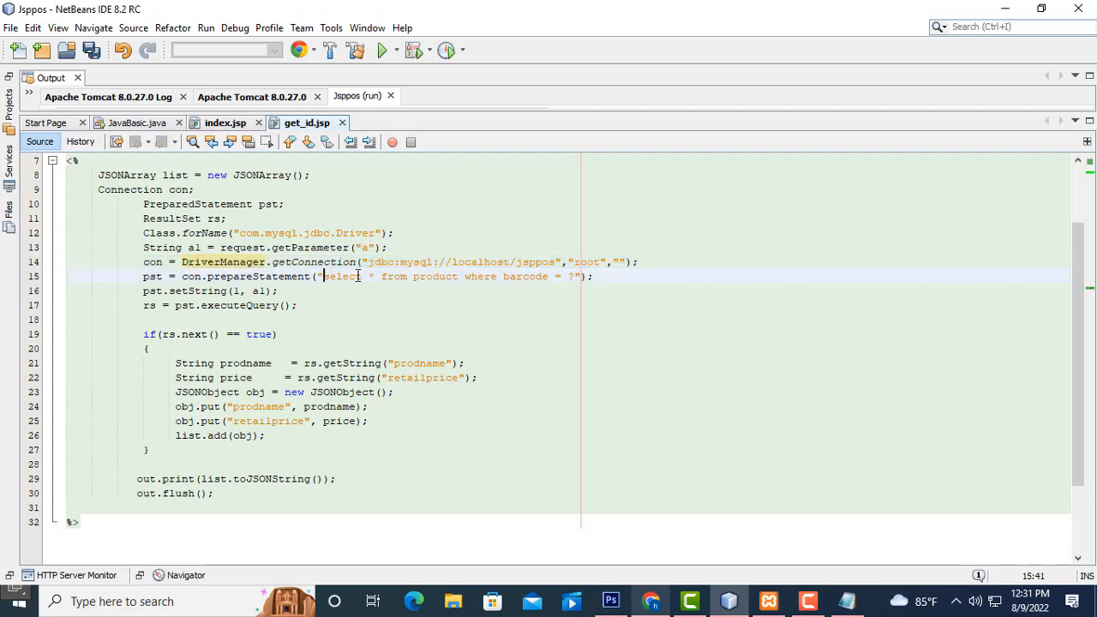
{"action": "double_click", "coordinate": [435, 276]}
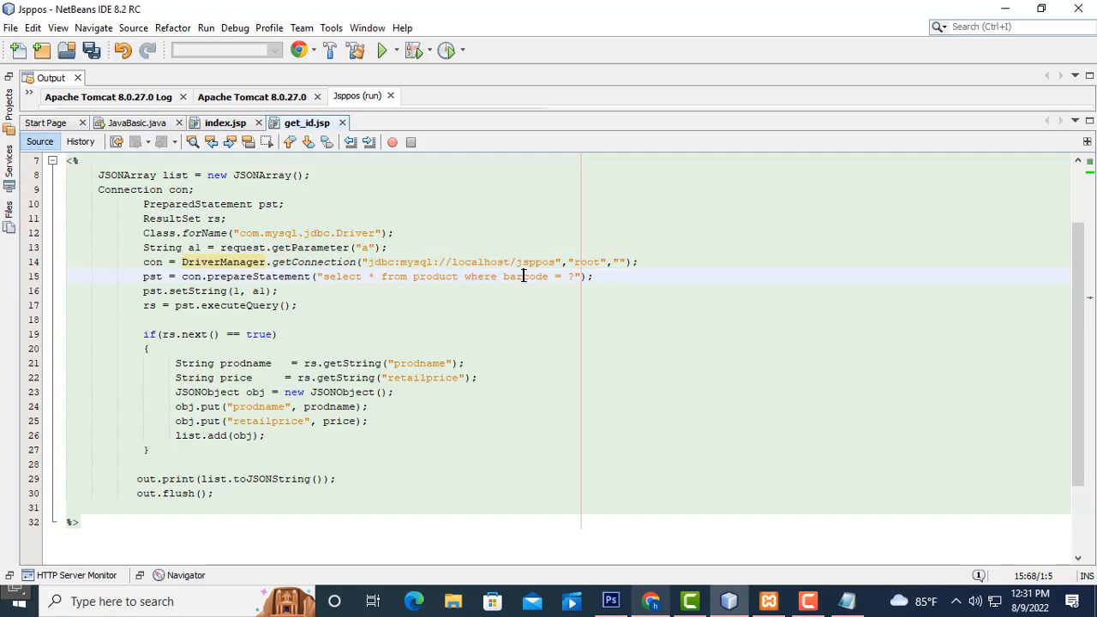
{"action": "left_click", "coordinate": [361, 247]}
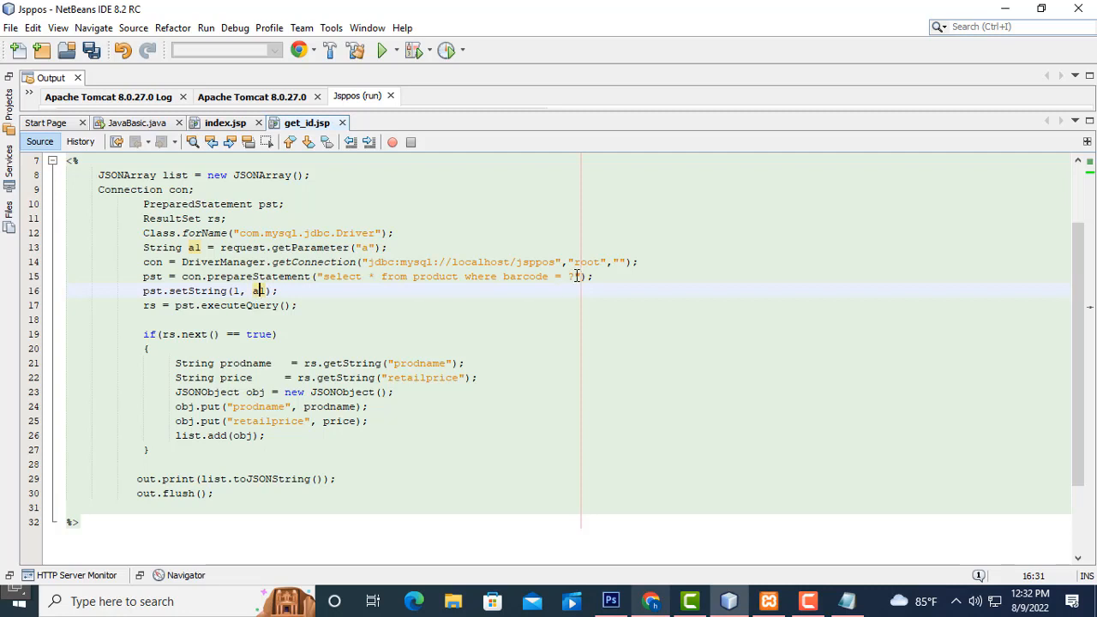
{"action": "left_click", "coordinate": [572, 276]}
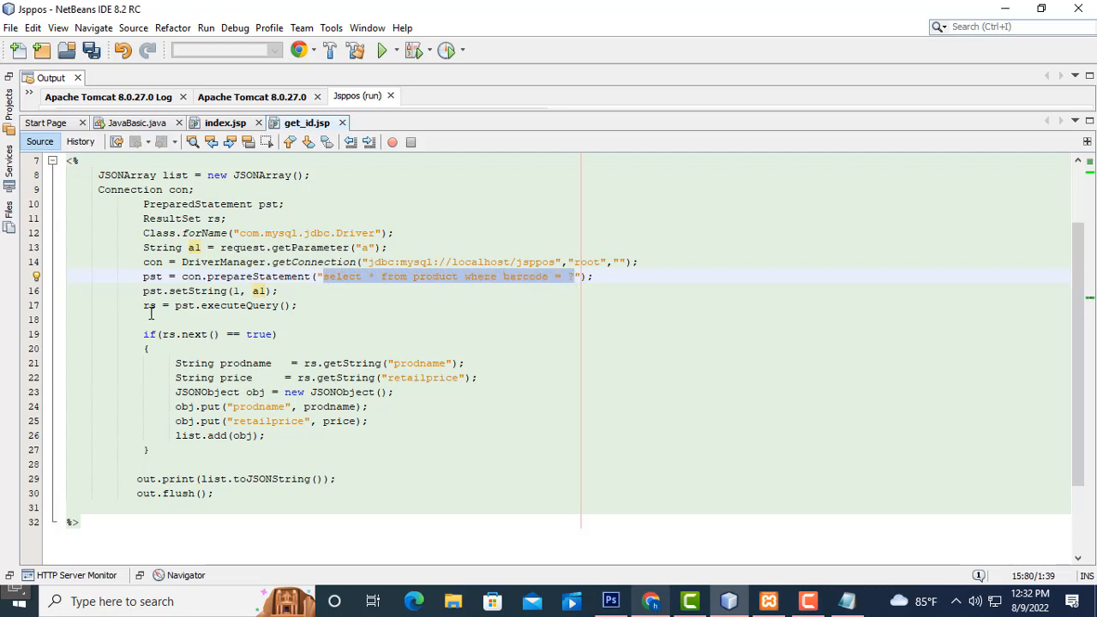
{"action": "scroll", "scroll_direction": "down", "scroll_amount": 3}
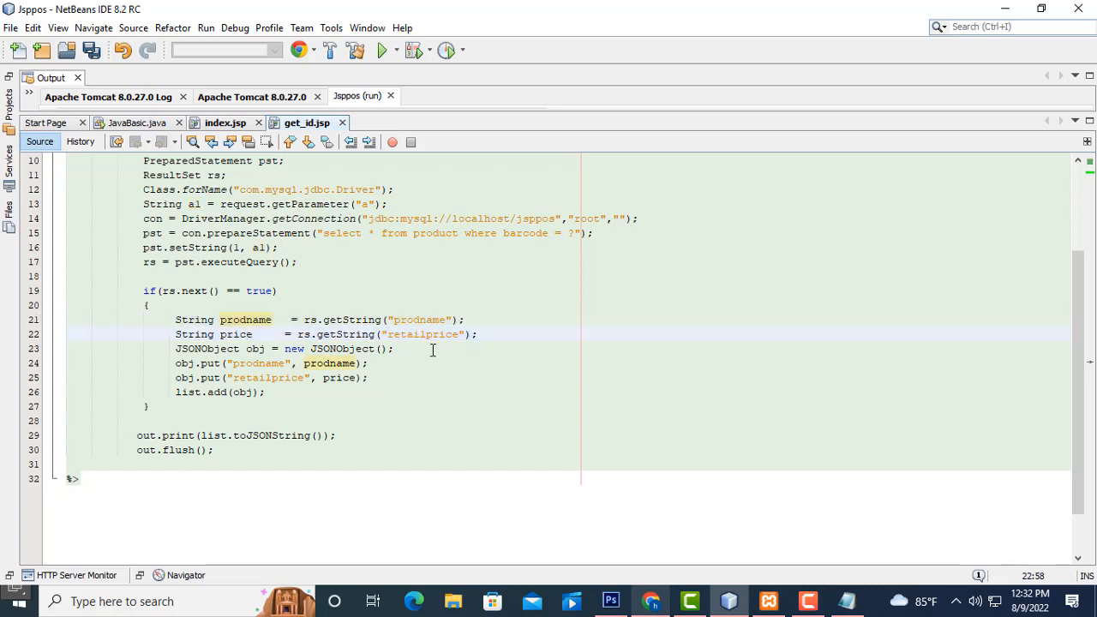
Step: Review the get_id.jsp lines putting prodname and retailprice into the JSON object
{"action": "double_click", "coordinate": [237, 334]}
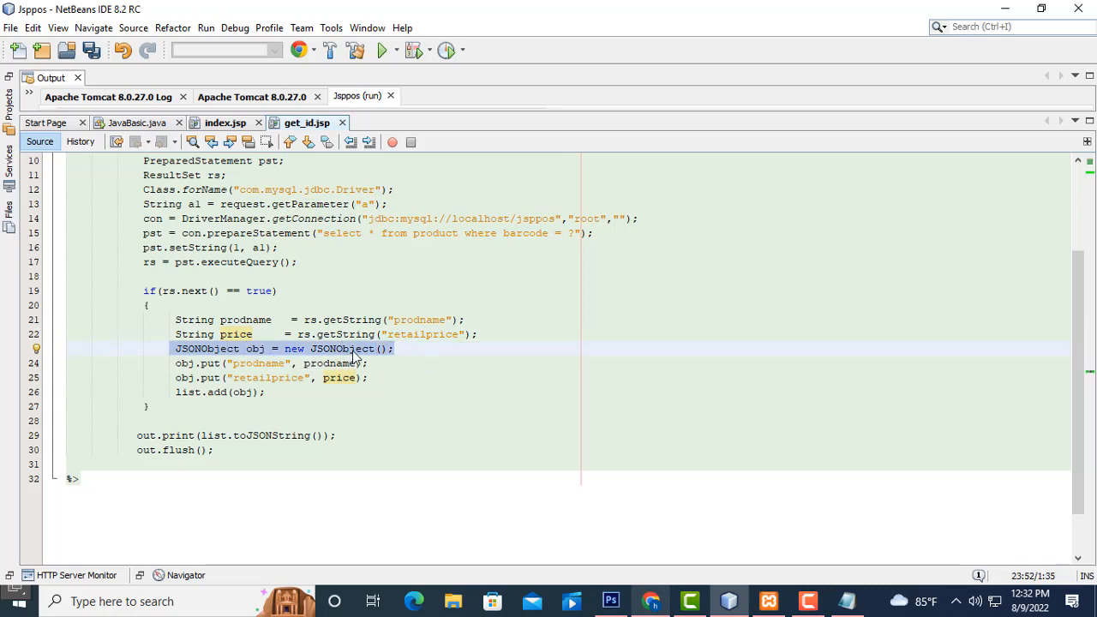
{"action": "left_click", "coordinate": [185, 363]}
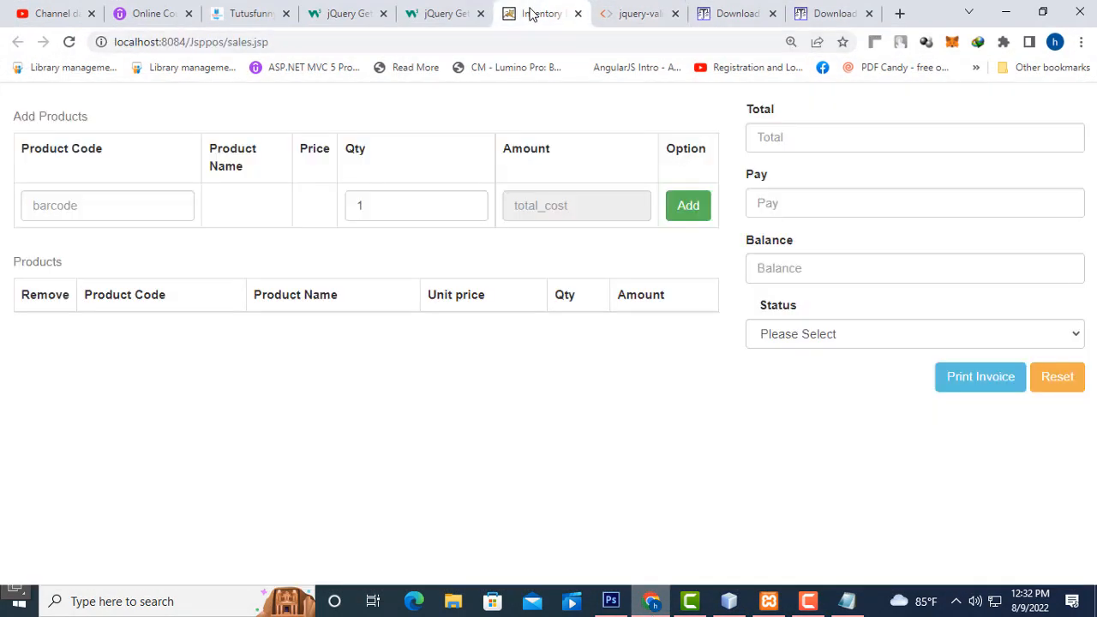
Step: Enter barcode 1212 on the sales page so Lgfan and price 14000 fill in
{"action": "type", "text": "121"}
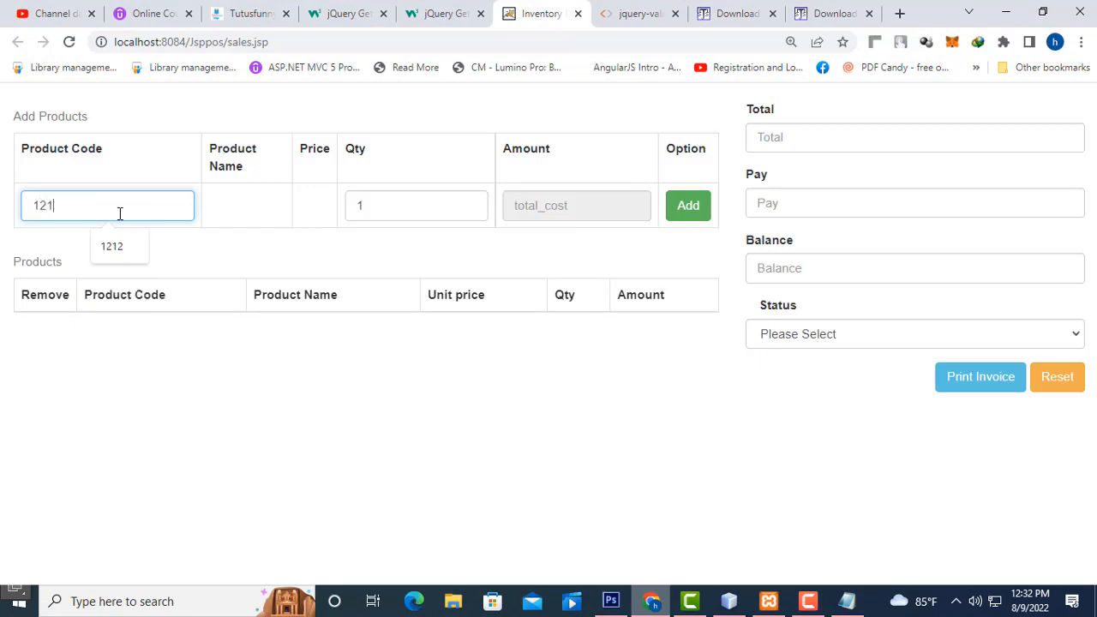
{"action": "left_click", "coordinate": [112, 246]}
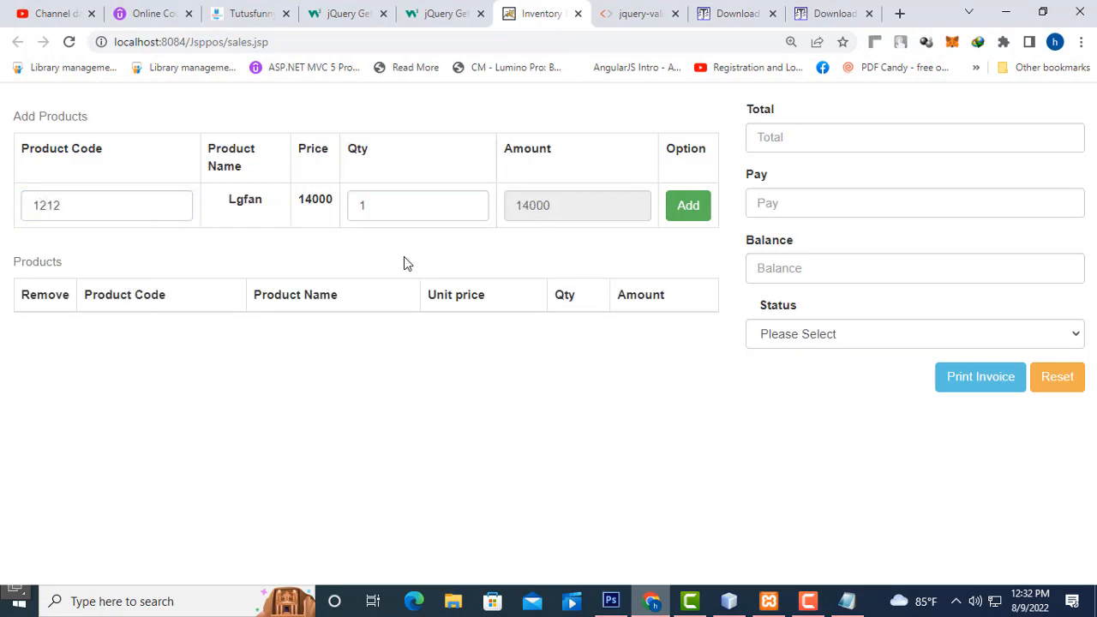
{"action": "mouse_move", "coordinate": [396, 298]}
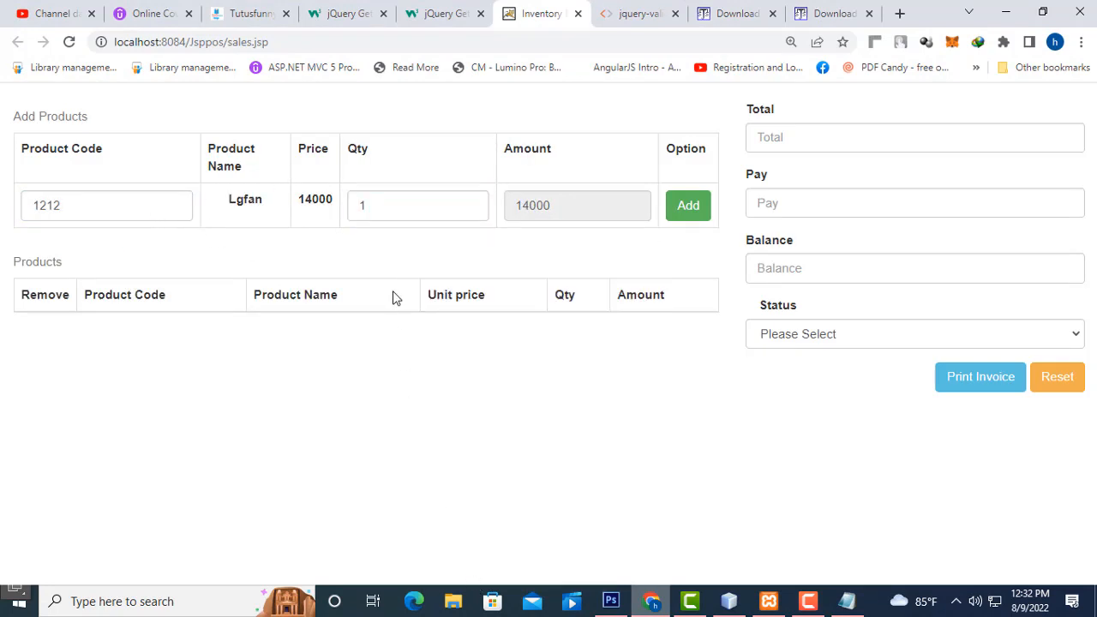
Step: In the DevTools console, expand the logged lookup arrays from the first barcode entry
{"action": "key", "text": "F12"}
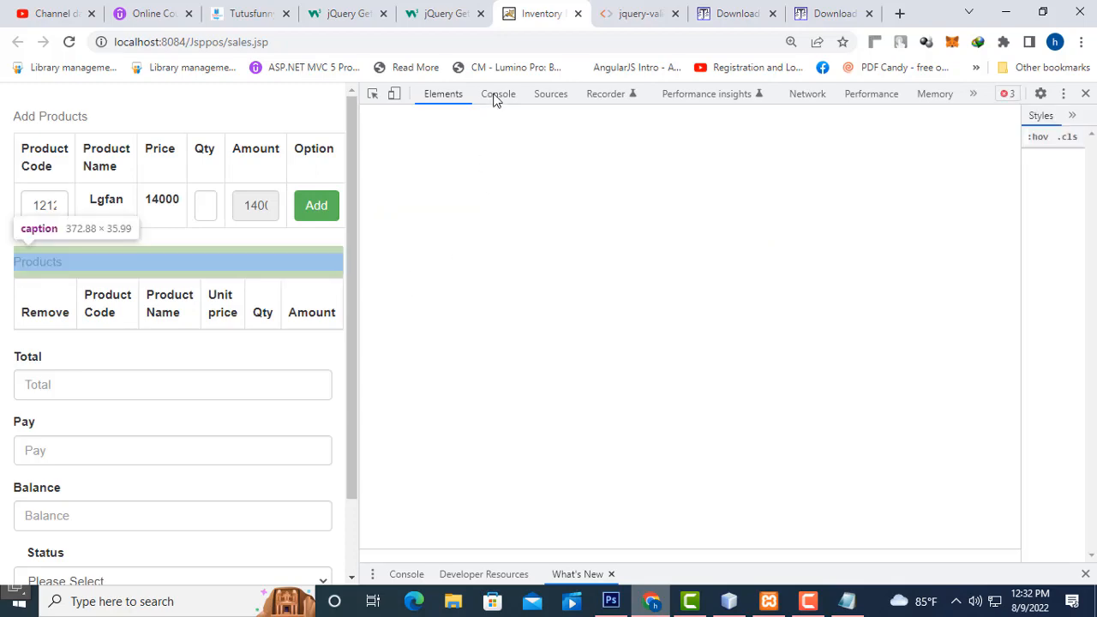
{"action": "left_click", "coordinate": [497, 93]}
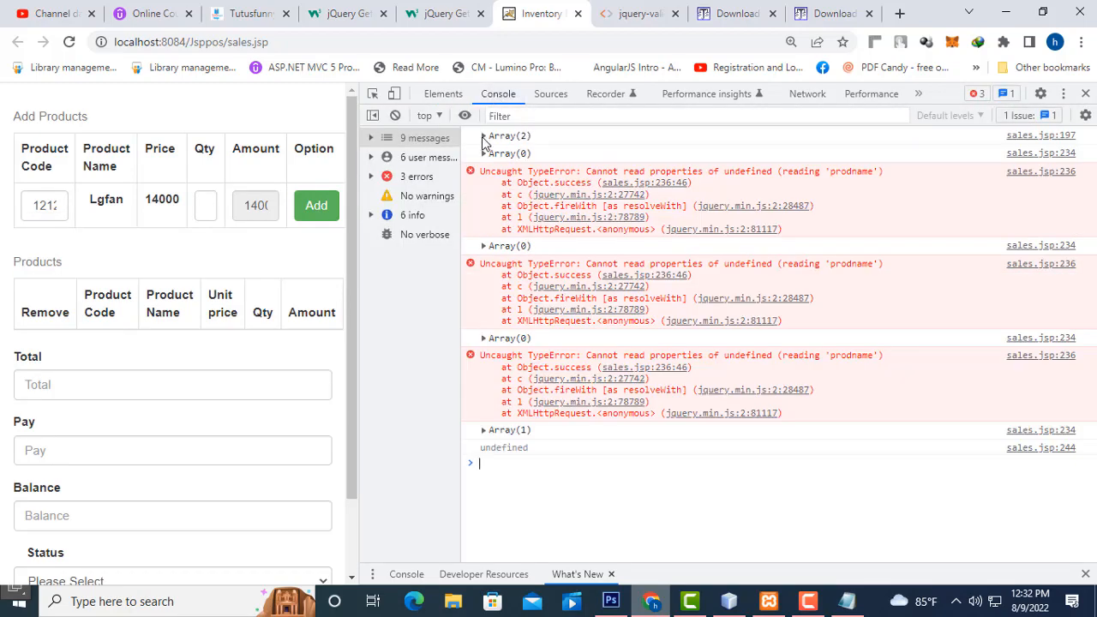
{"action": "left_click", "coordinate": [484, 135]}
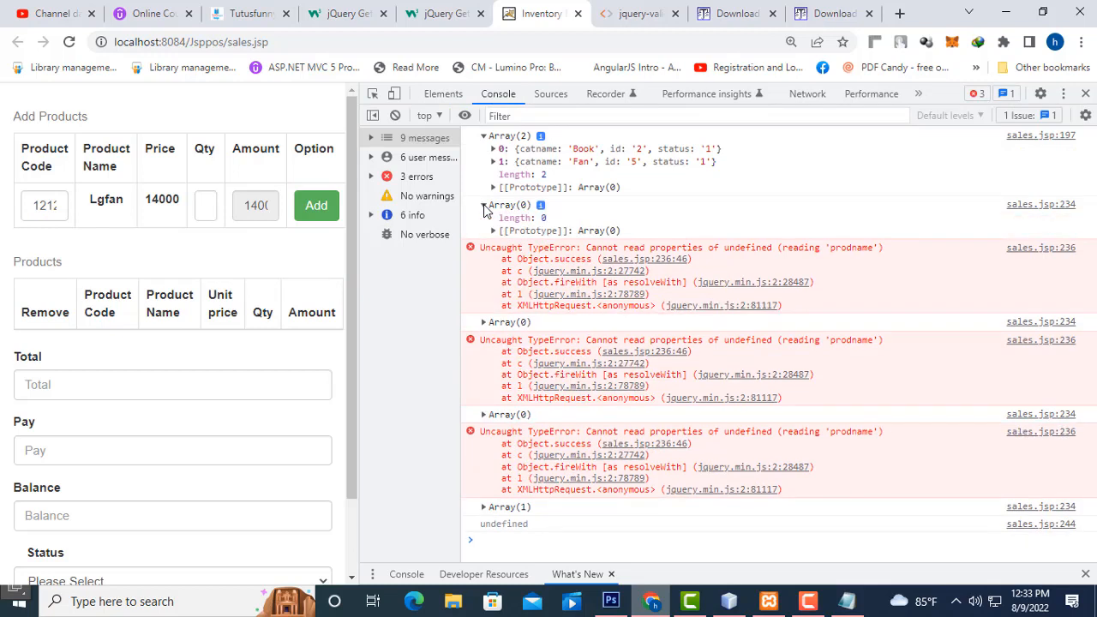
{"action": "left_click", "coordinate": [483, 205]}
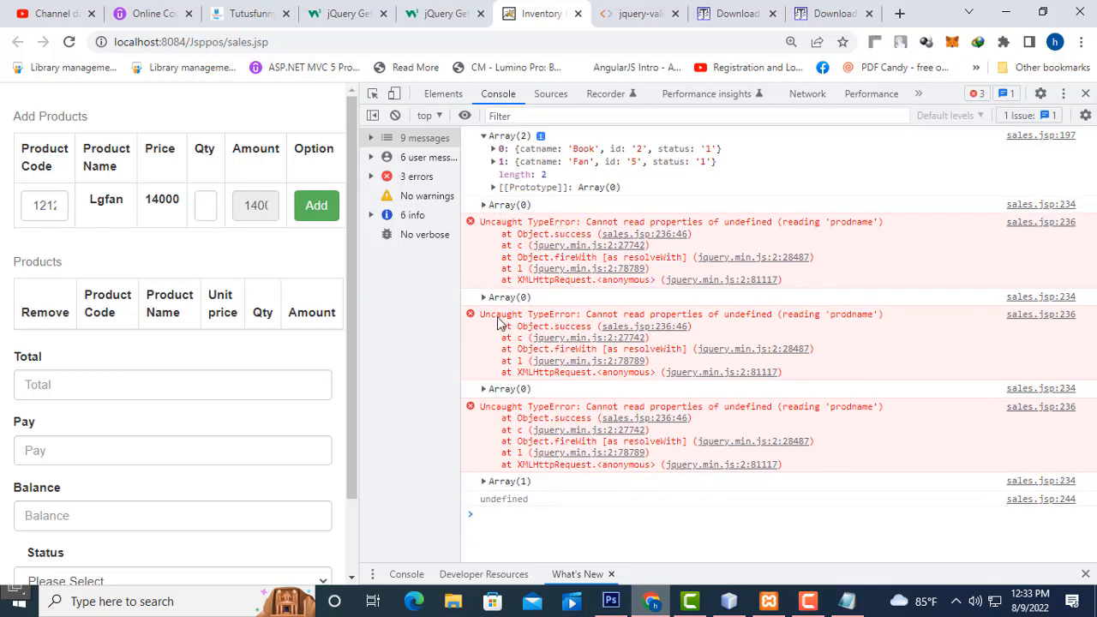
{"action": "left_click", "coordinate": [484, 296]}
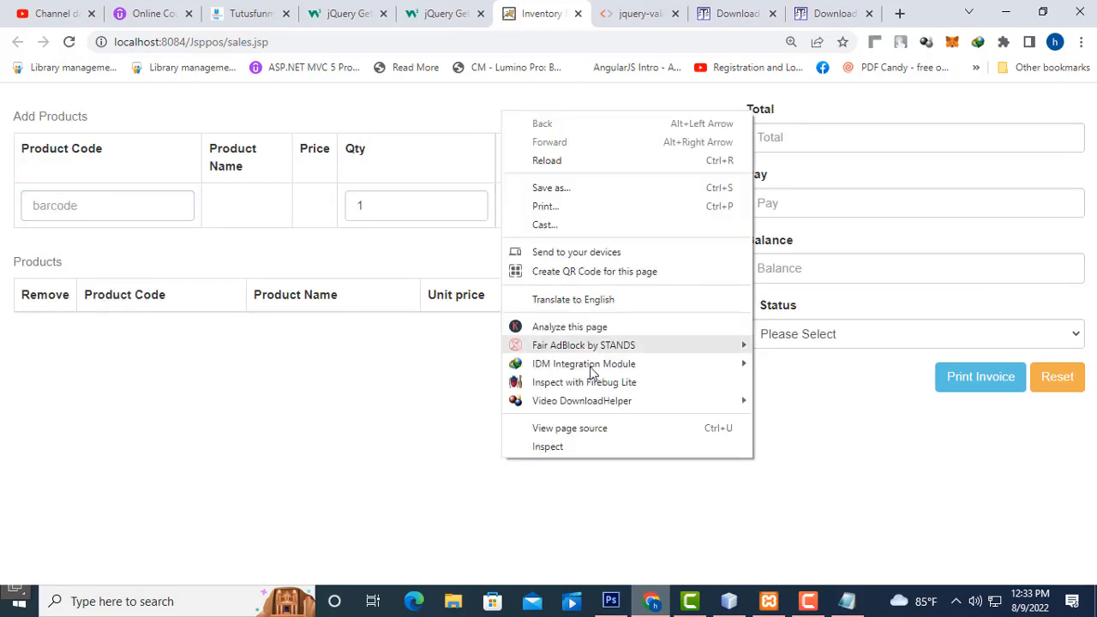
Step: Re-enter 1212 and expand the Array(1) showing prodname Lgfan and retailprice 14000
{"action": "left_click", "coordinate": [548, 445]}
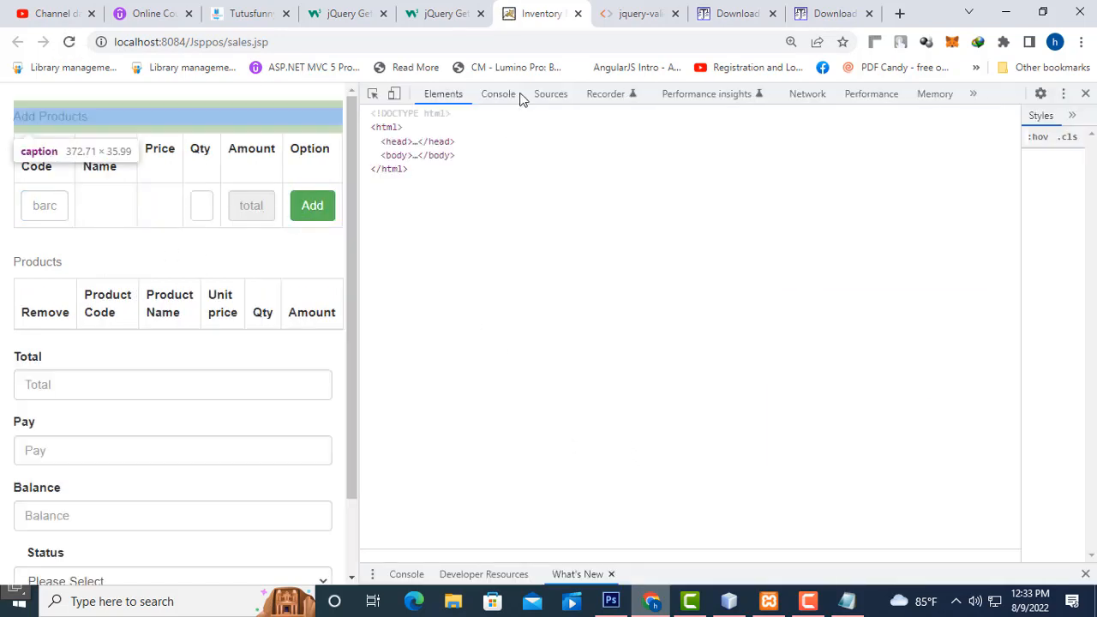
{"action": "left_click", "coordinate": [497, 92]}
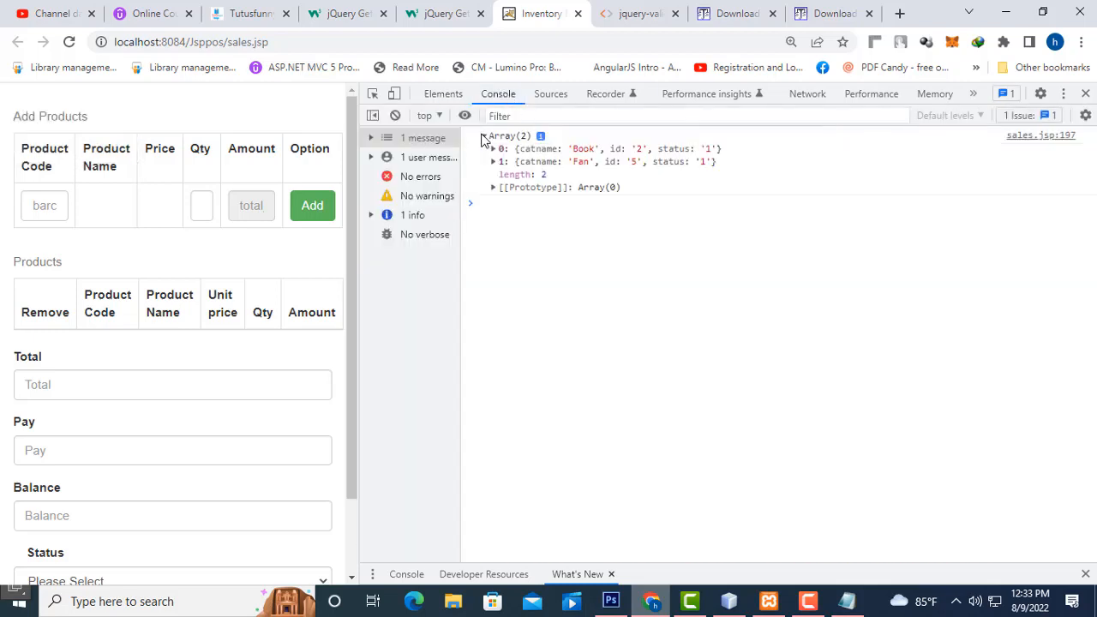
{"action": "left_click", "coordinate": [1070, 93]}
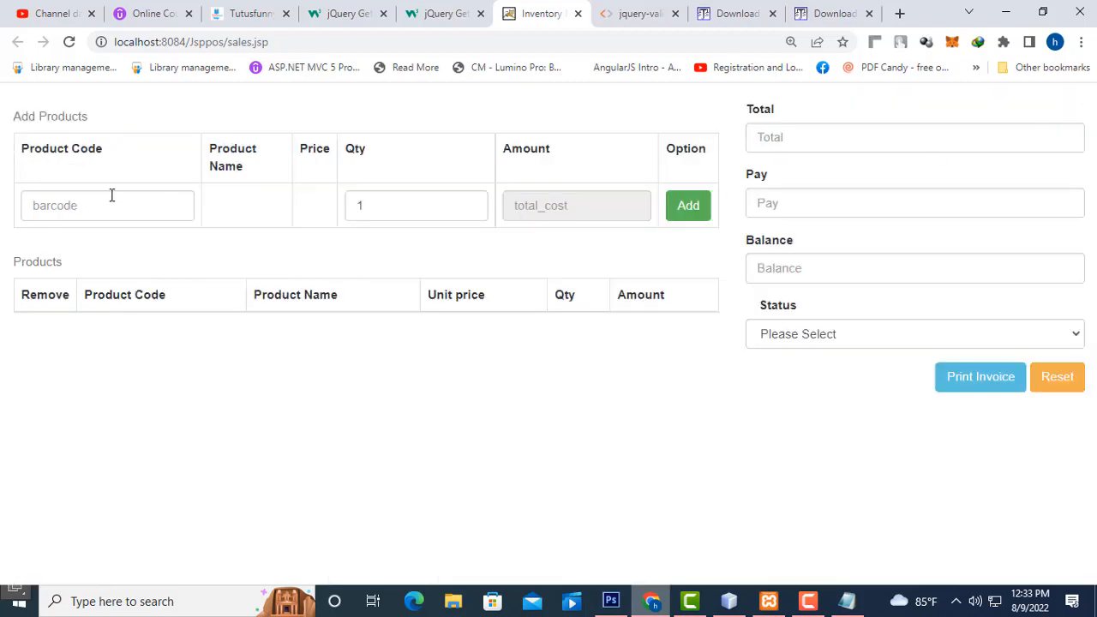
{"action": "type", "text": "1212"}
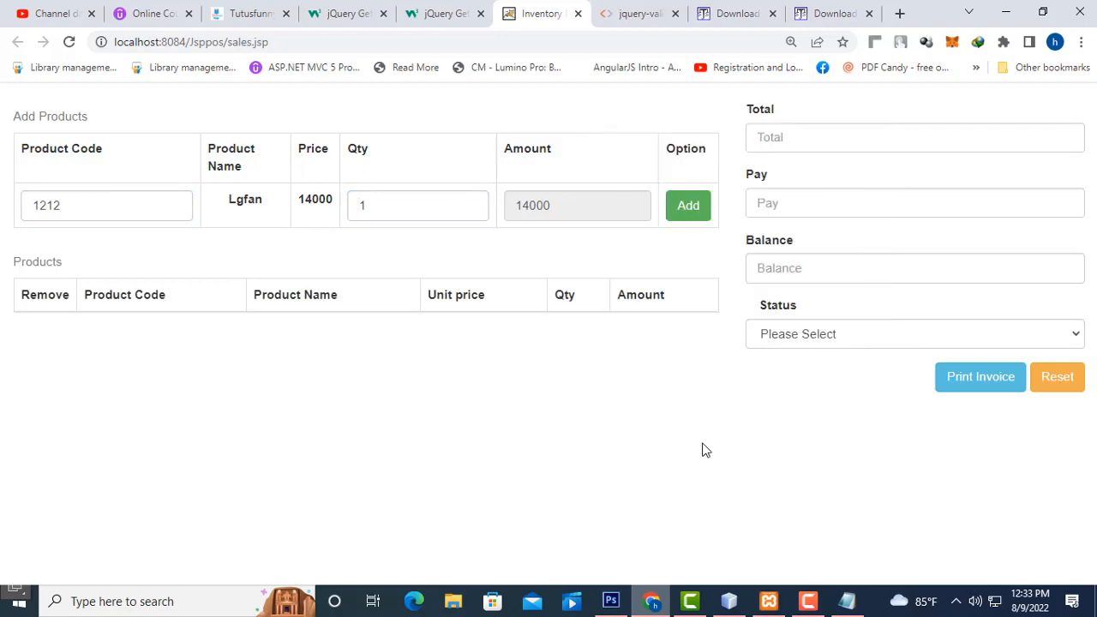
{"action": "key", "text": "F12"}
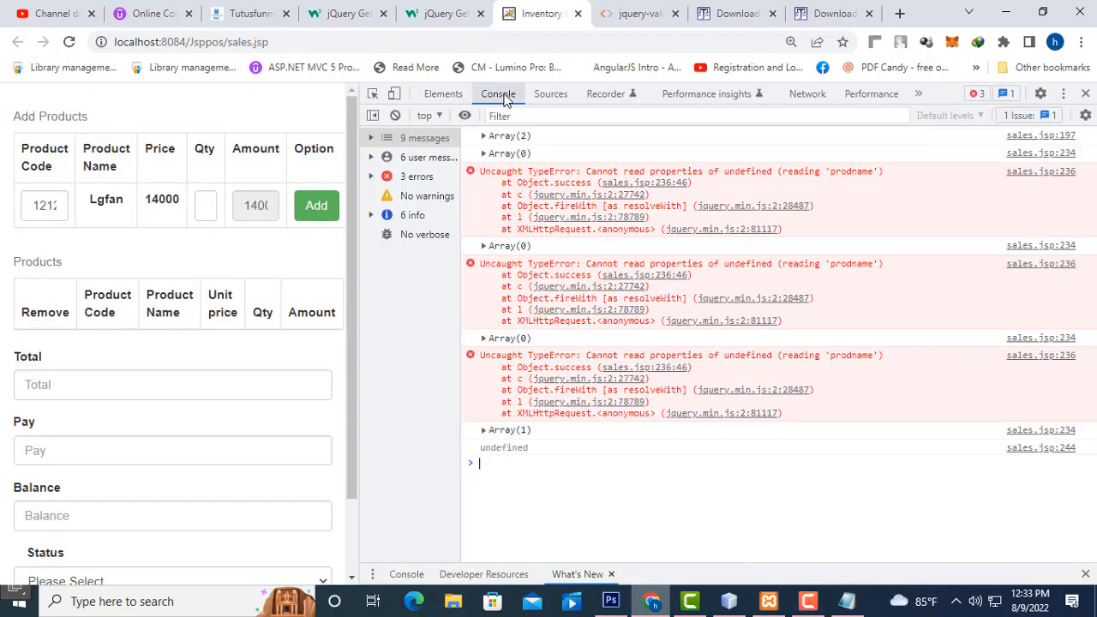
{"action": "left_click", "coordinate": [483, 153]}
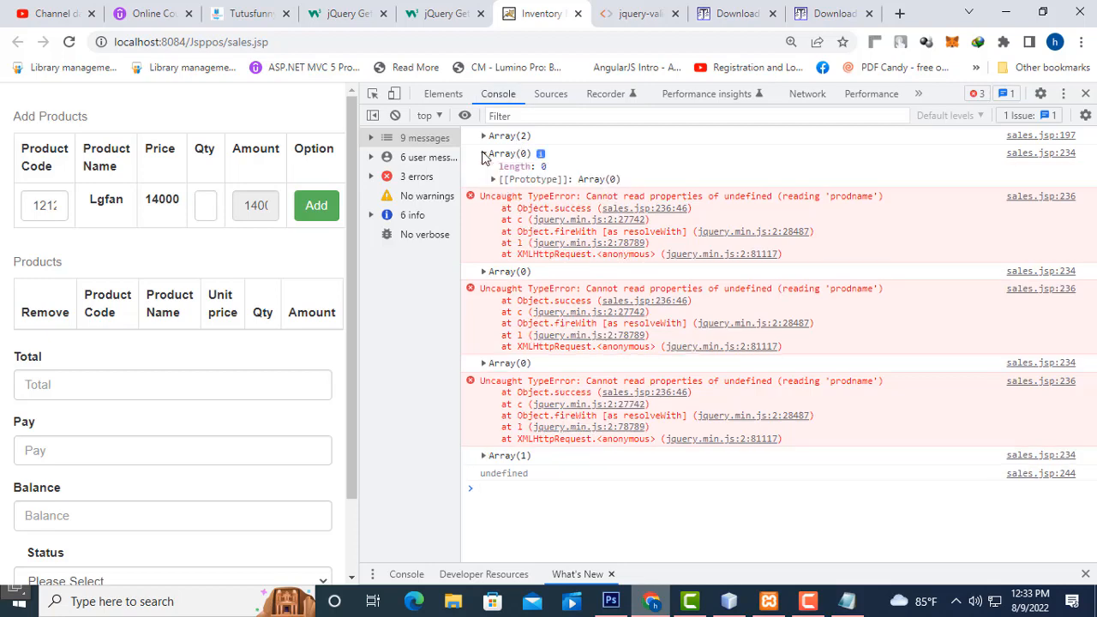
{"action": "left_click", "coordinate": [483, 154]}
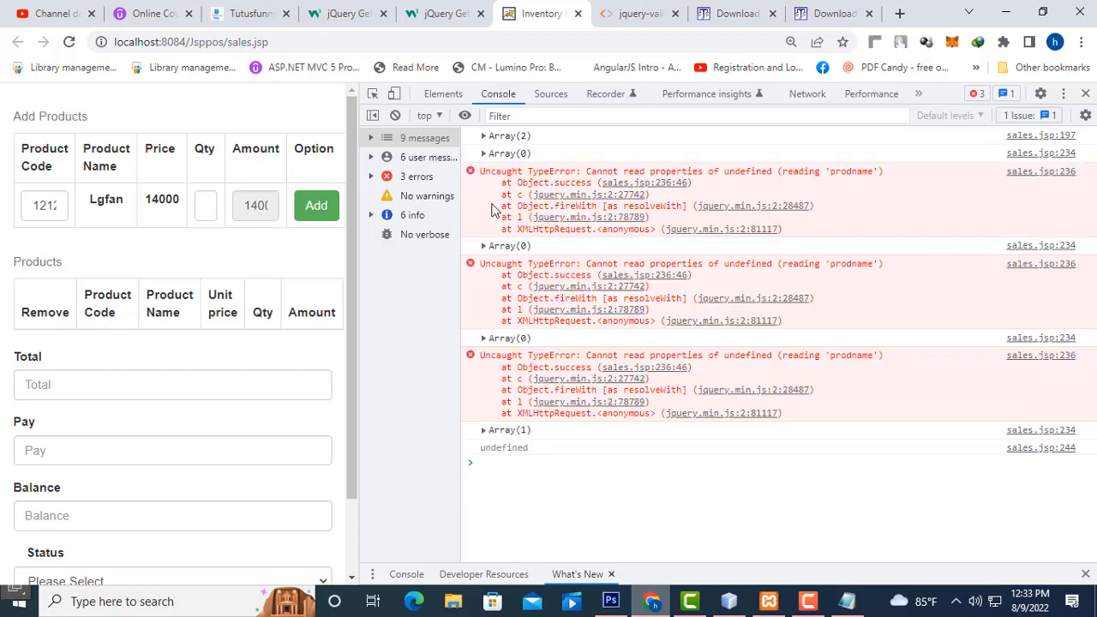
{"action": "left_click", "coordinate": [484, 429]}
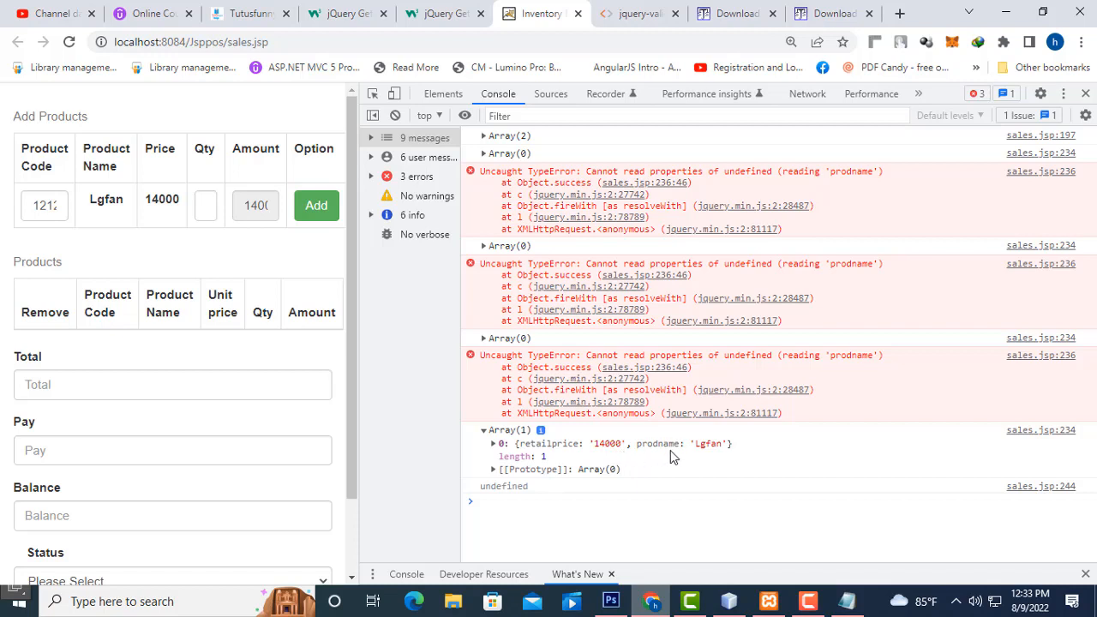
{"action": "mouse_move", "coordinate": [539, 466]}
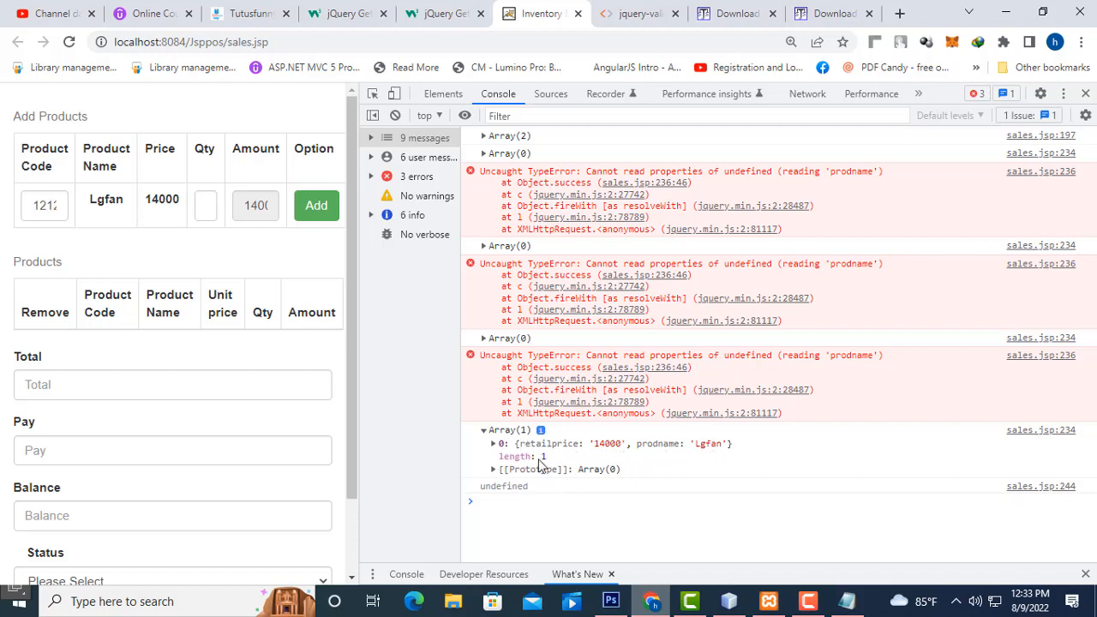
{"action": "mouse_move", "coordinate": [799, 583]}
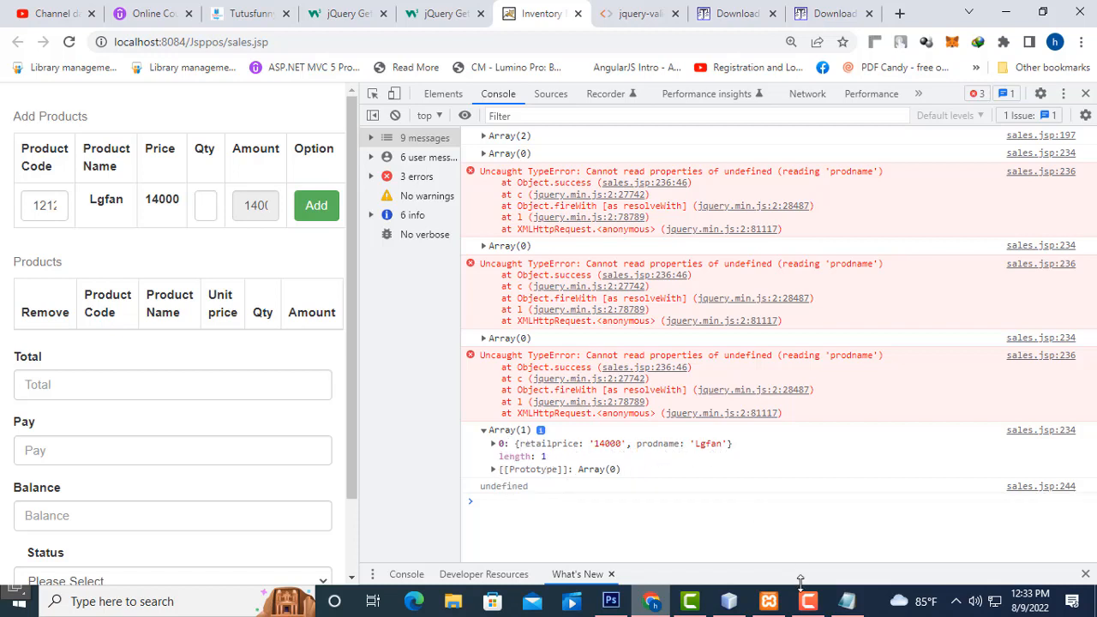
{"action": "left_click", "coordinate": [727, 599]}
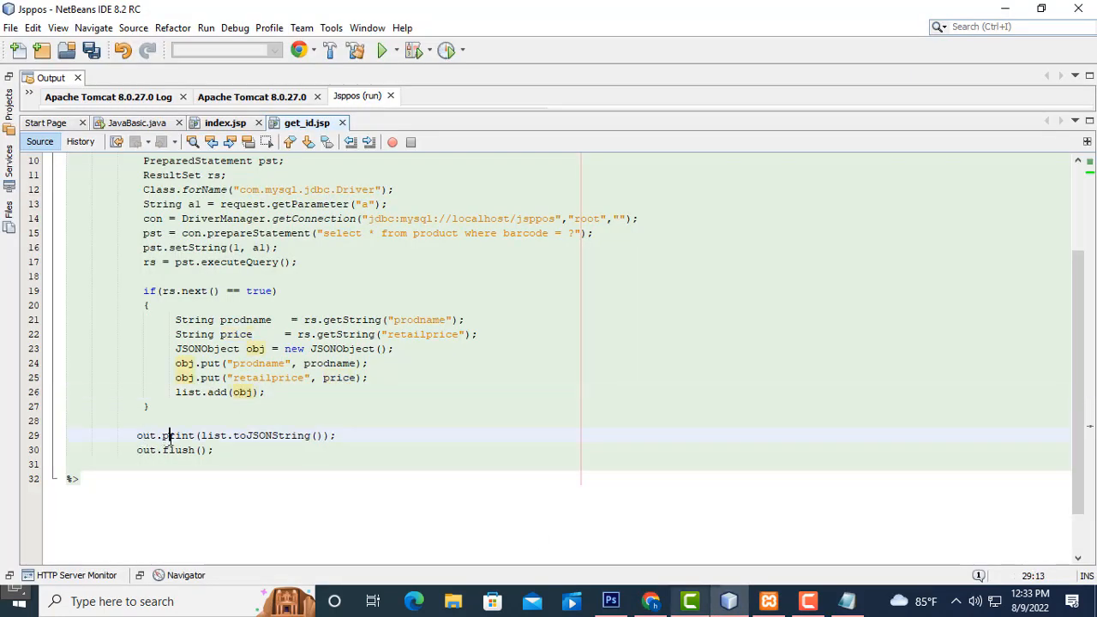
Step: Check the out.print JSON line in get_id.jsp, then move to index.jsp
{"action": "double_click", "coordinate": [271, 436]}
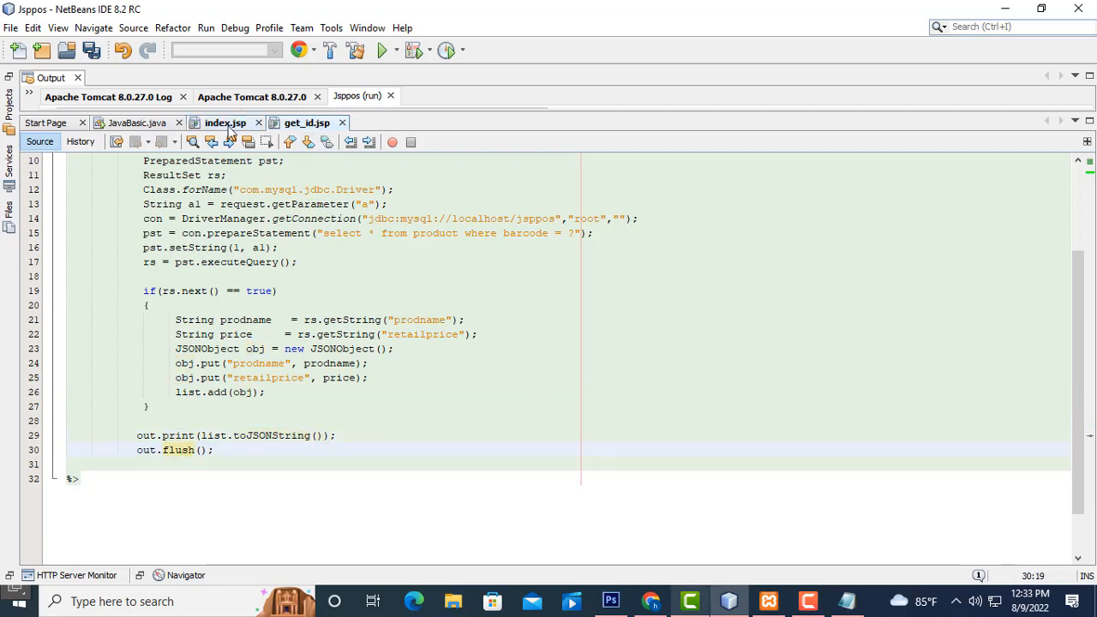
{"action": "left_click", "coordinate": [226, 124]}
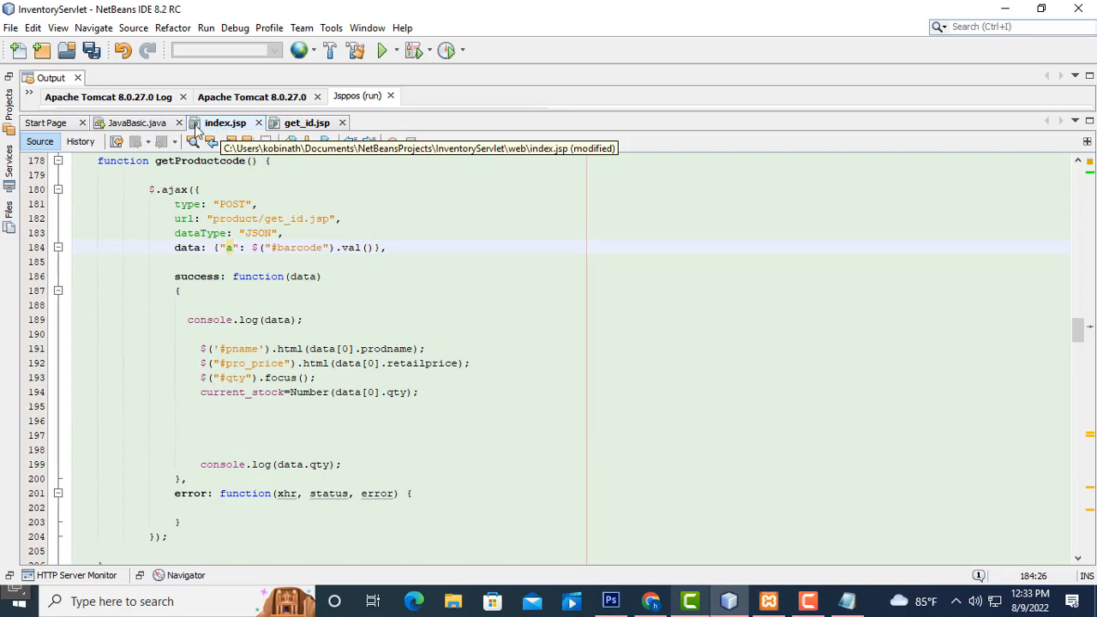
Step: Review the success handler's name, price and current_stock lines, removing the blank lines before console.log(data.qty)
{"action": "scroll", "scroll_direction": "down", "scroll_amount": 3}
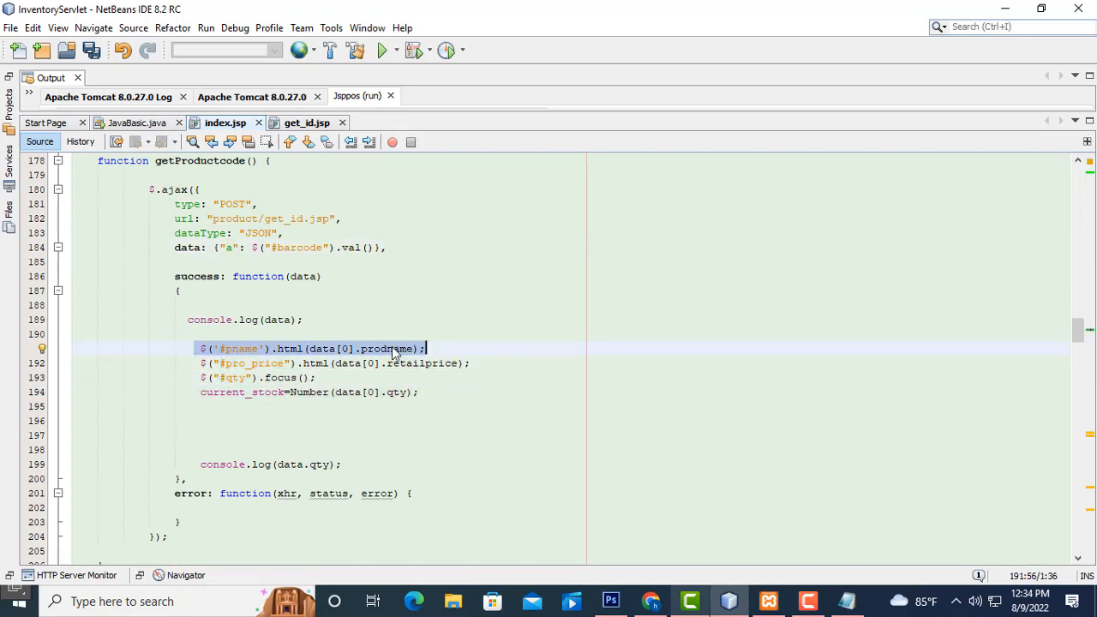
{"action": "double_click", "coordinate": [388, 349]}
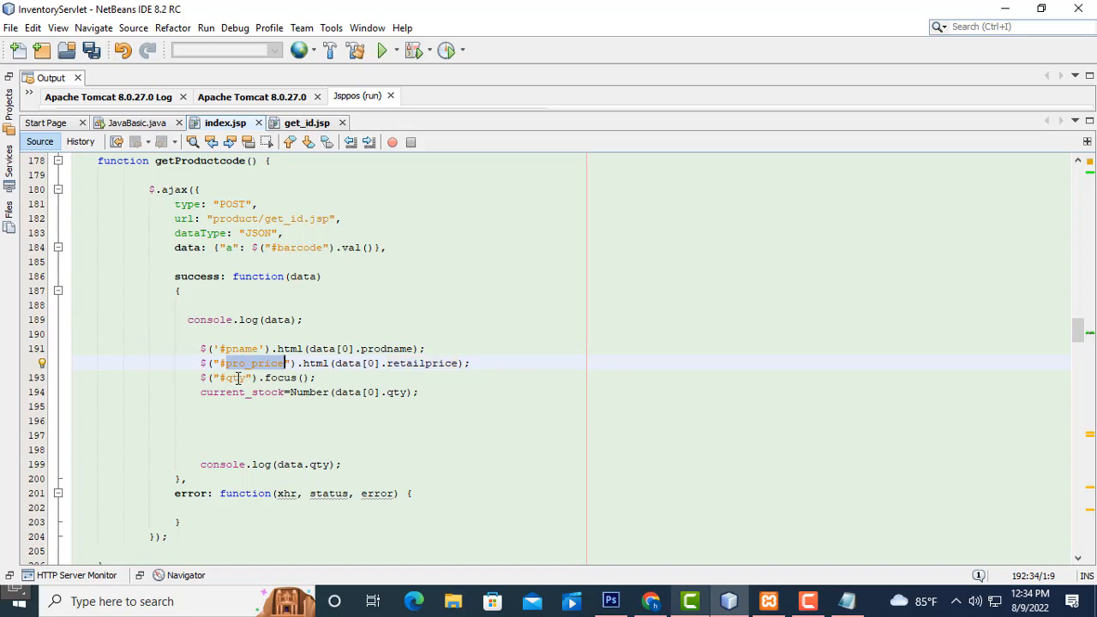
{"action": "double_click", "coordinate": [386, 350]}
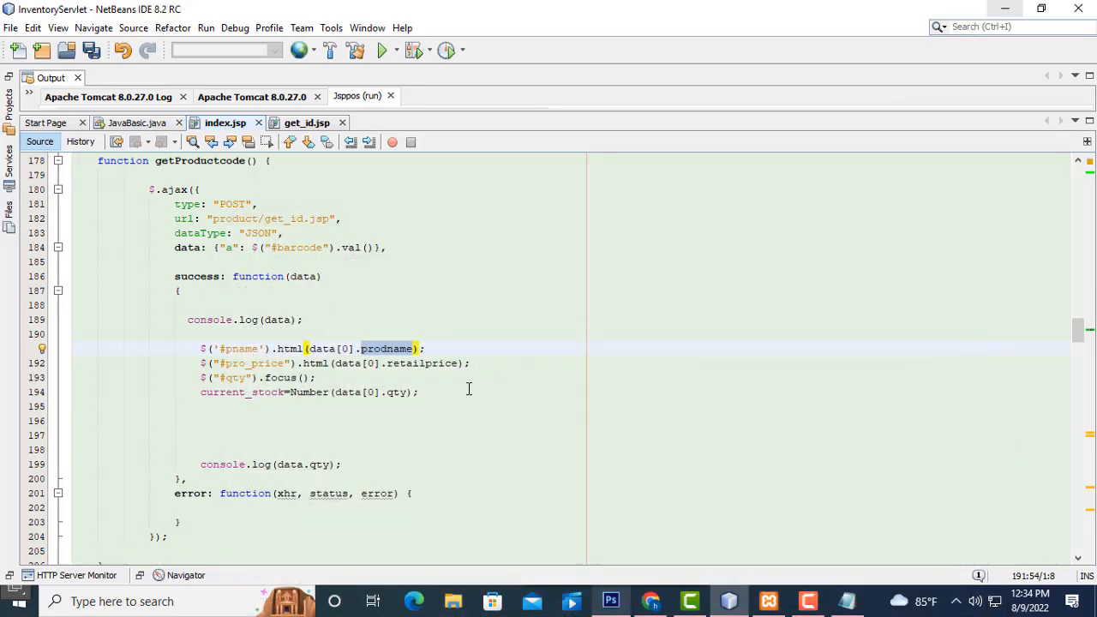
{"action": "left_click", "coordinate": [332, 364]}
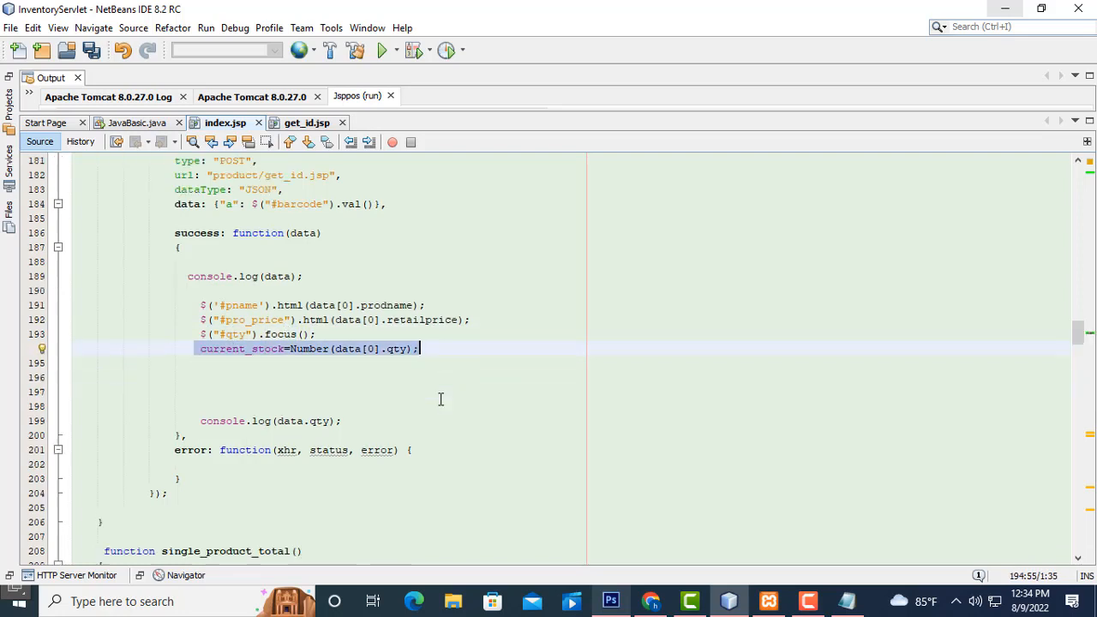
{"action": "mouse_move", "coordinate": [220, 349]}
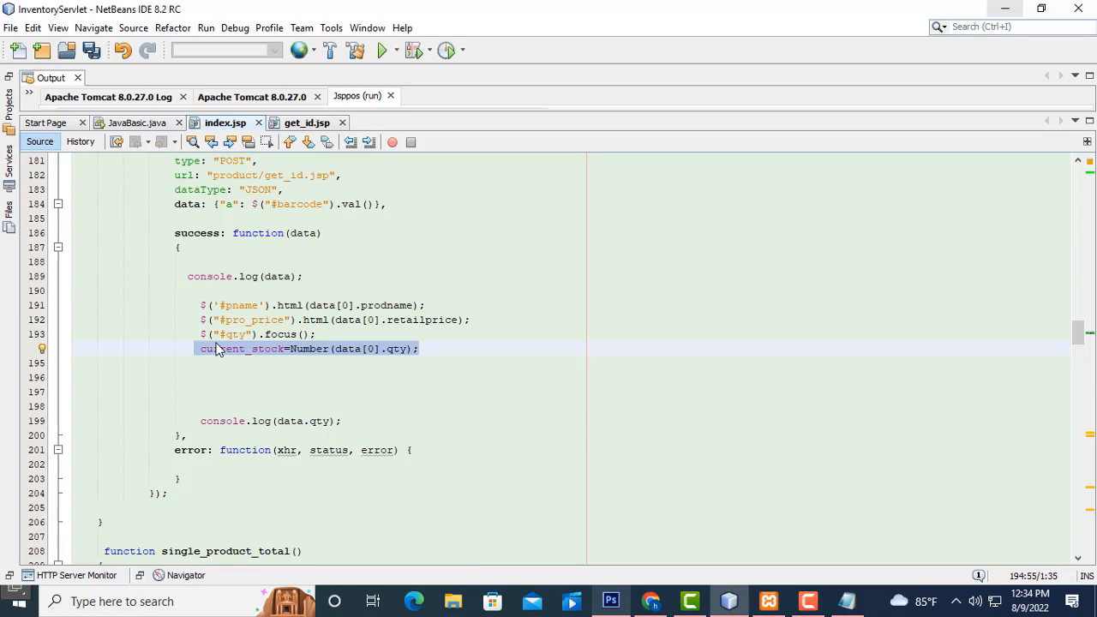
{"action": "left_click", "coordinate": [227, 350]}
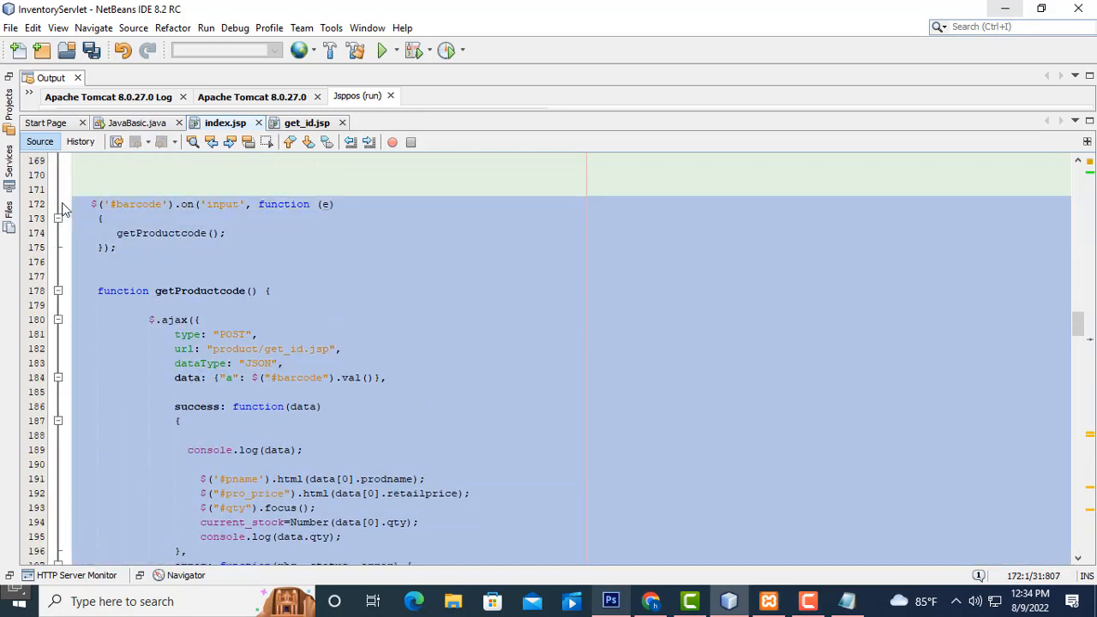
{"action": "scroll", "scroll_direction": "down", "scroll_amount": 3}
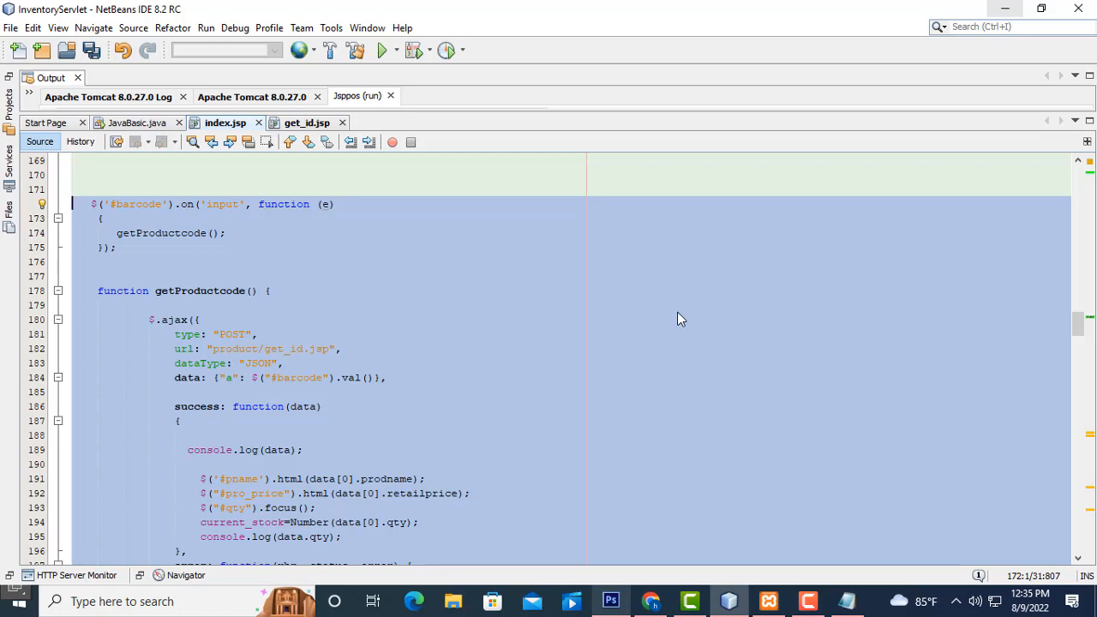
{"action": "scroll", "scroll_direction": "down", "scroll_amount": 3}
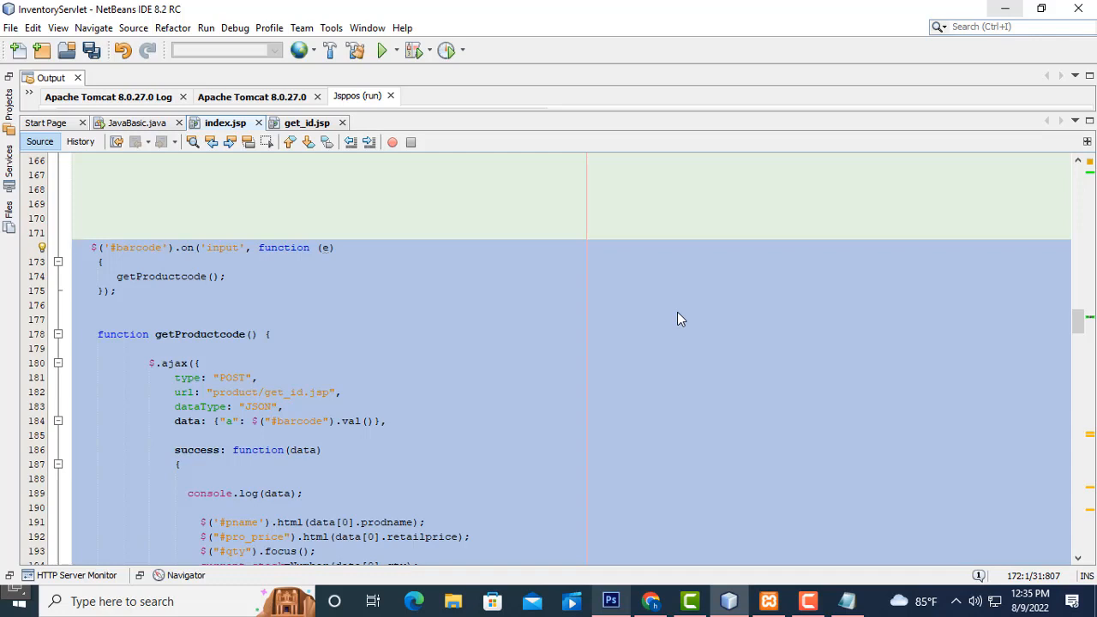
{"action": "left_click", "coordinate": [807, 600]}
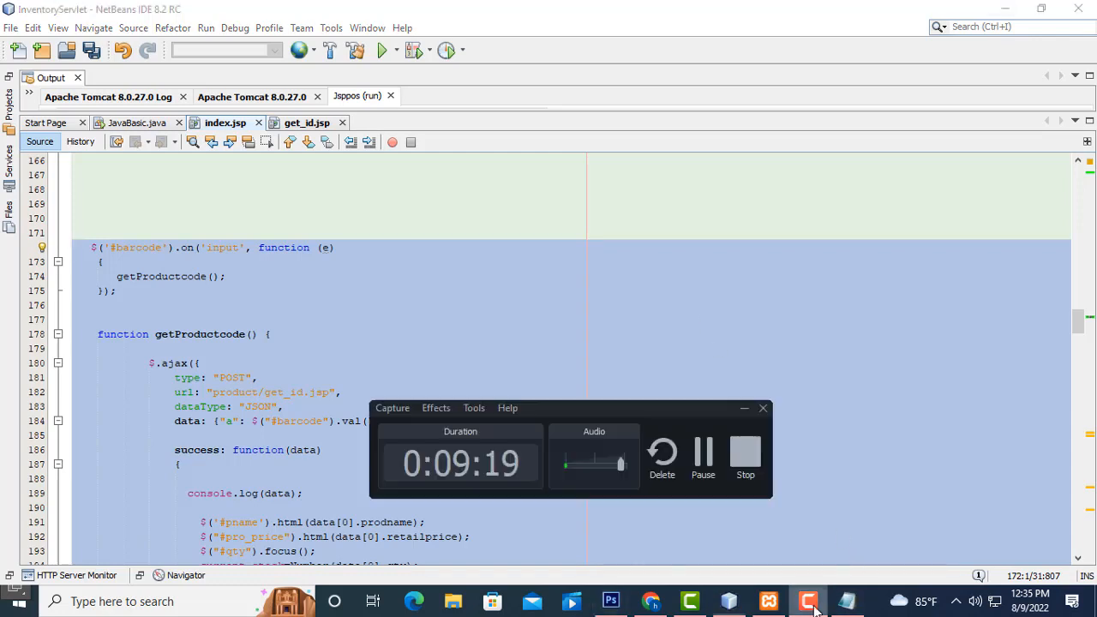